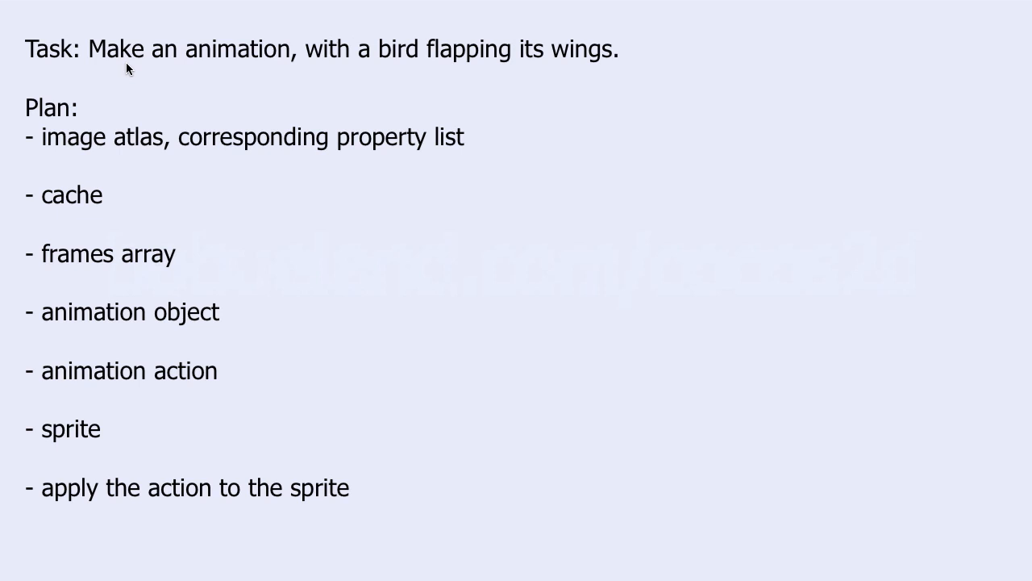
pyautogui.moveTo(474, 129)
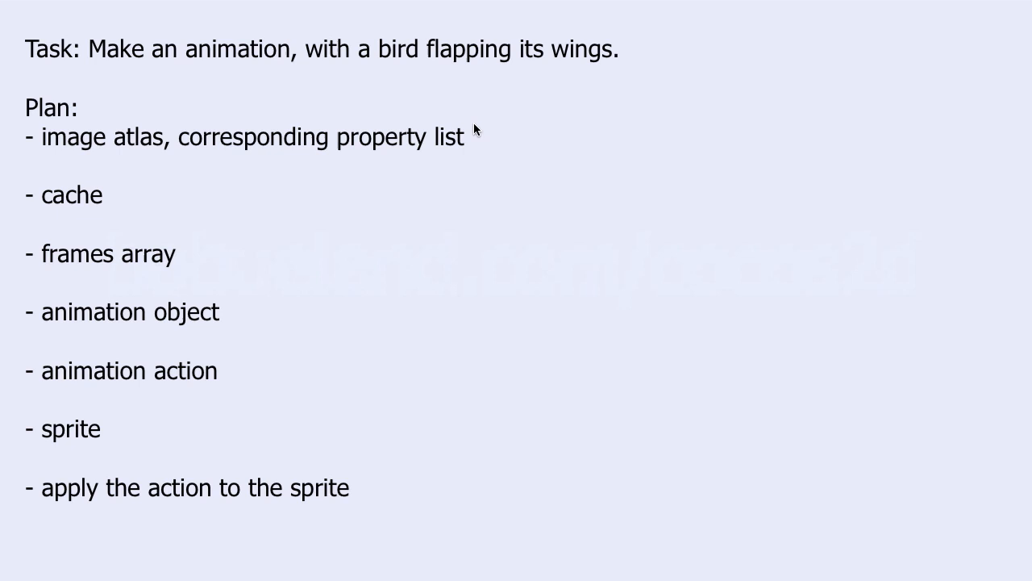
pyautogui.moveTo(480, 141)
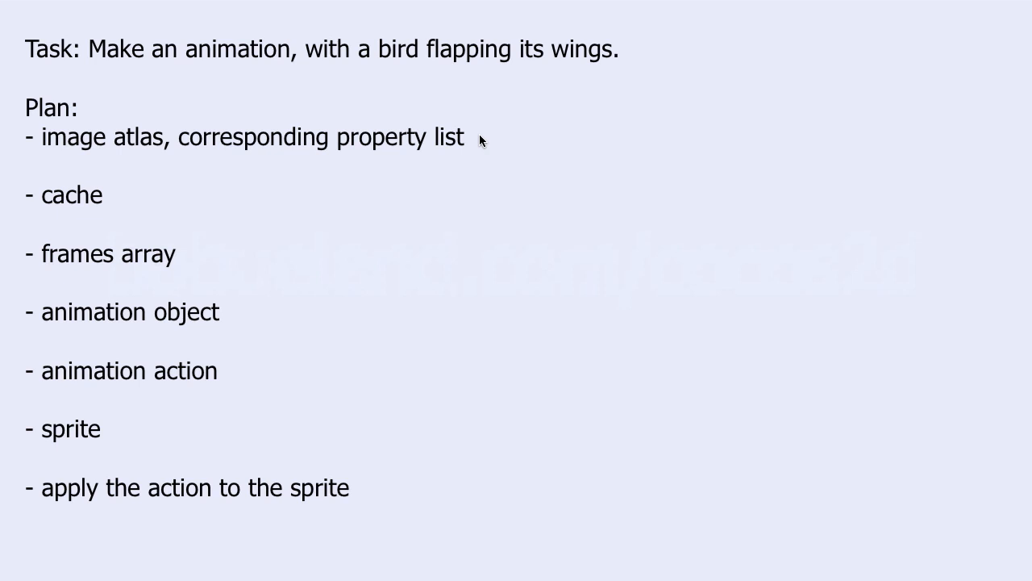
pyautogui.moveTo(149, 200)
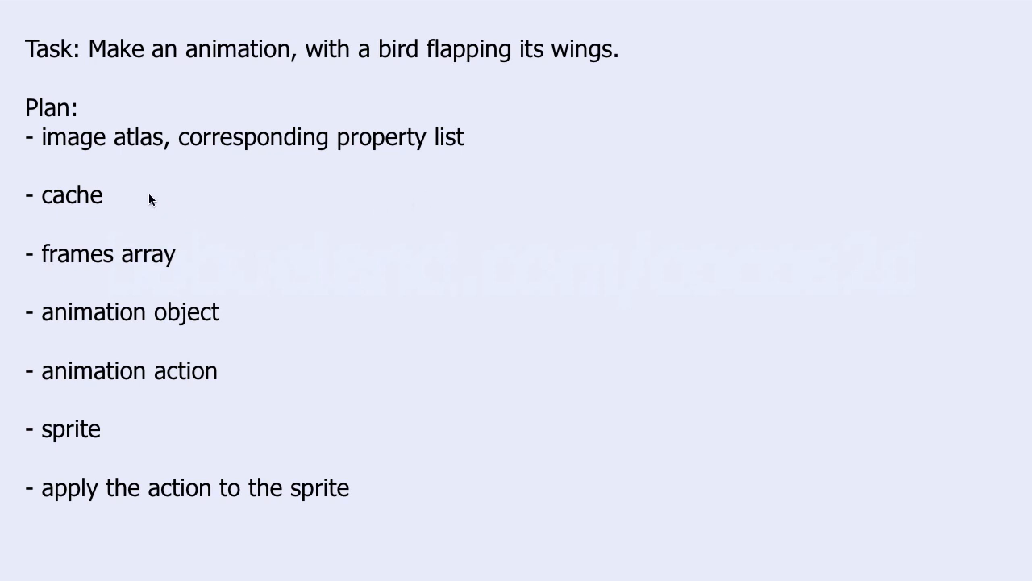
pyautogui.moveTo(176, 218)
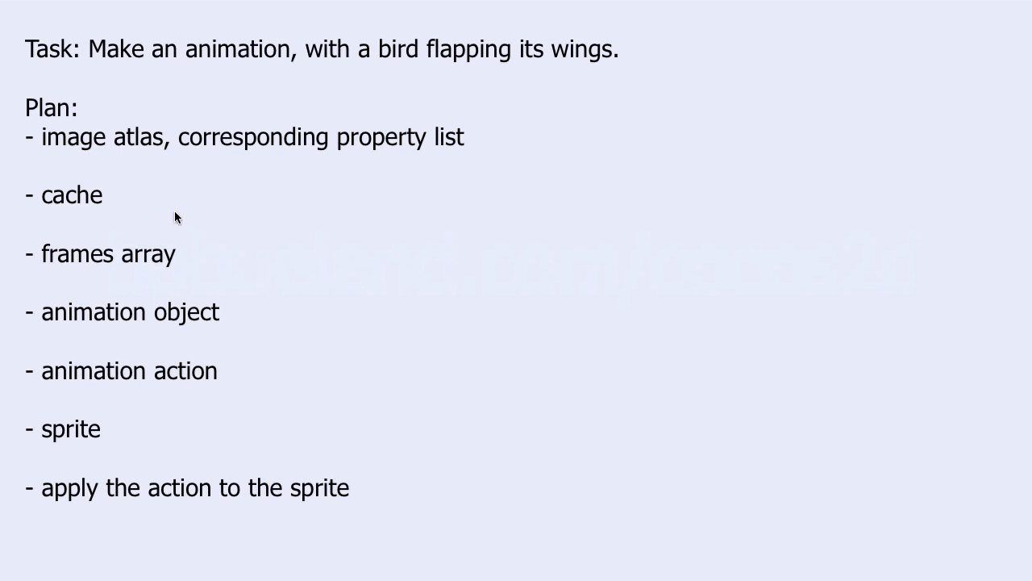
pyautogui.moveTo(192, 258)
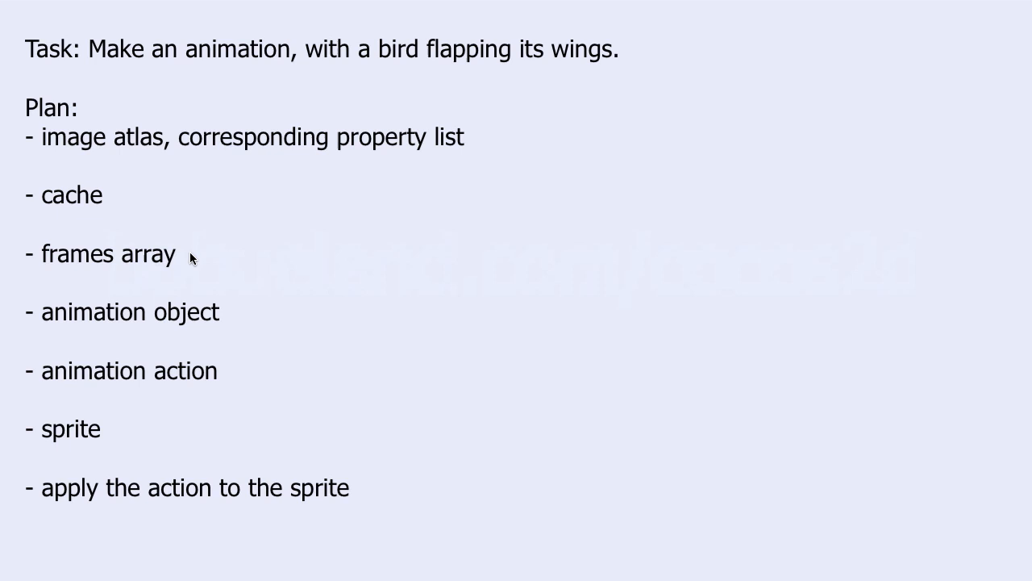
pyautogui.moveTo(248, 318)
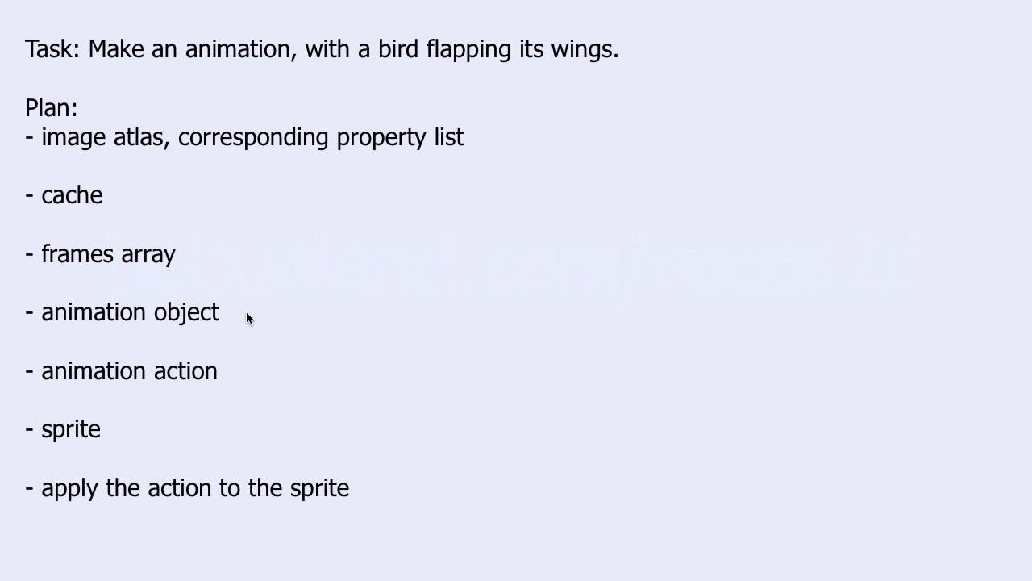
pyautogui.moveTo(235, 379)
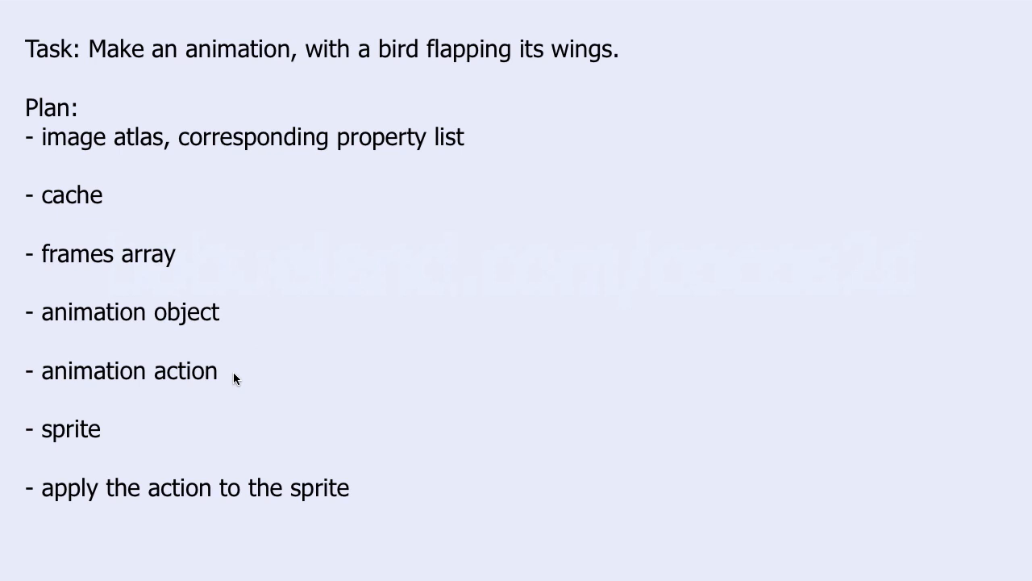
pyautogui.moveTo(126, 433)
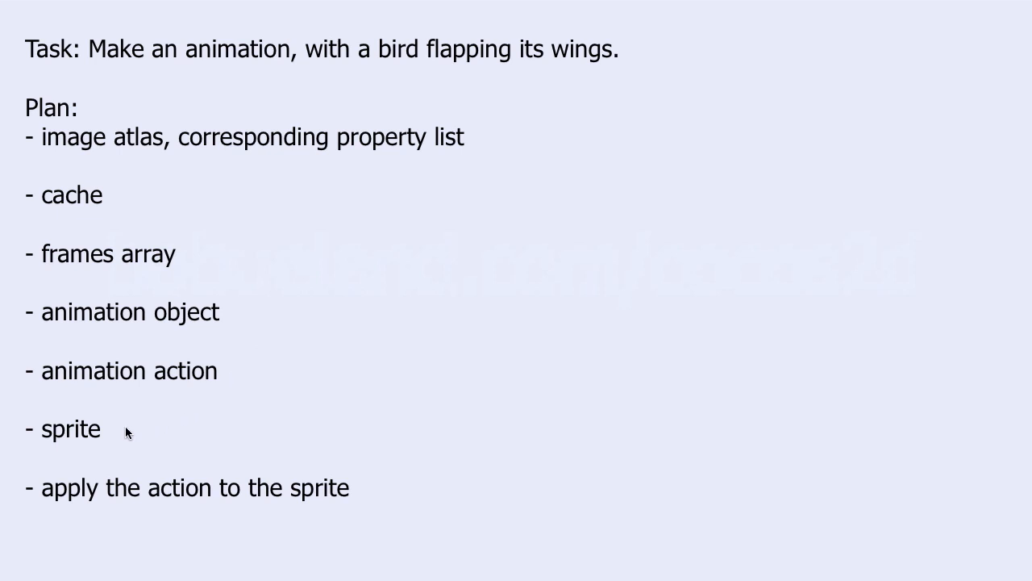
pyautogui.moveTo(367, 493)
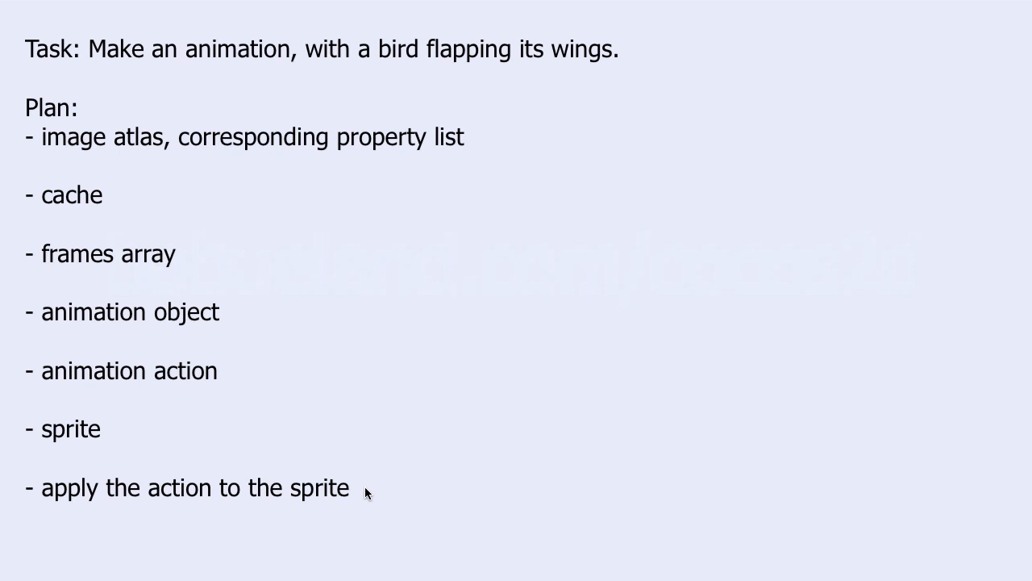
pyautogui.moveTo(671, 72)
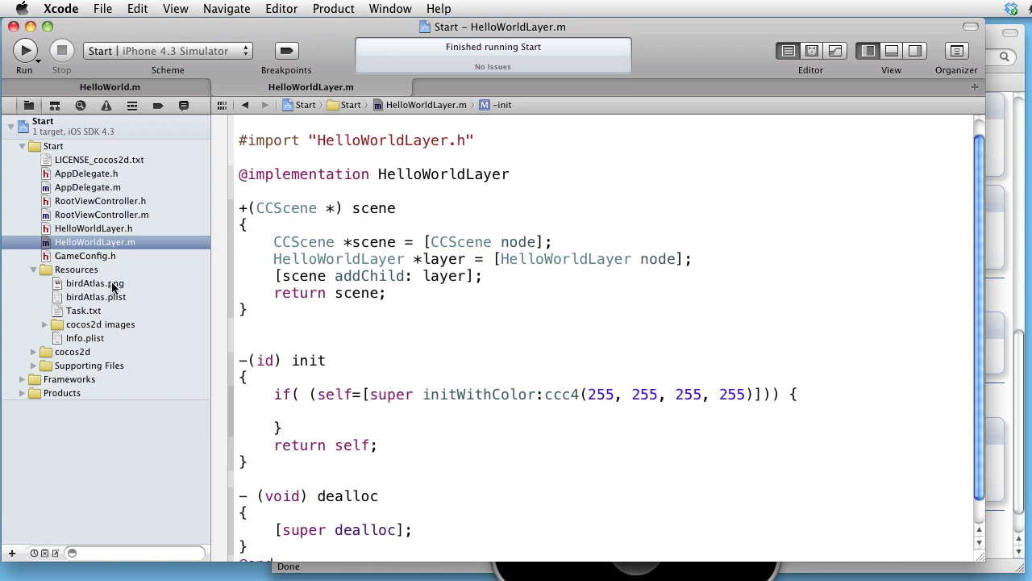
# Step: View the birdAtlas.png sprite sheet and the birdAtlas.plist frames bird1 to bird9
pyautogui.click(95, 283)
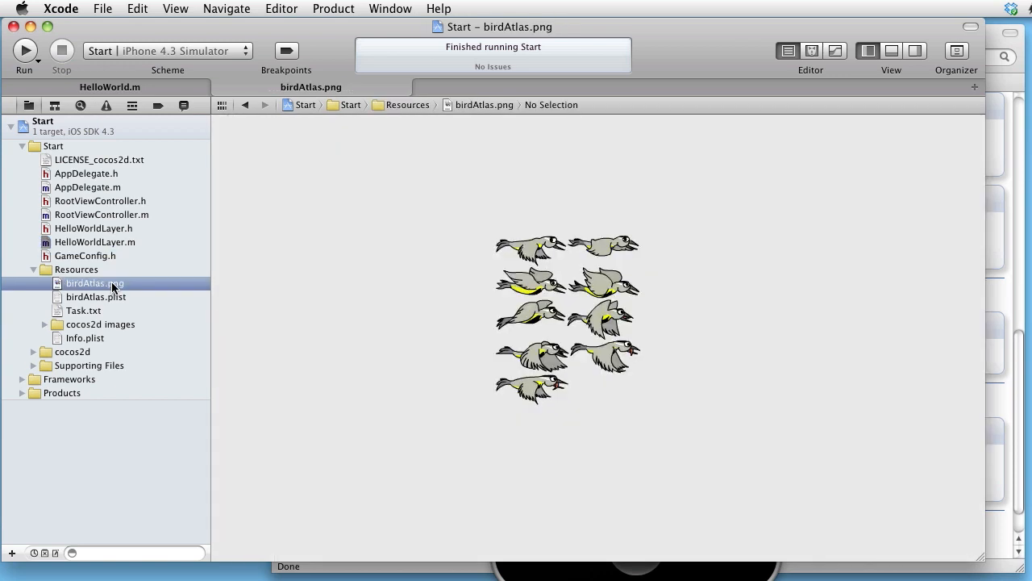
pyautogui.moveTo(608, 406)
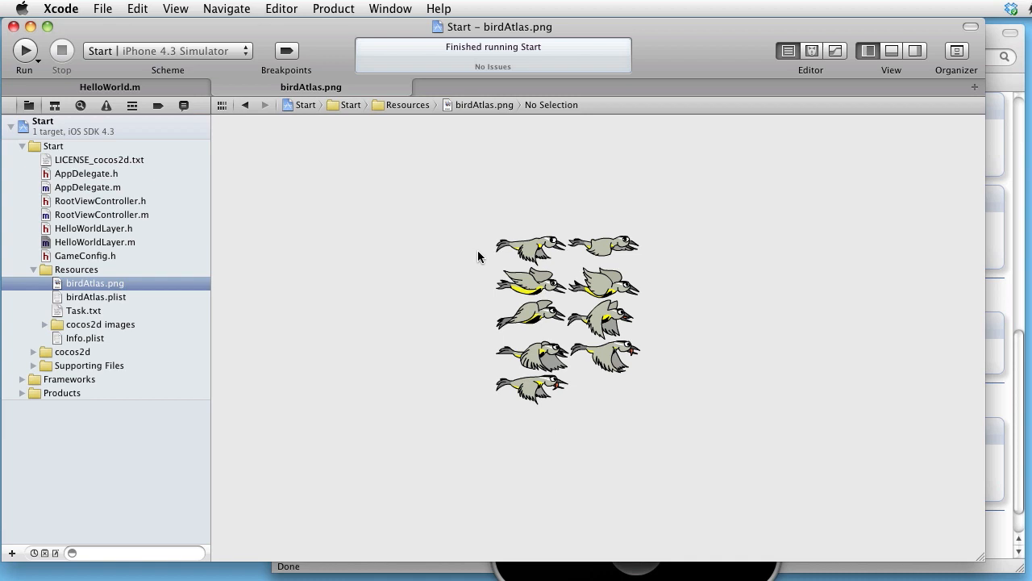
pyautogui.moveTo(112, 299)
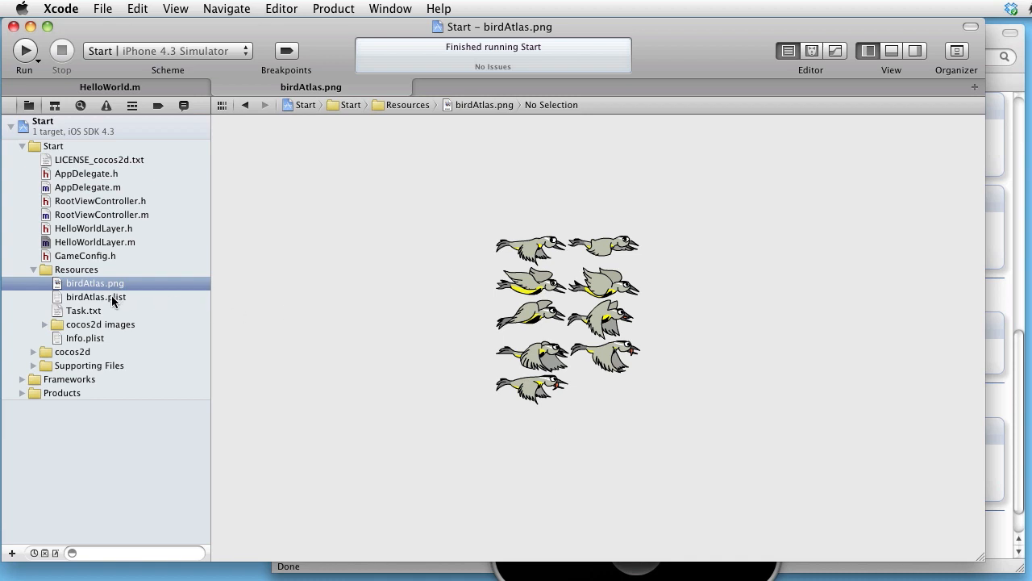
pyautogui.click(96, 296)
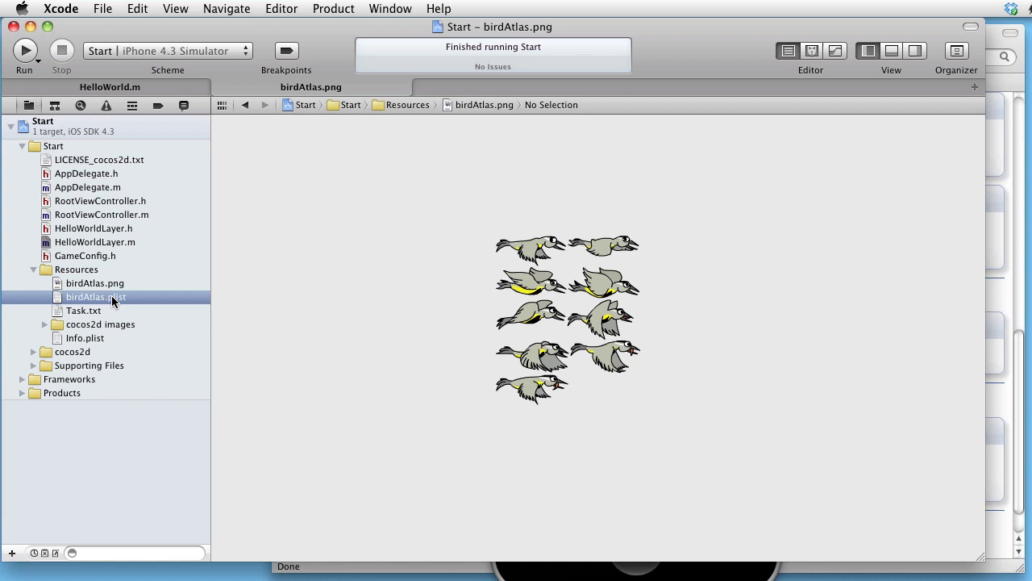
pyautogui.click(95, 296)
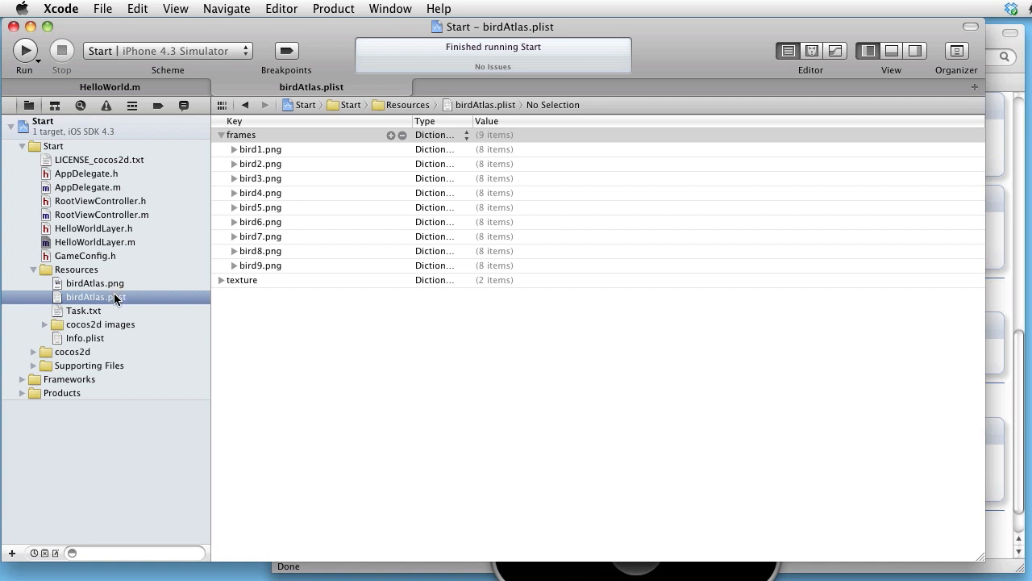
pyautogui.moveTo(118, 301)
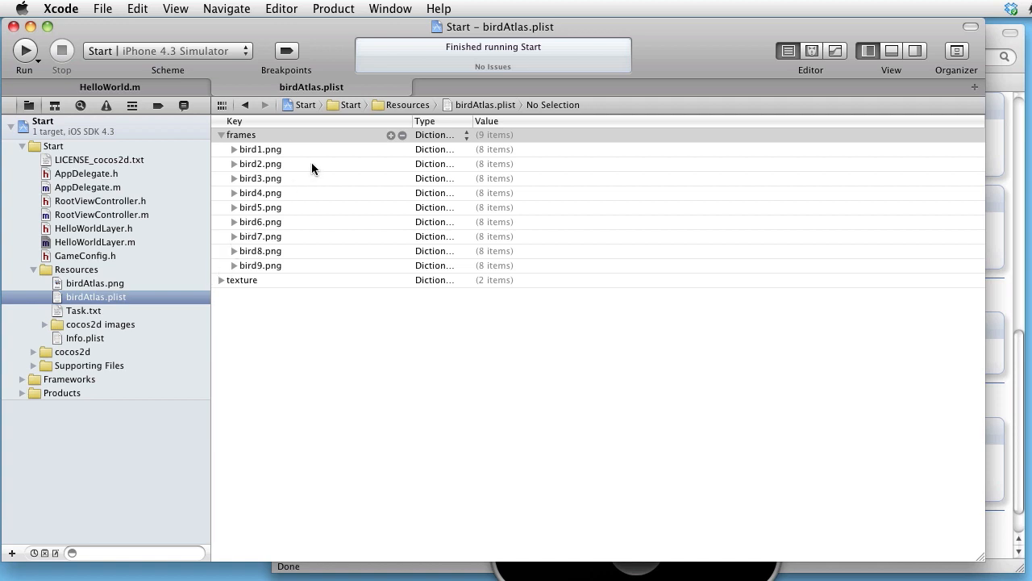
pyautogui.moveTo(494, 145)
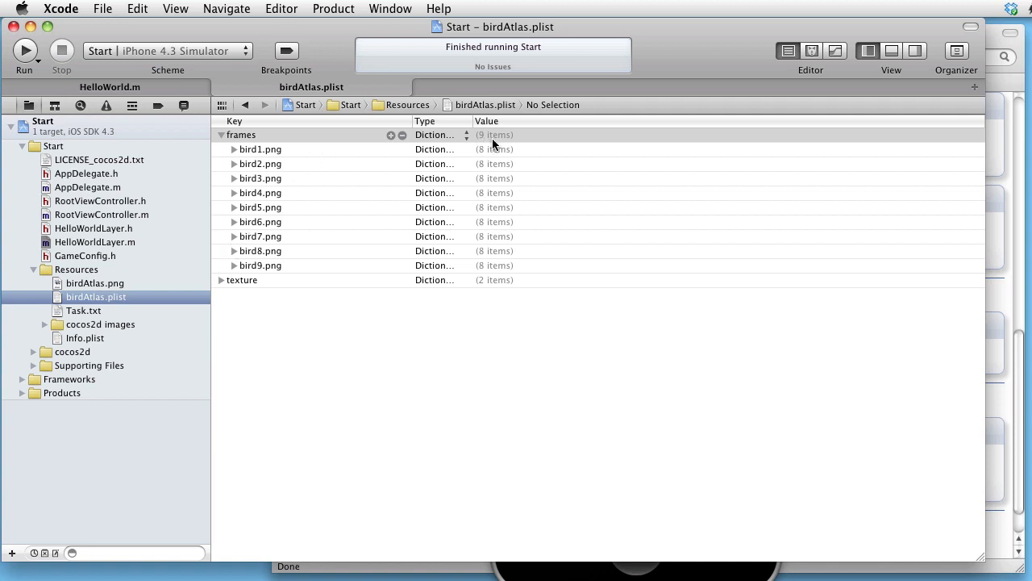
pyautogui.moveTo(288, 153)
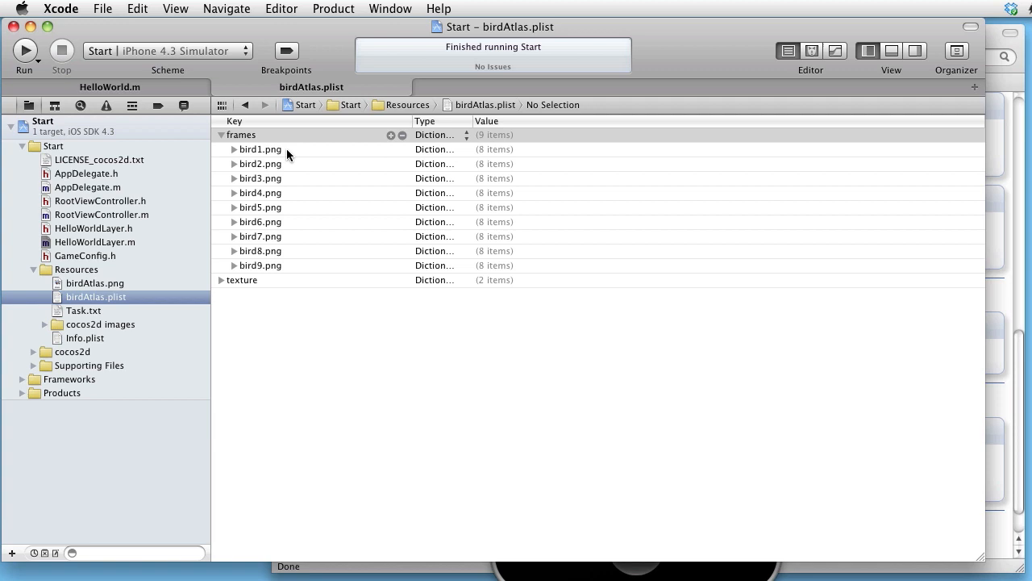
pyautogui.moveTo(278, 167)
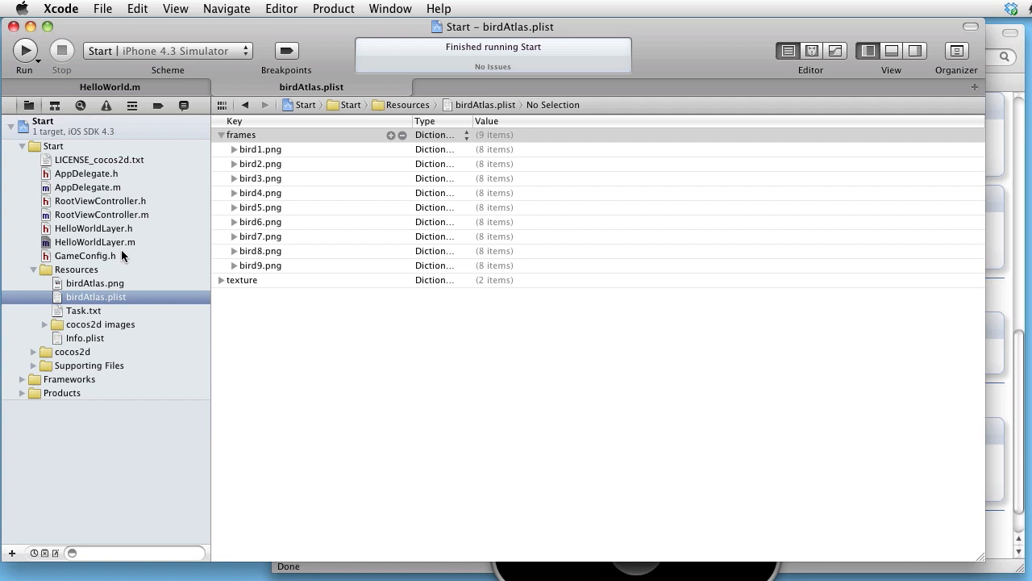
# Step: Return to HelloWorldLayer.m and add the // cache and // frame array comments in init
pyautogui.click(95, 242)
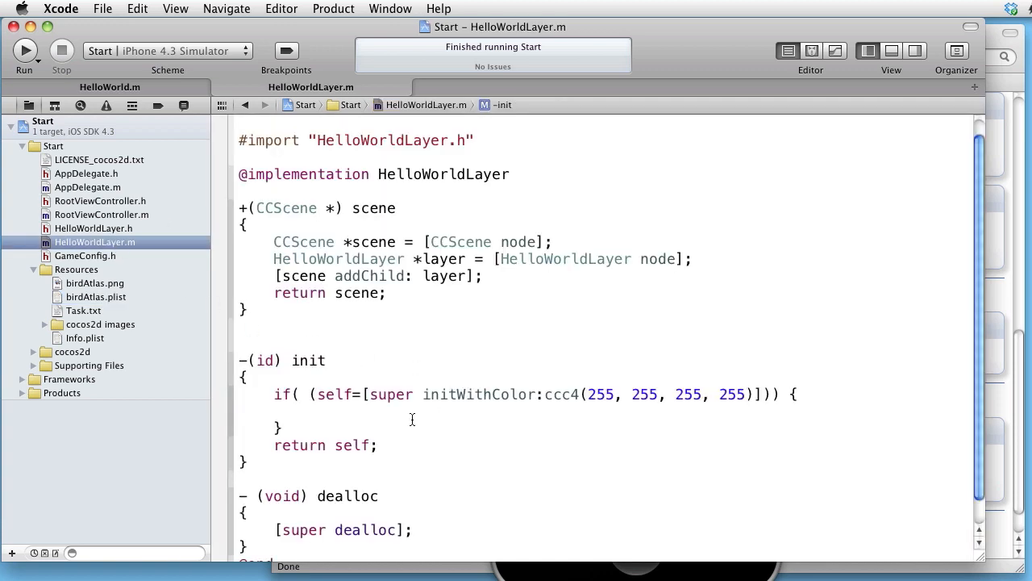
pyautogui.click(308, 412)
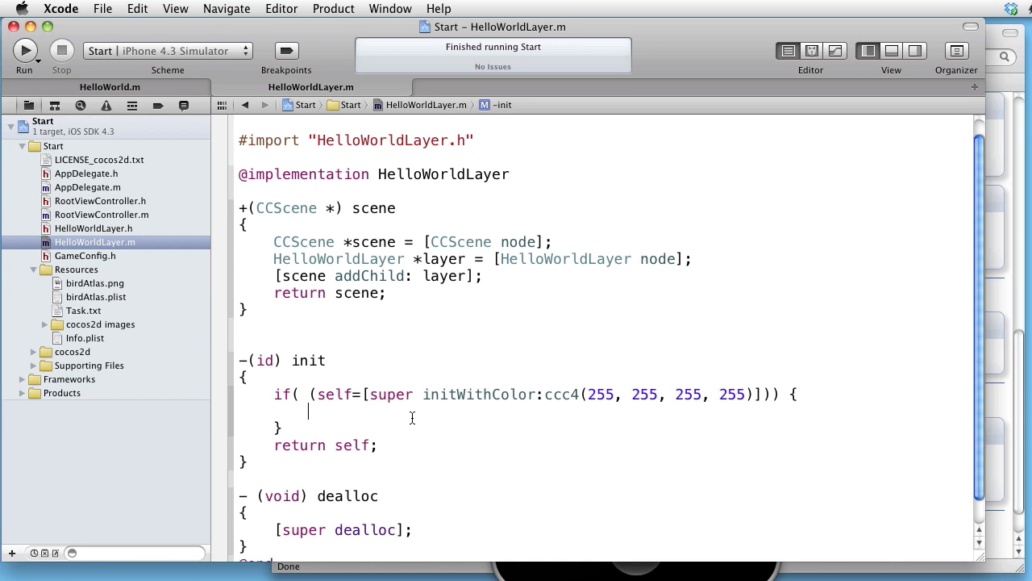
pyautogui.write('//')
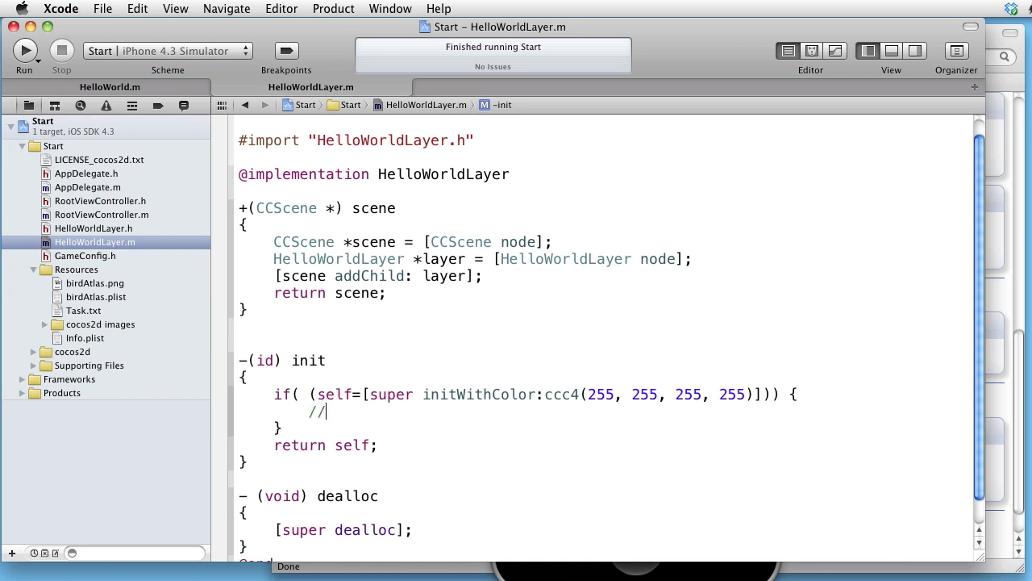
pyautogui.write('cac')
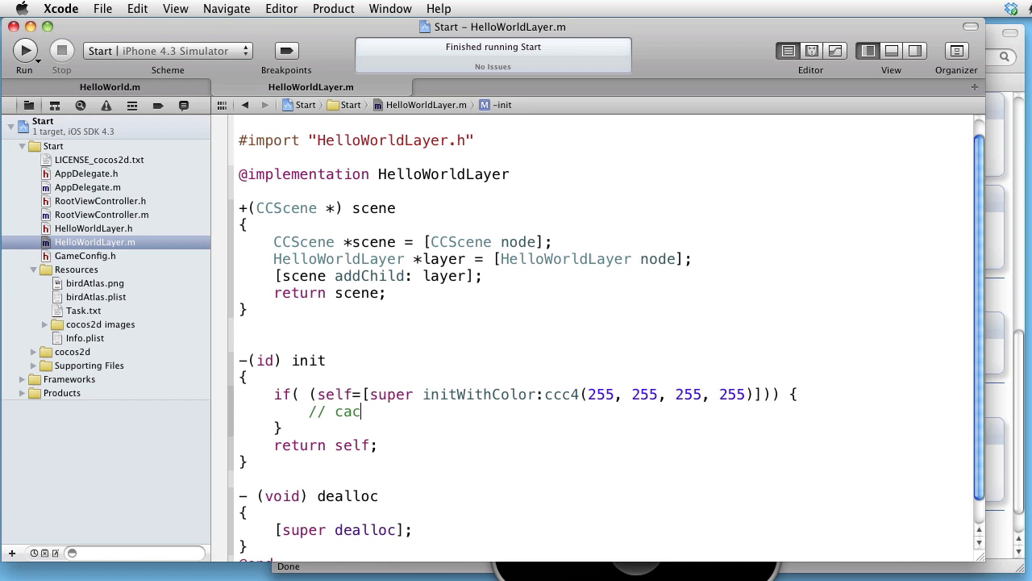
pyautogui.write('he')
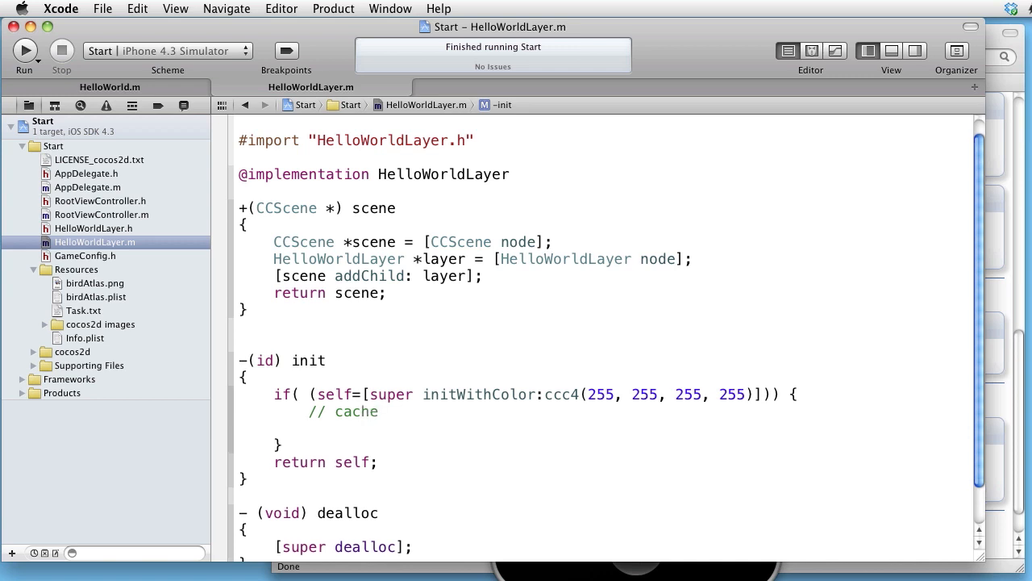
pyautogui.write('// frame array')
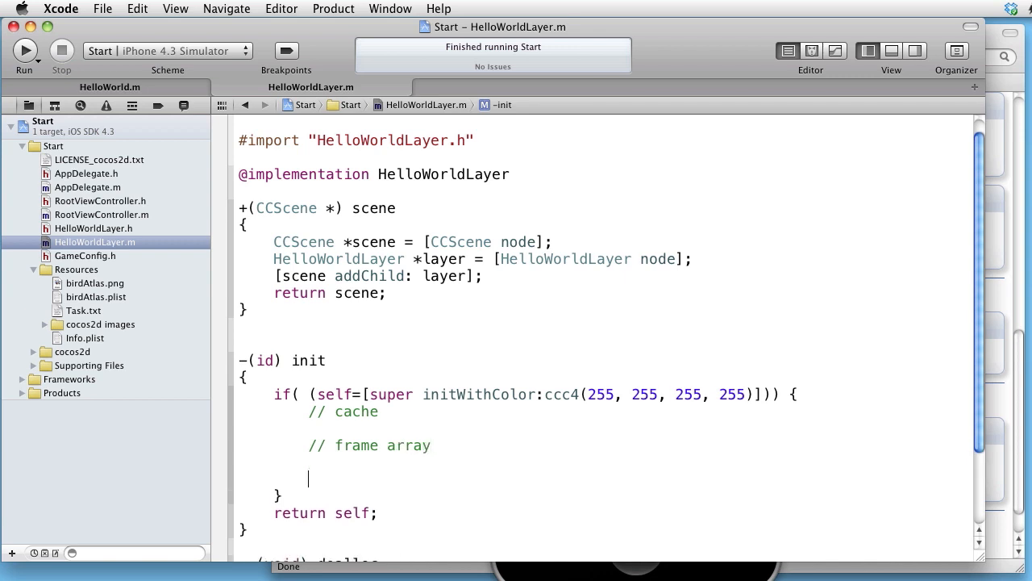
# Step: Add the // animation object, // animation action and // sprite comments
pyautogui.write('//')
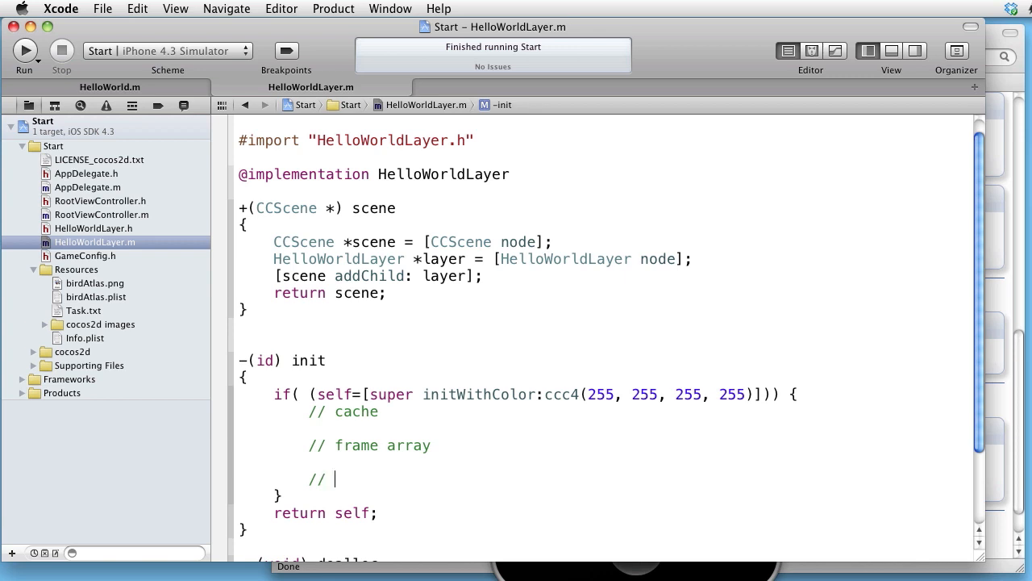
pyautogui.write('a')
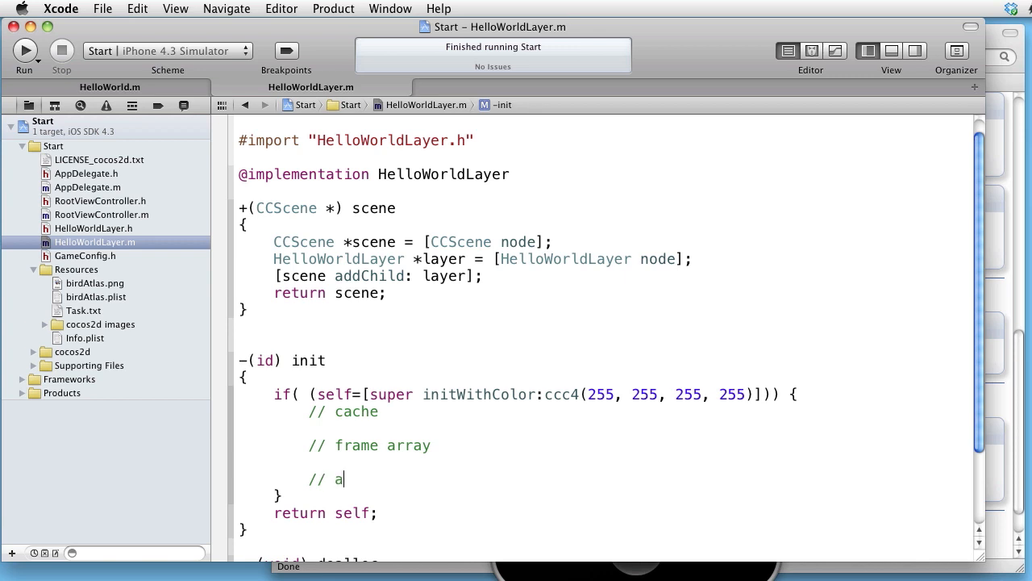
pyautogui.write('nimatio')
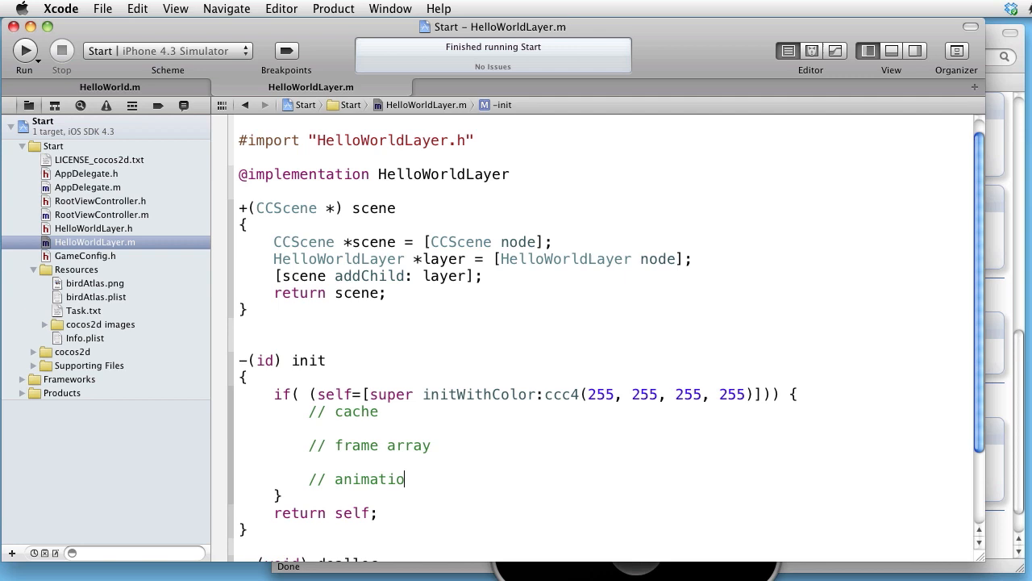
pyautogui.write('n object')
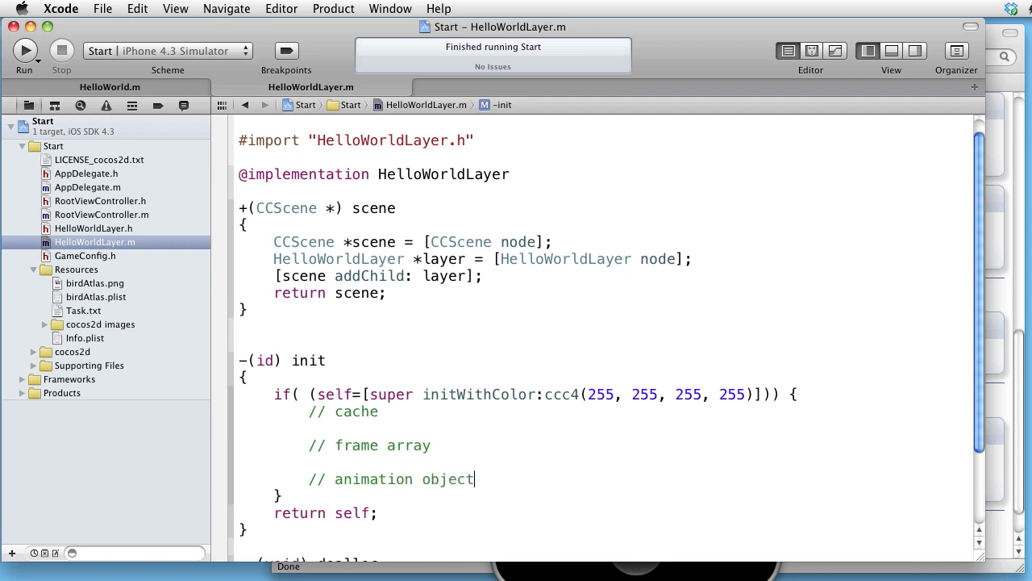
pyautogui.write('// animat')
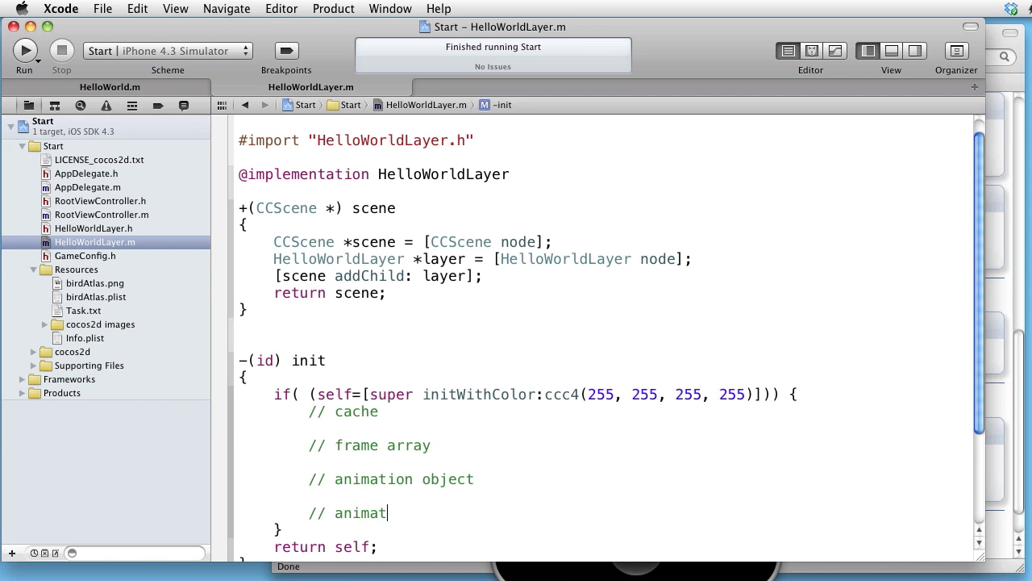
pyautogui.write('ion act')
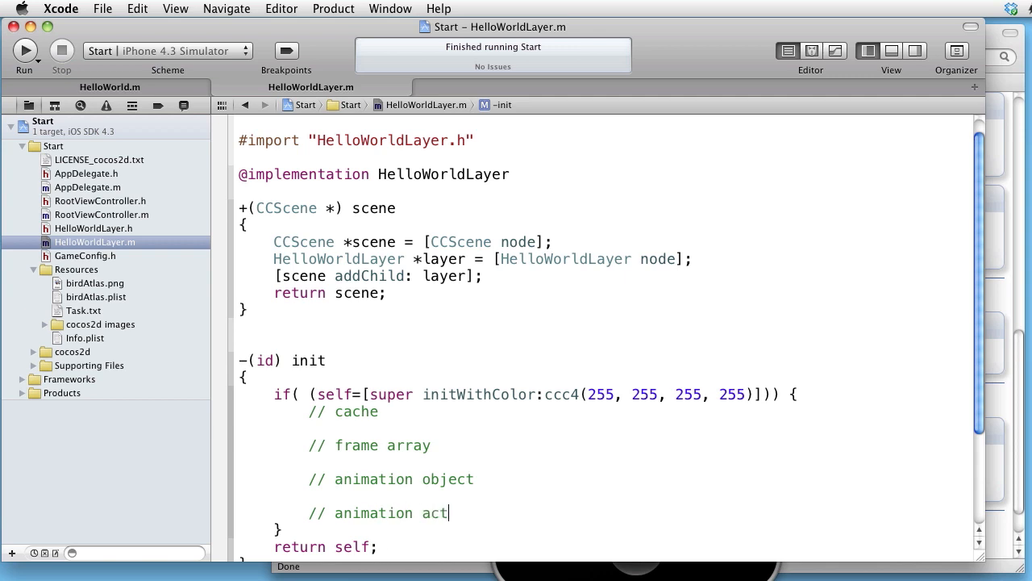
pyautogui.write('ion')
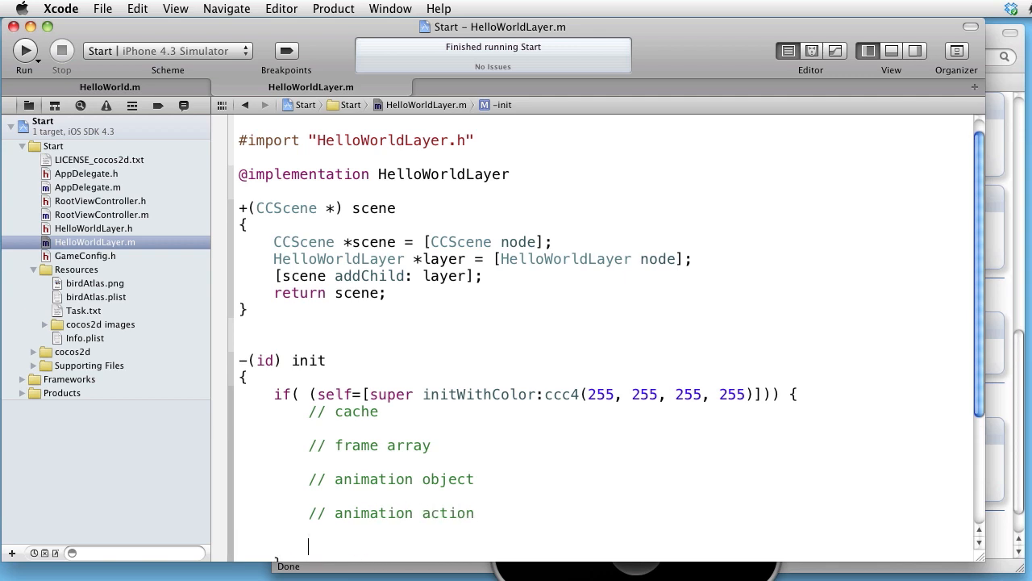
pyautogui.write('sp')
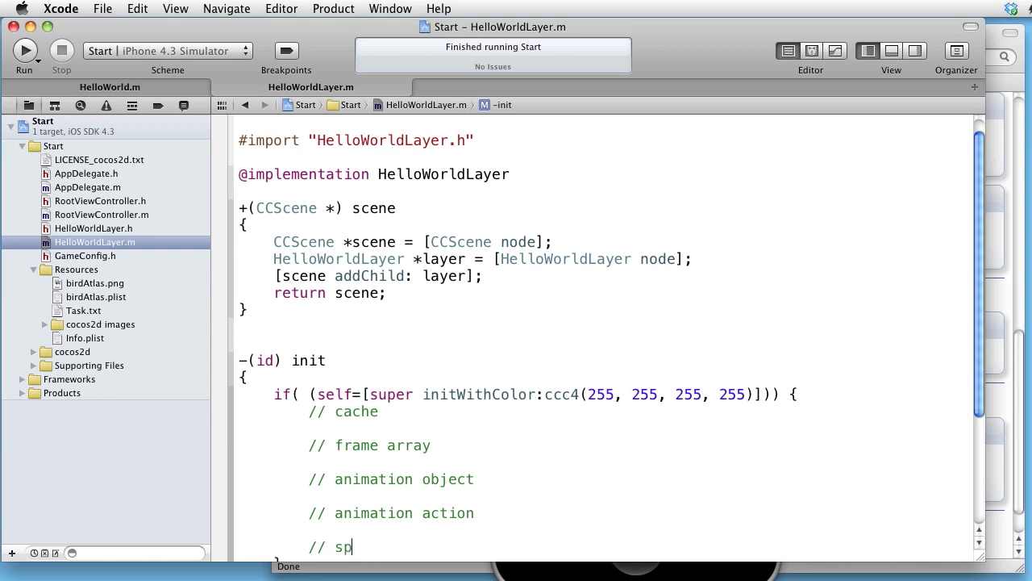
pyautogui.write('rite')
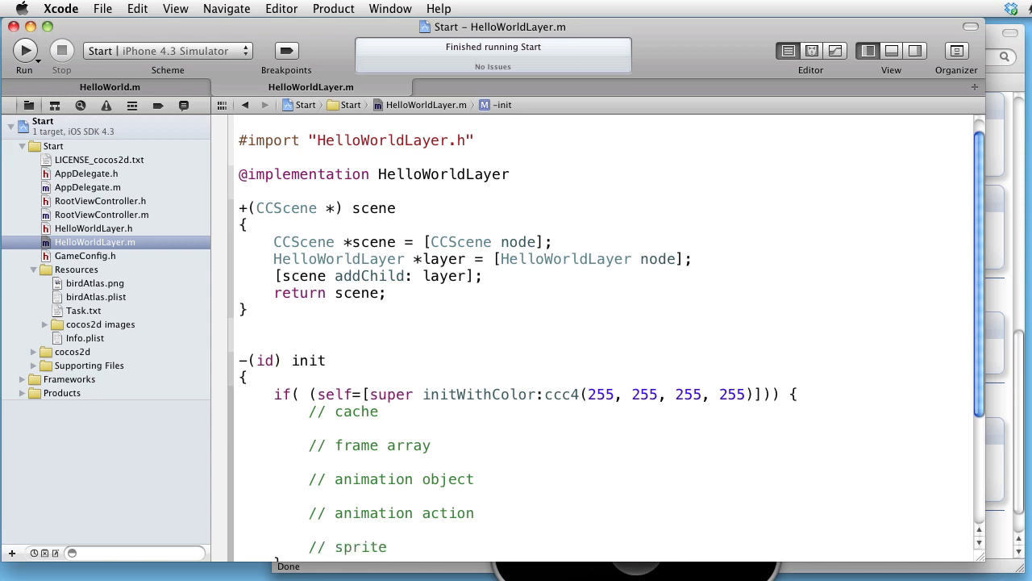
pyautogui.scroll(-3)
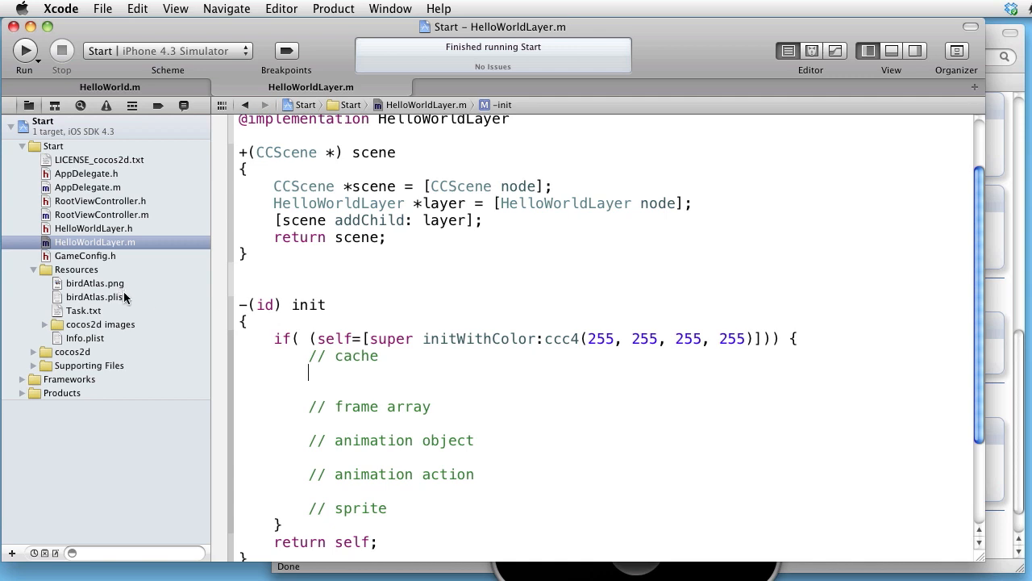
pyautogui.moveTo(325, 371)
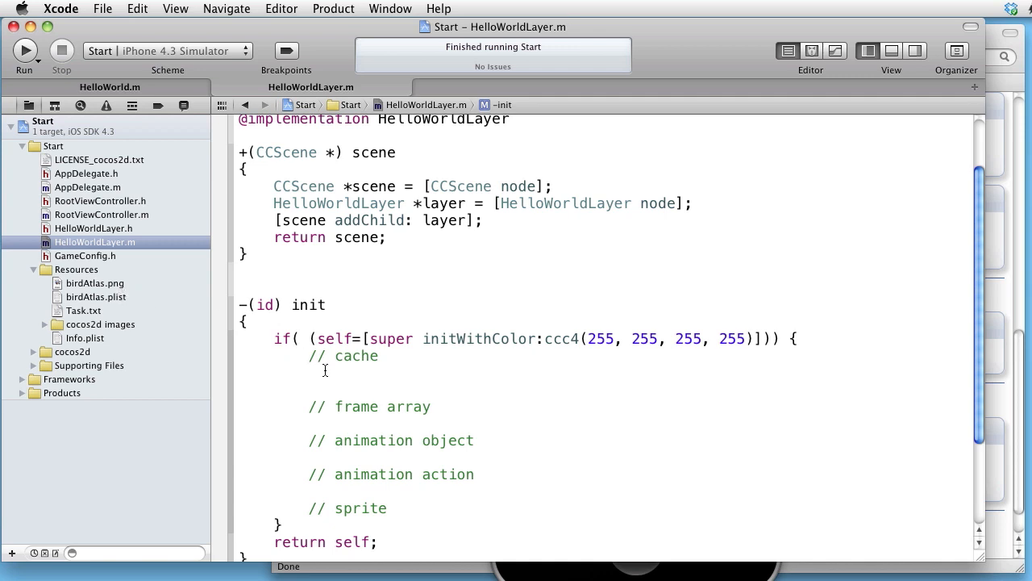
pyautogui.moveTo(343, 368)
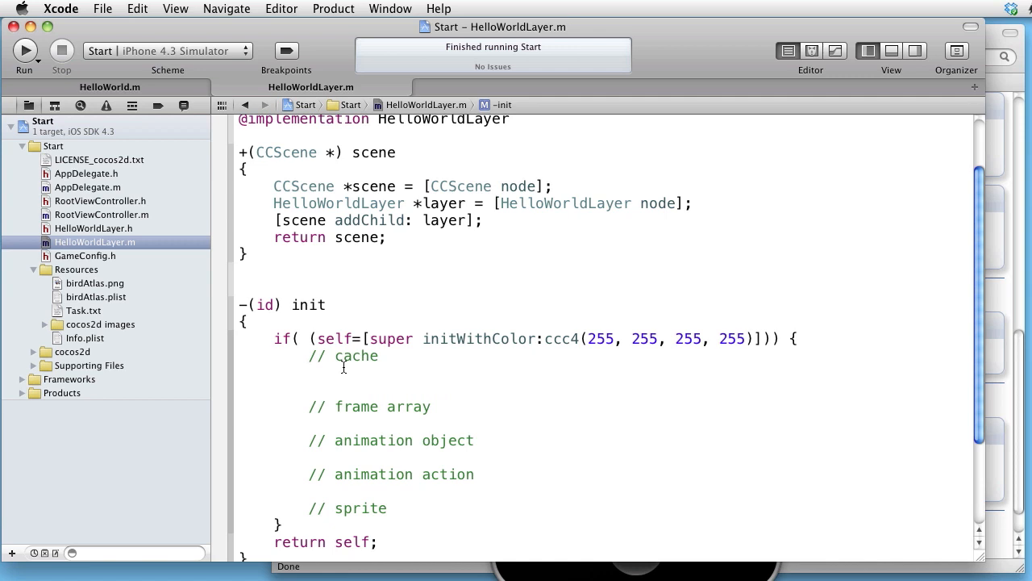
# Step: Insert a blank line below the // cache comment in init
pyautogui.click(308, 373)
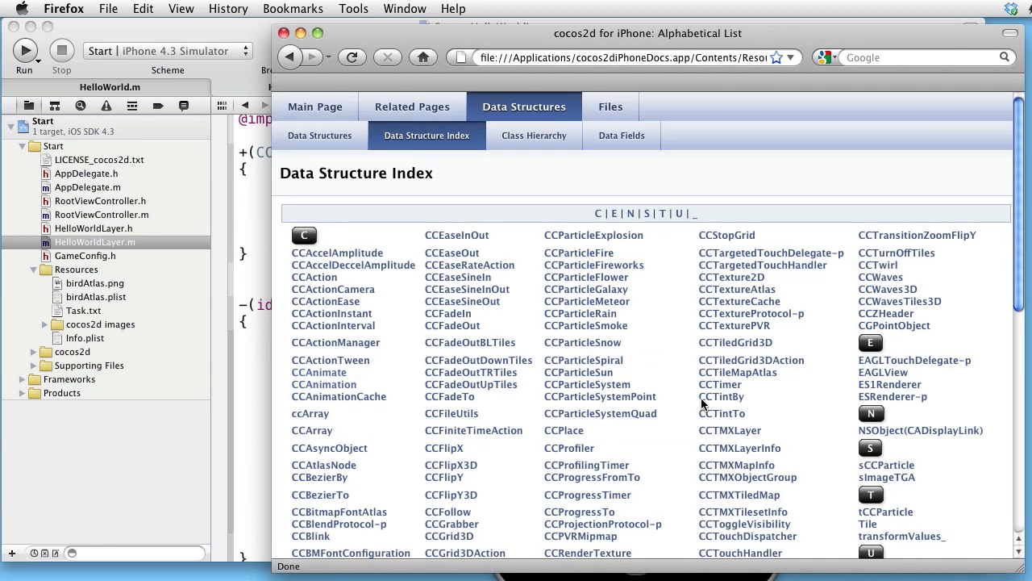
# Step: Open the CCSpriteFrameCache page from the cocos2d Data Structure Index
pyautogui.scroll(-3)
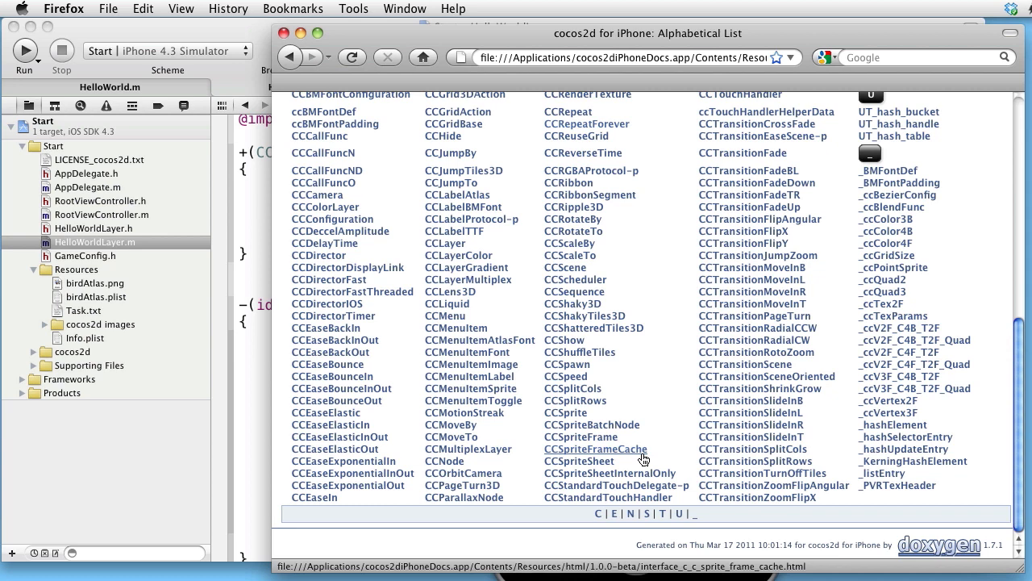
pyautogui.click(591, 448)
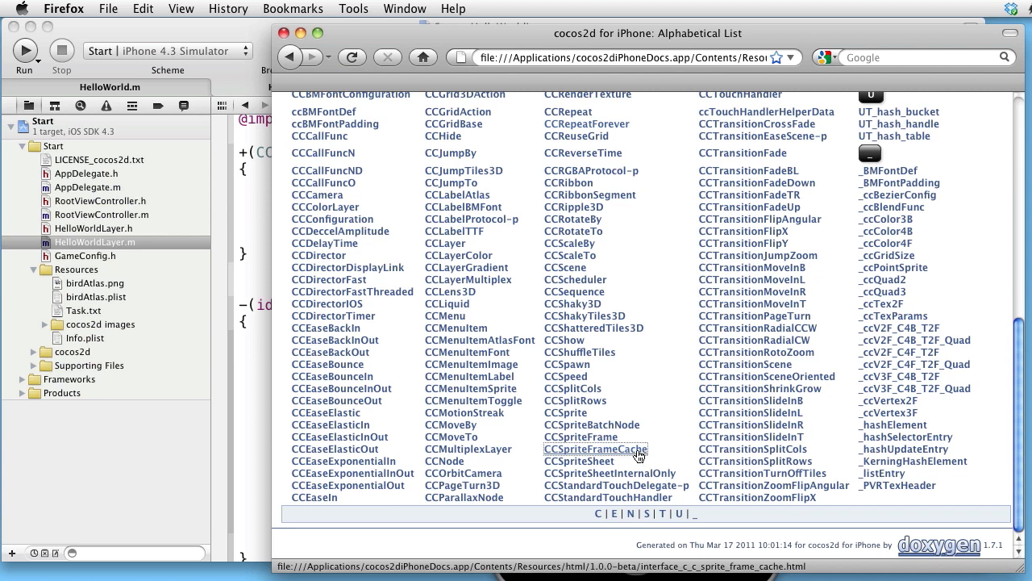
pyautogui.click(595, 448)
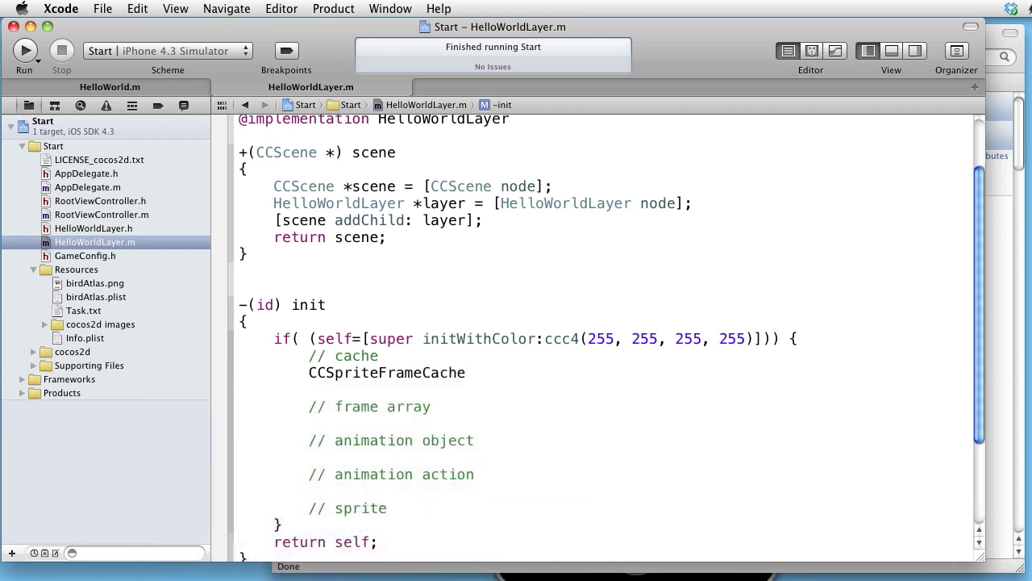
# Step: Declare CCSpriteFrameCache *cache=[CCSpriteFrameCache sharedSpriteFrameCache]; under // cache
pyautogui.write('*')
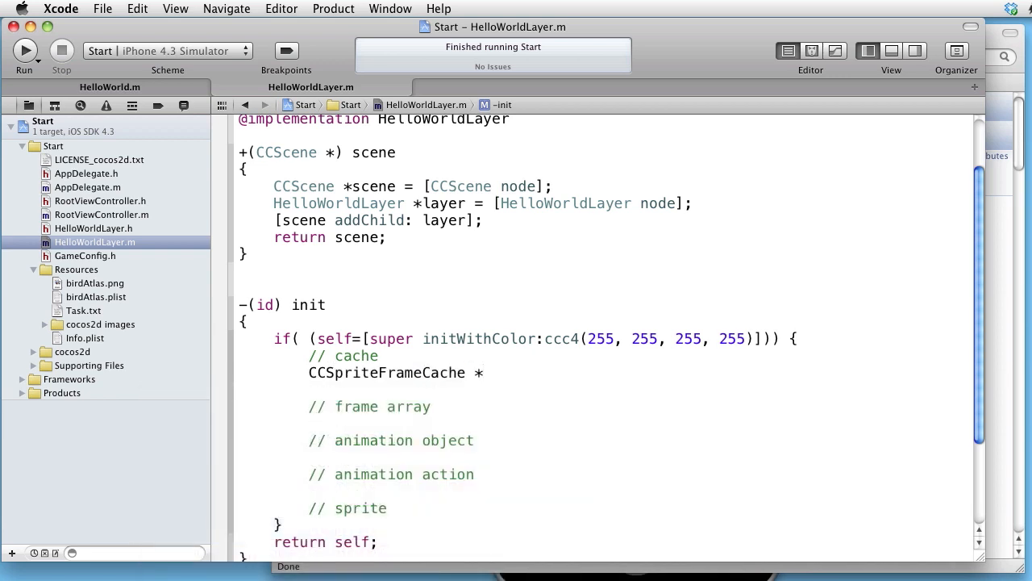
pyautogui.write('cache')
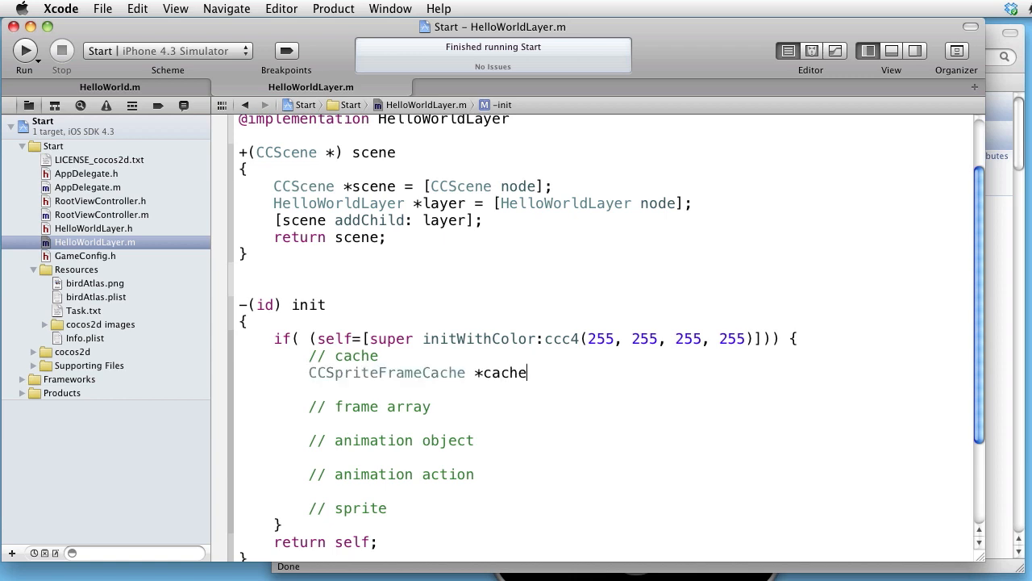
pyautogui.write('=[')
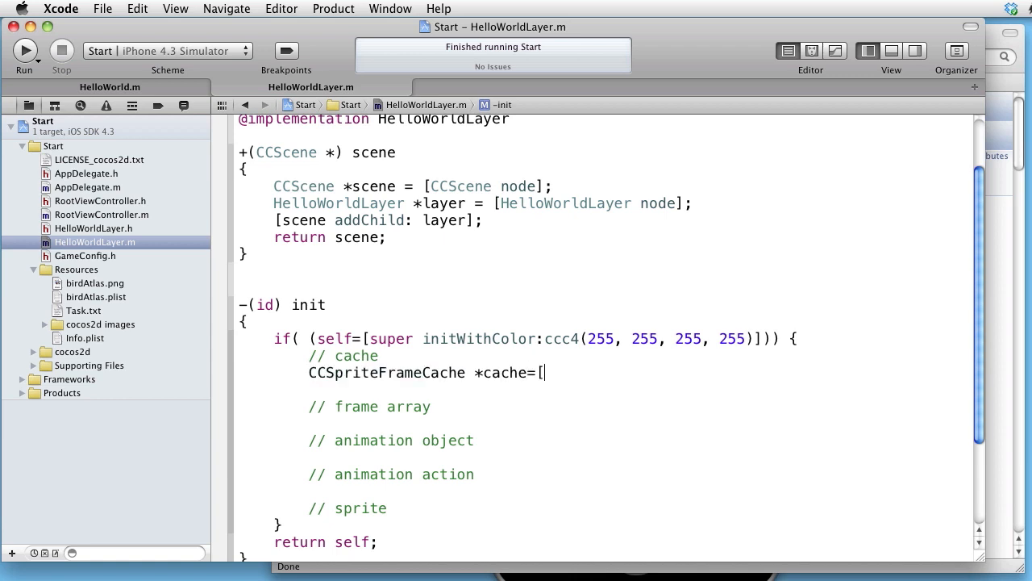
pyautogui.write('CCSpriteFrameCache s')
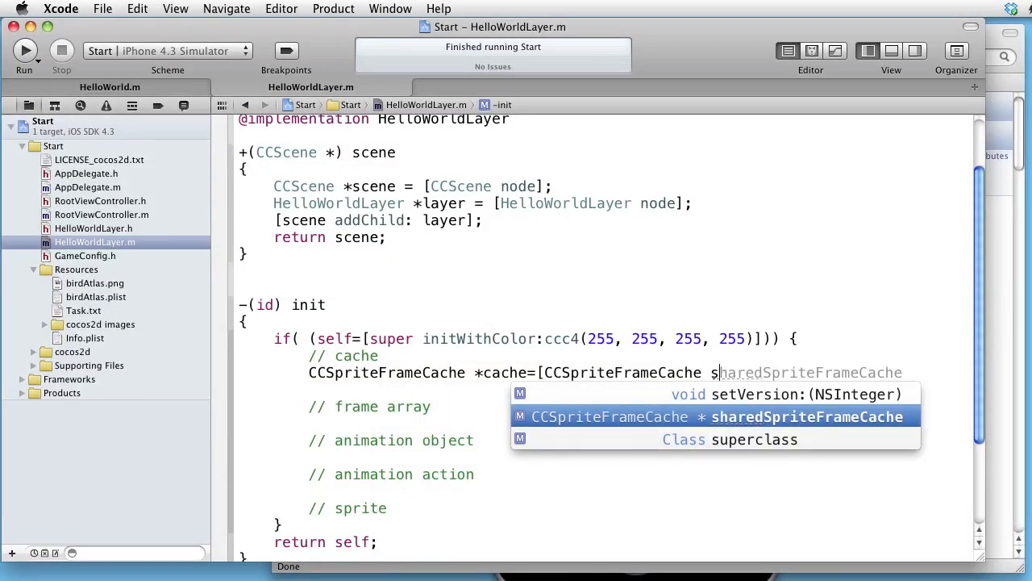
pyautogui.press('Tab')
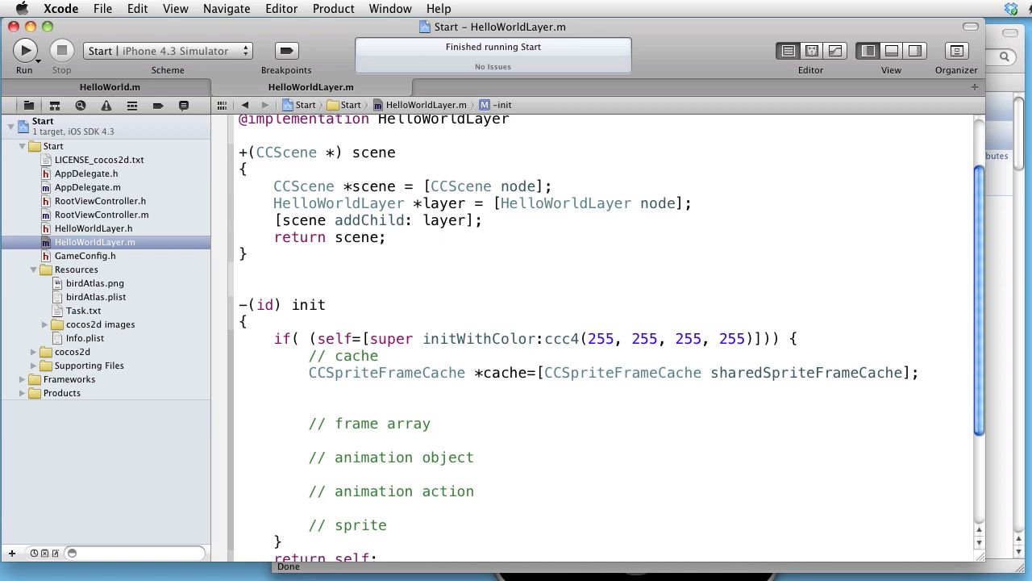
pyautogui.write('[cache')
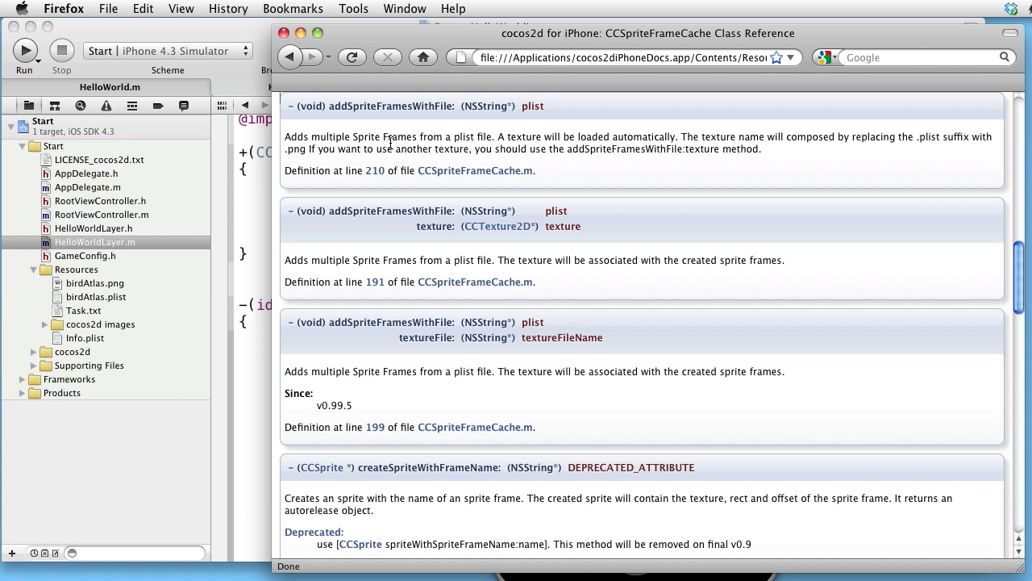
pyautogui.moveTo(466, 146)
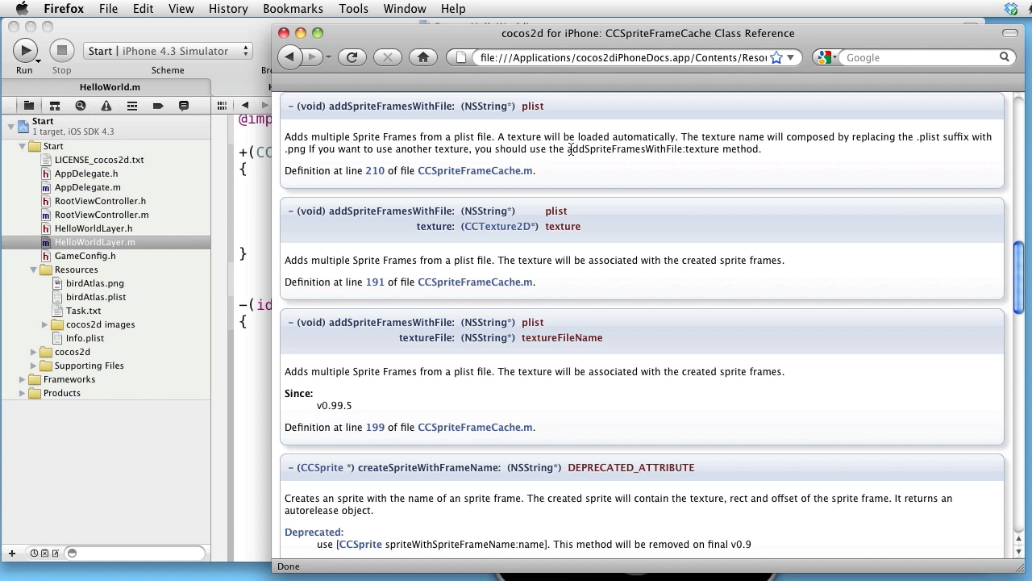
pyautogui.moveTo(703, 147)
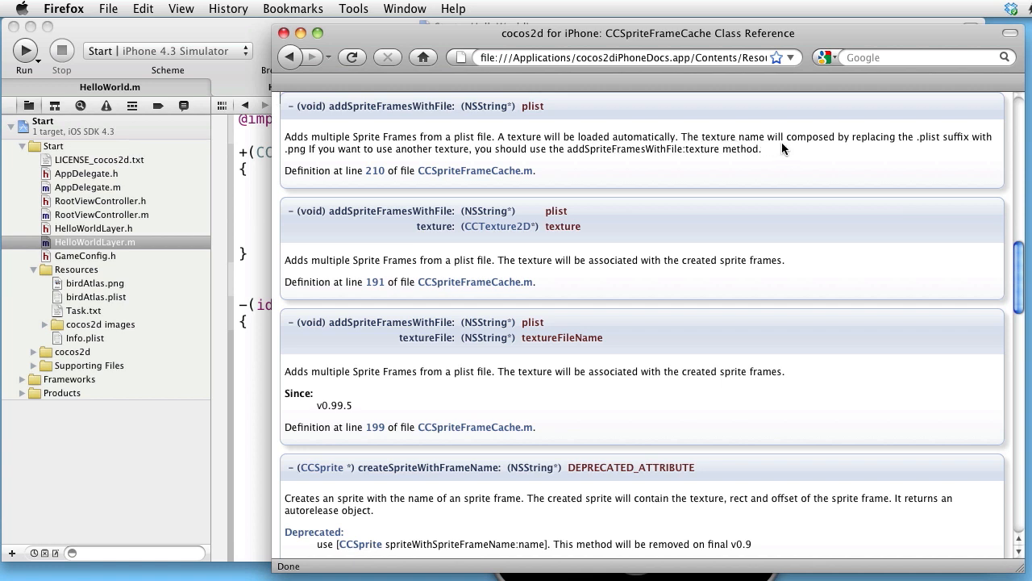
pyautogui.moveTo(914, 145)
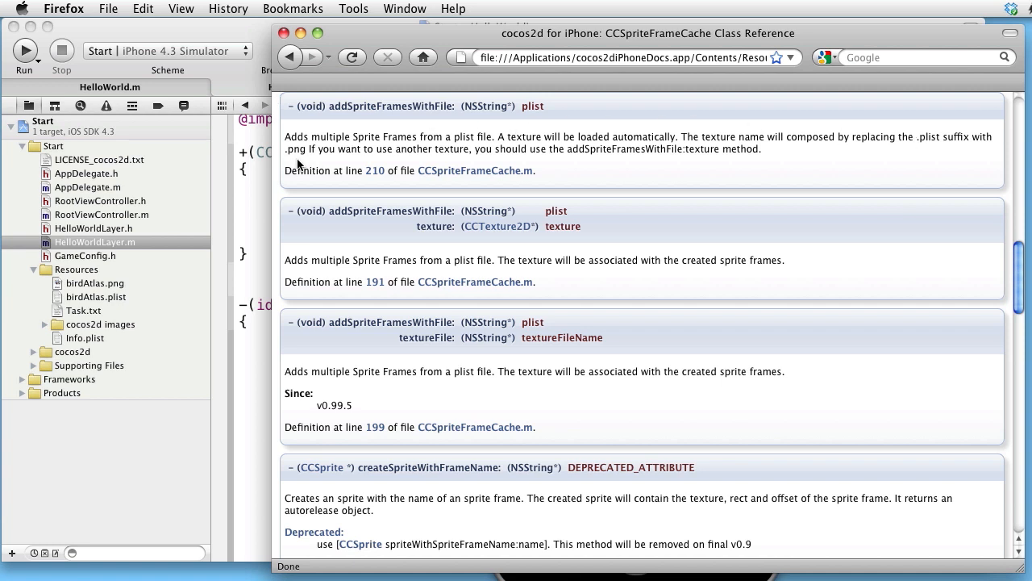
pyautogui.moveTo(119, 308)
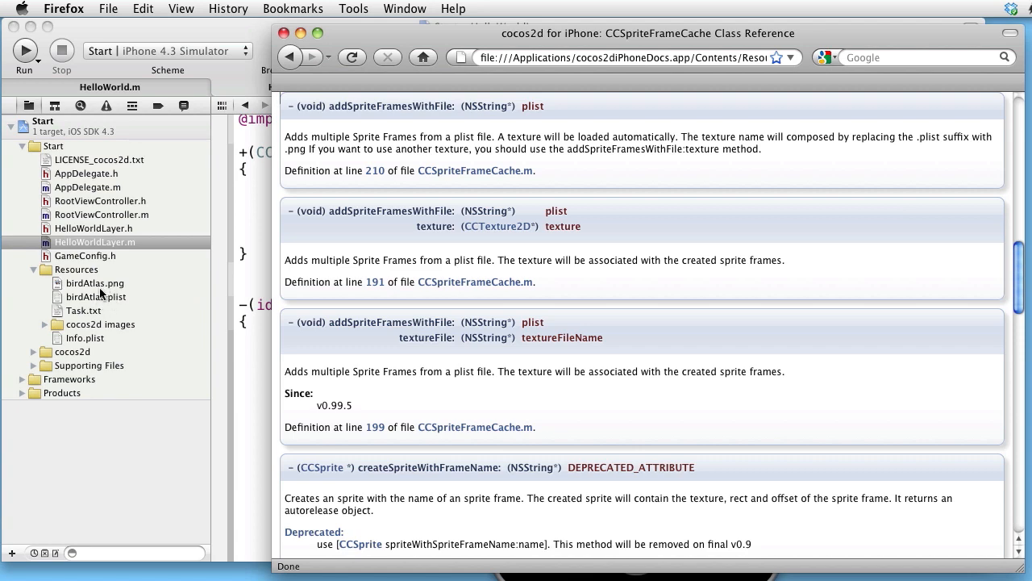
pyautogui.moveTo(251, 273)
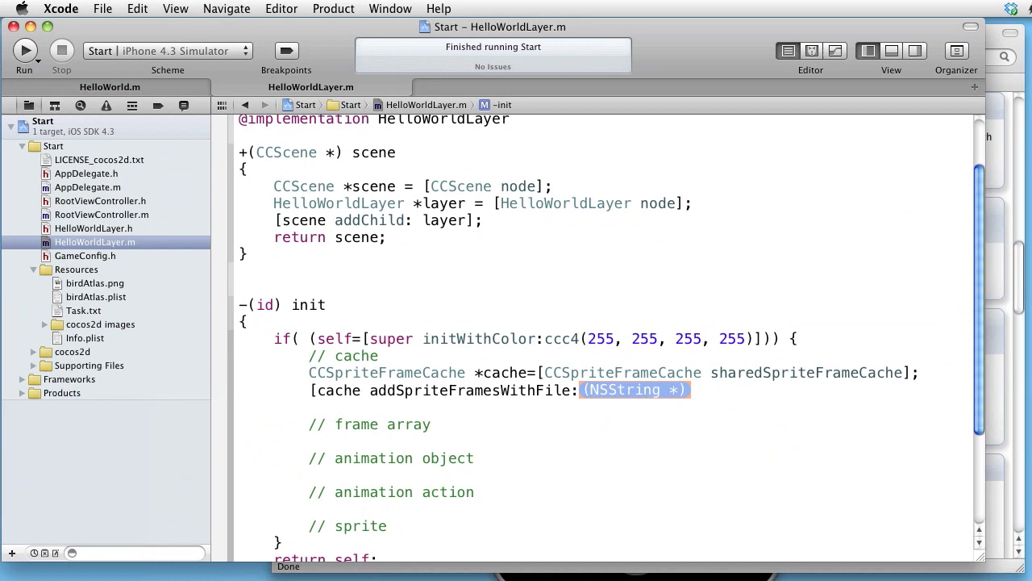
# Step: Load frames with [cache addSpriteFramesWithFile:@"birdAtlas.plist"]; after the cache declaration
pyautogui.write('@""')
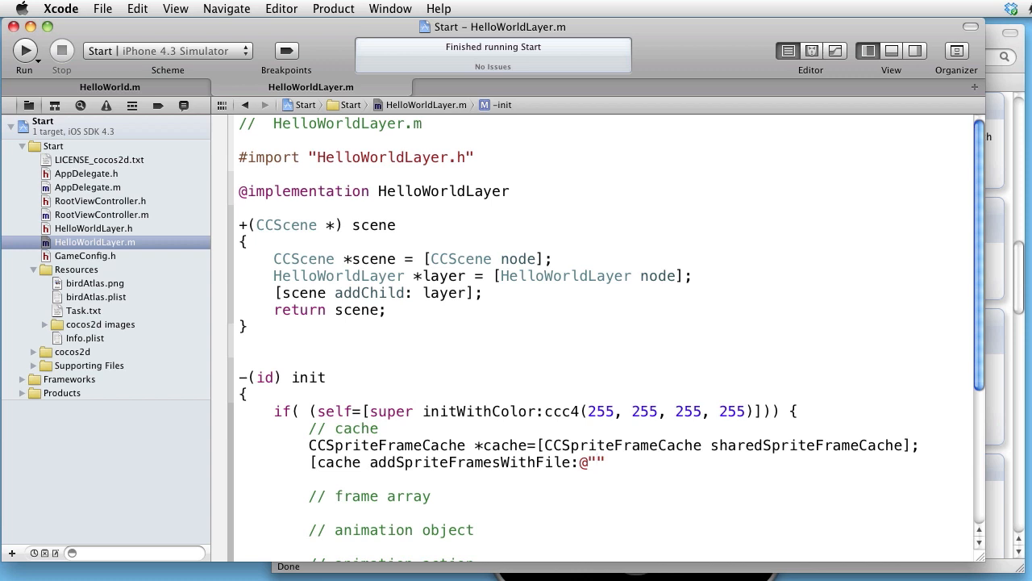
pyautogui.write('bird')
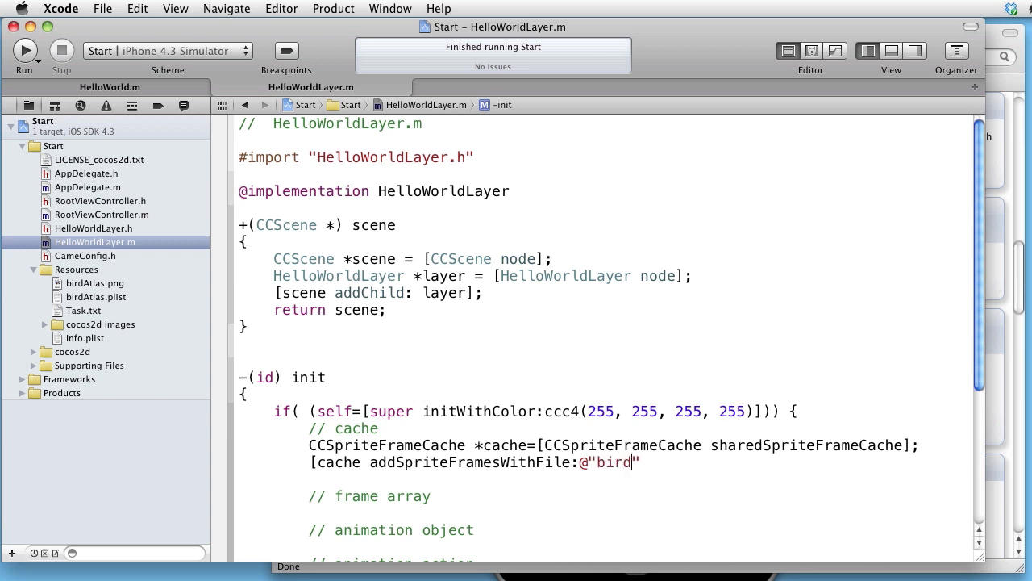
pyautogui.write('Atlas')
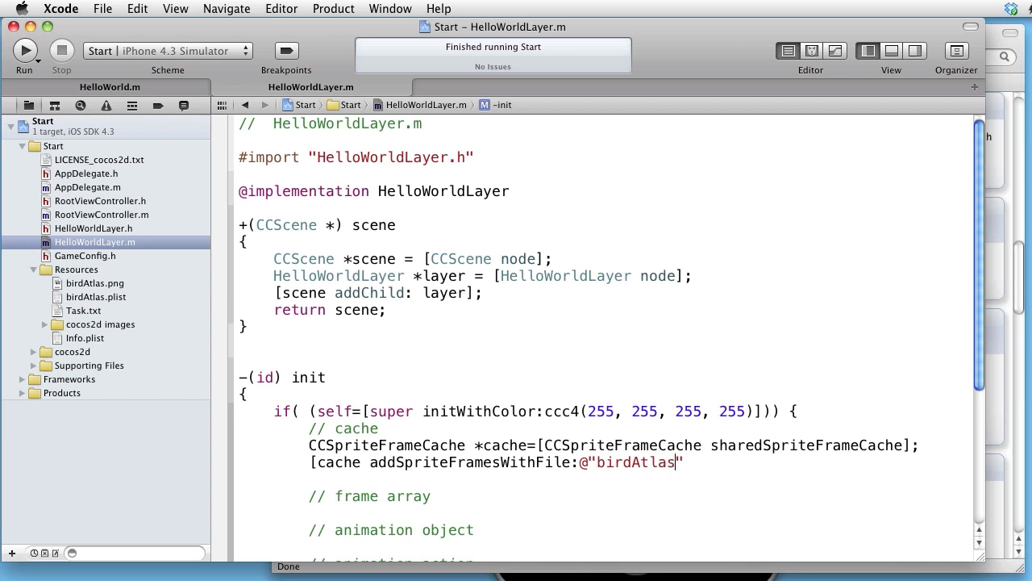
pyautogui.write('.plist')
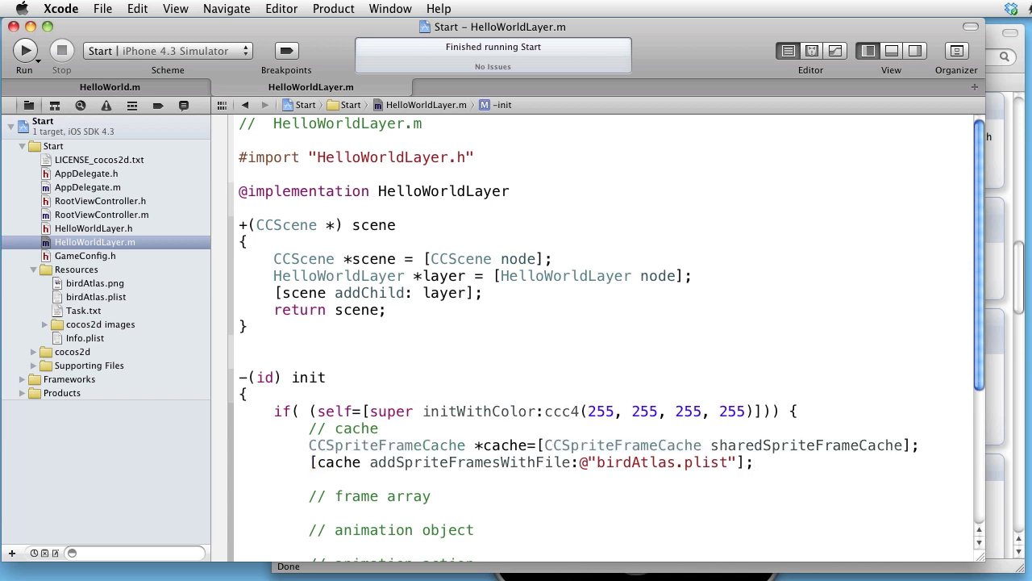
pyautogui.scroll(-3)
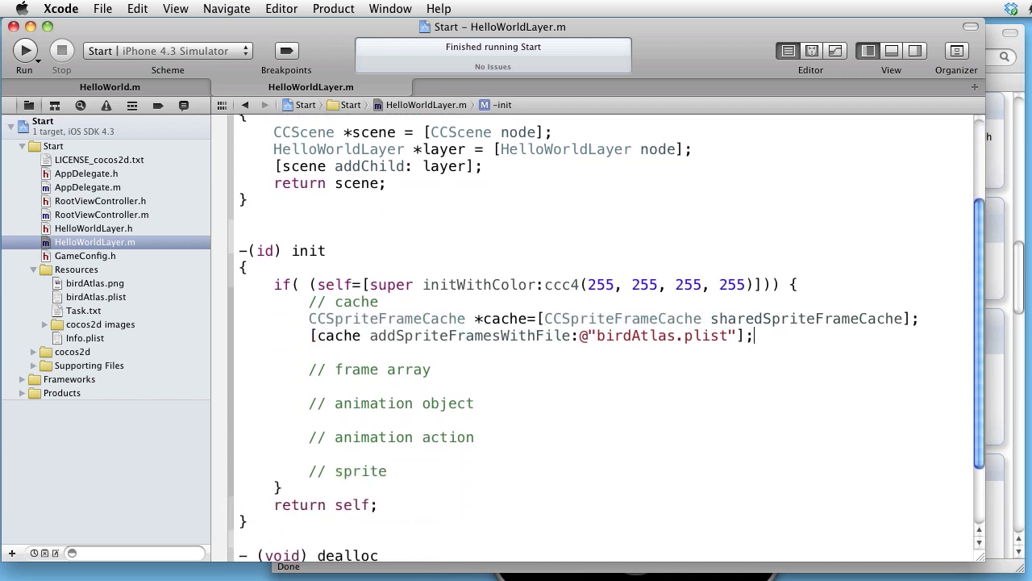
pyautogui.scroll(-3)
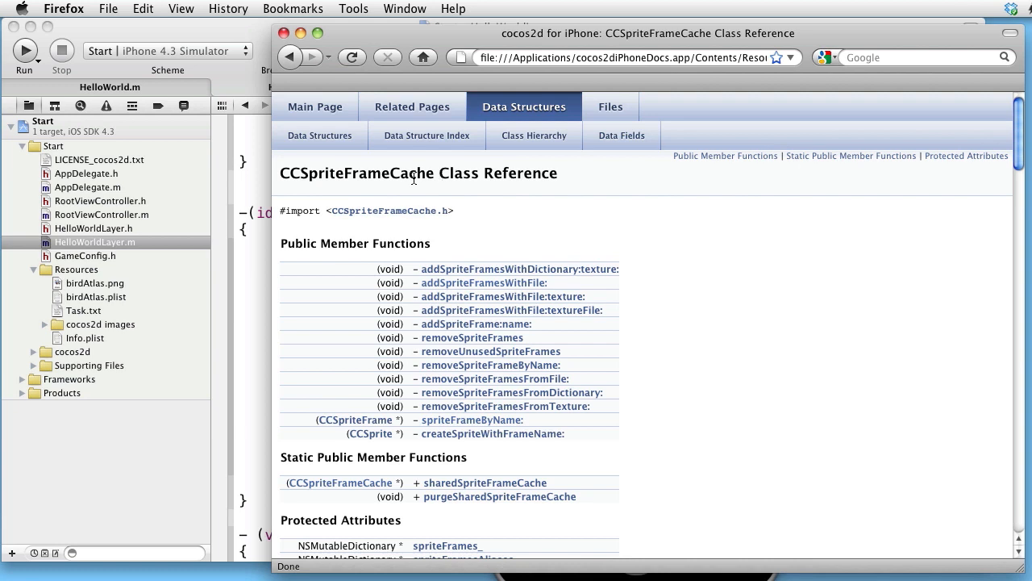
pyautogui.moveTo(472, 420)
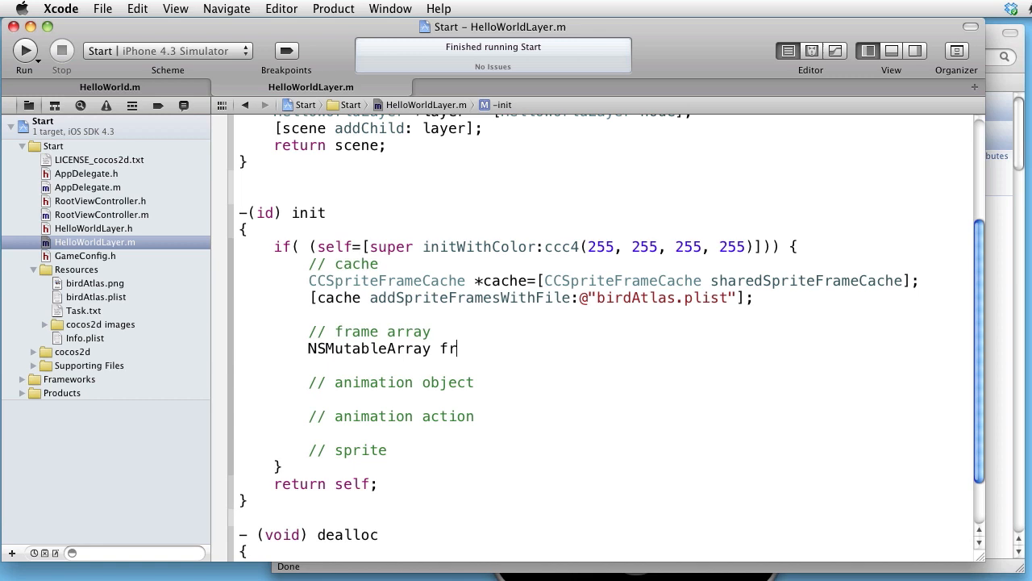
# Step: Type NSMutableArray *framesArray=[NSMutableArray array]; below // frame array
pyautogui.write('amesAr')
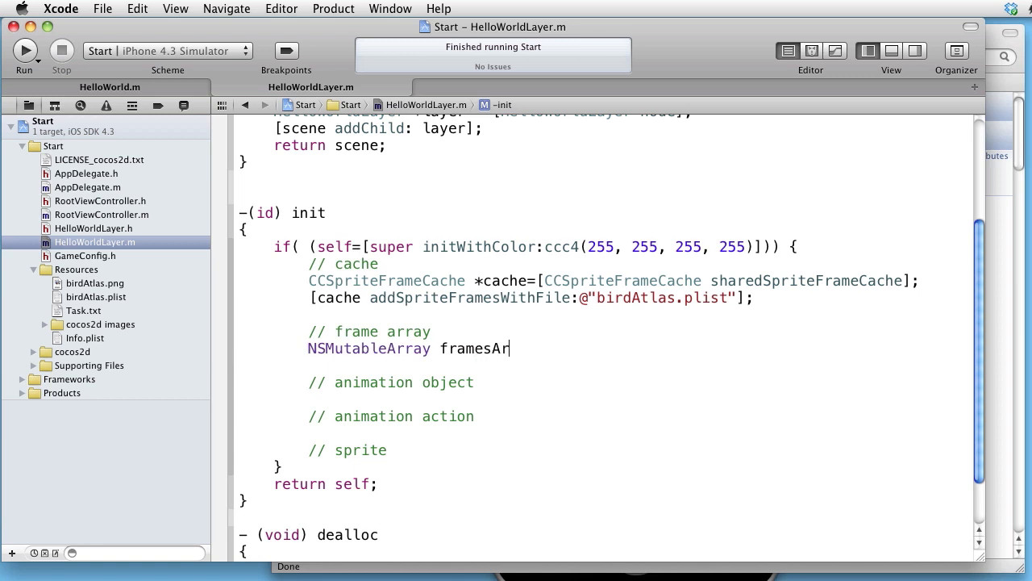
pyautogui.write('ray')
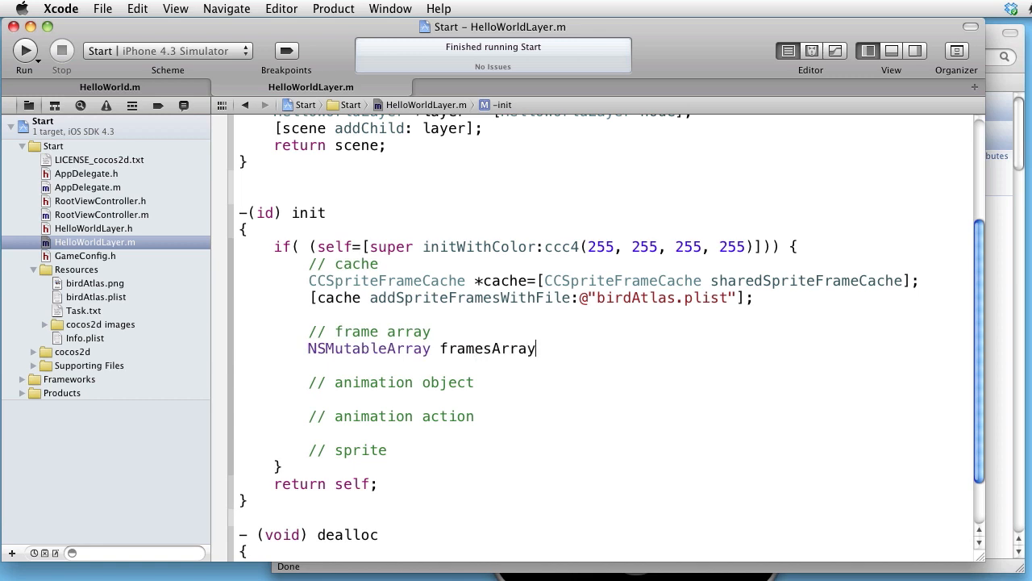
pyautogui.write('=')
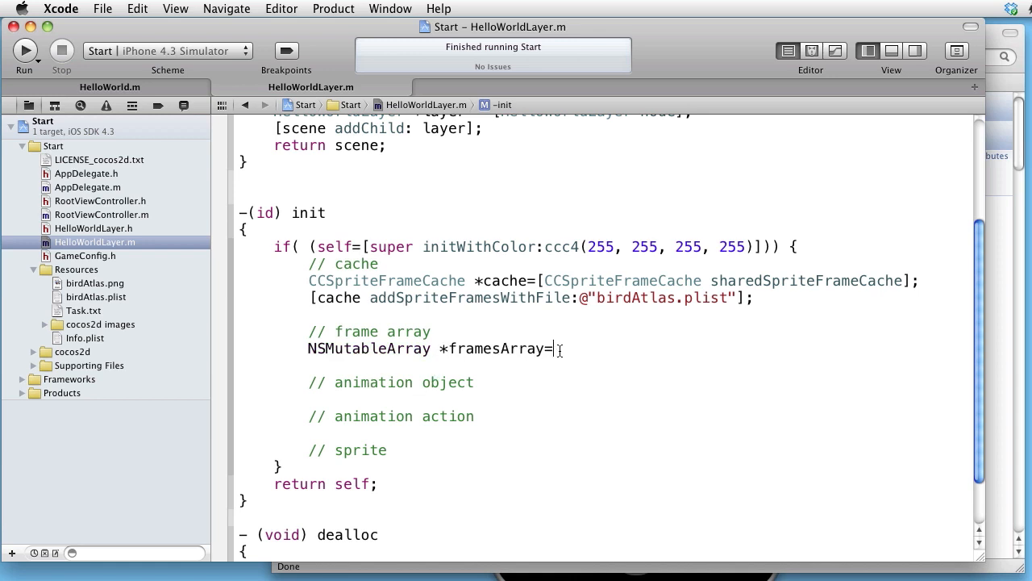
pyautogui.write('[')
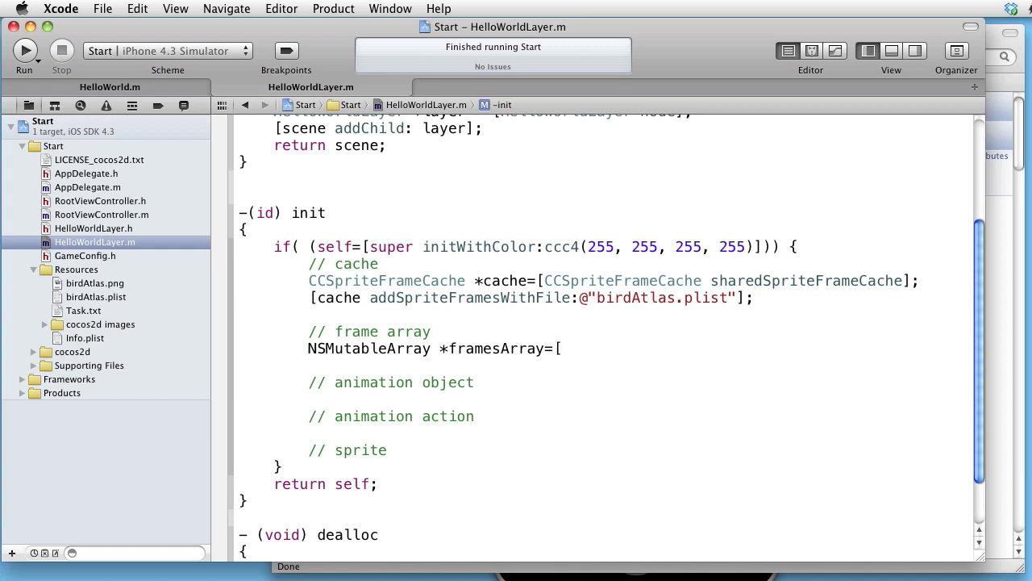
pyautogui.write('NSMutableArray')
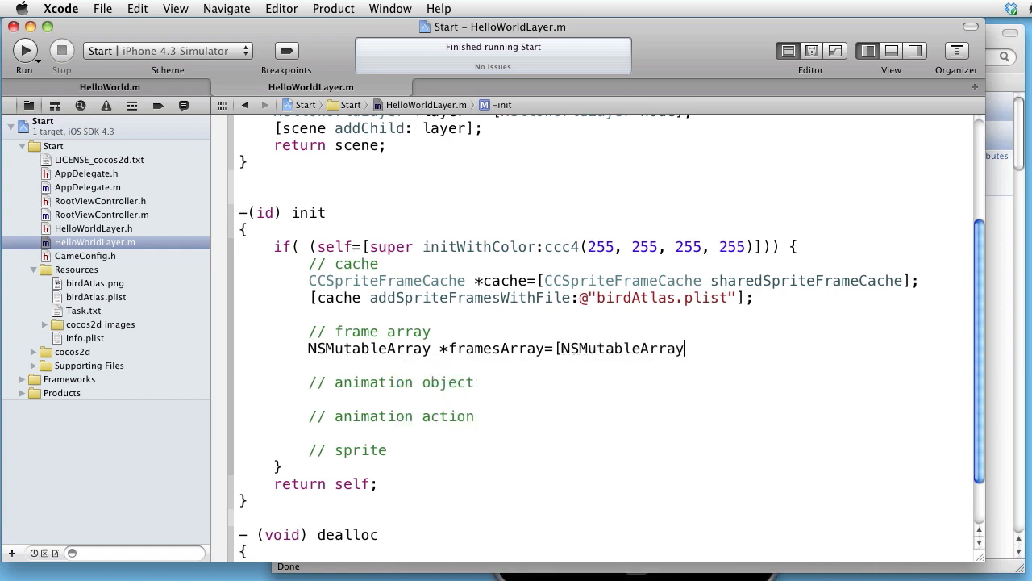
pyautogui.write('array];')
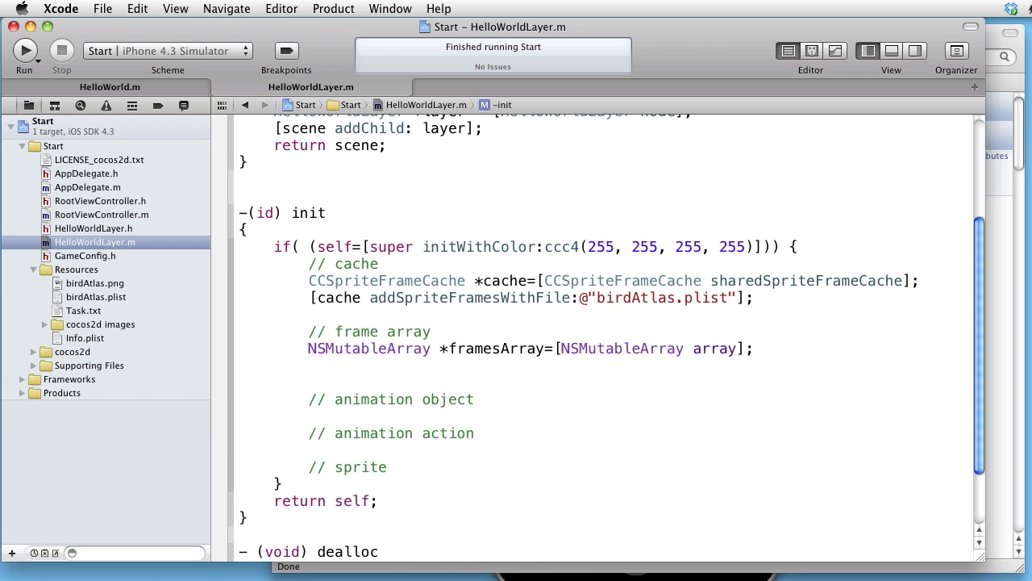
# Step: Insert a for loop running i from 1 to under 10
pyautogui.write('for (int i=1; i<n; i++) {')
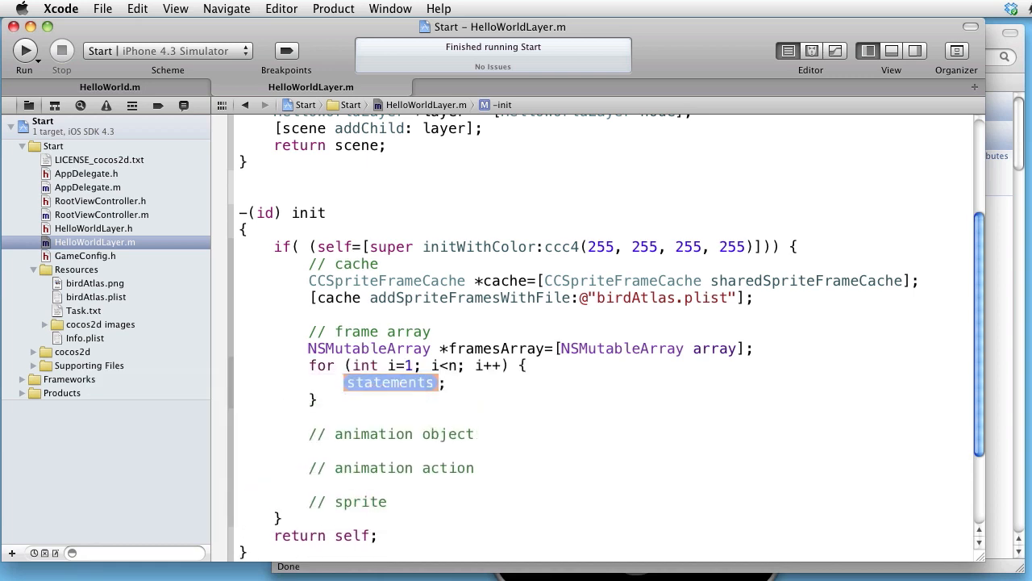
pyautogui.moveTo(448, 365)
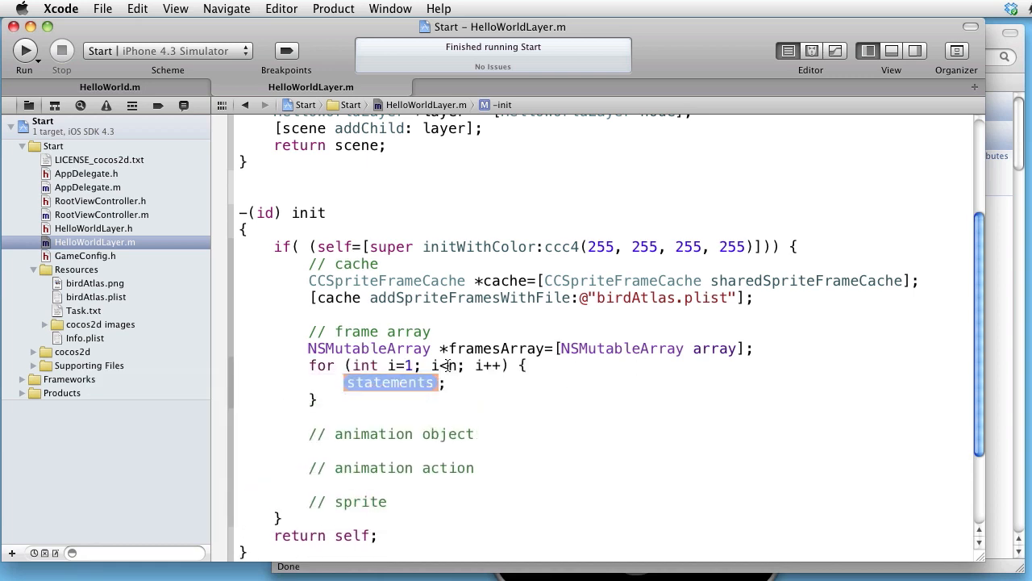
pyautogui.write('1')
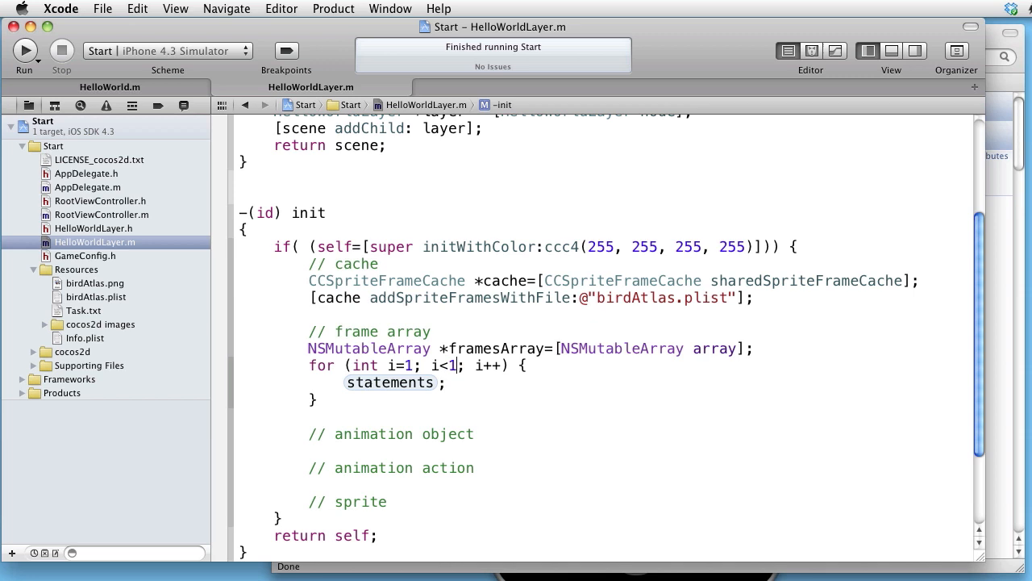
pyautogui.write('0')
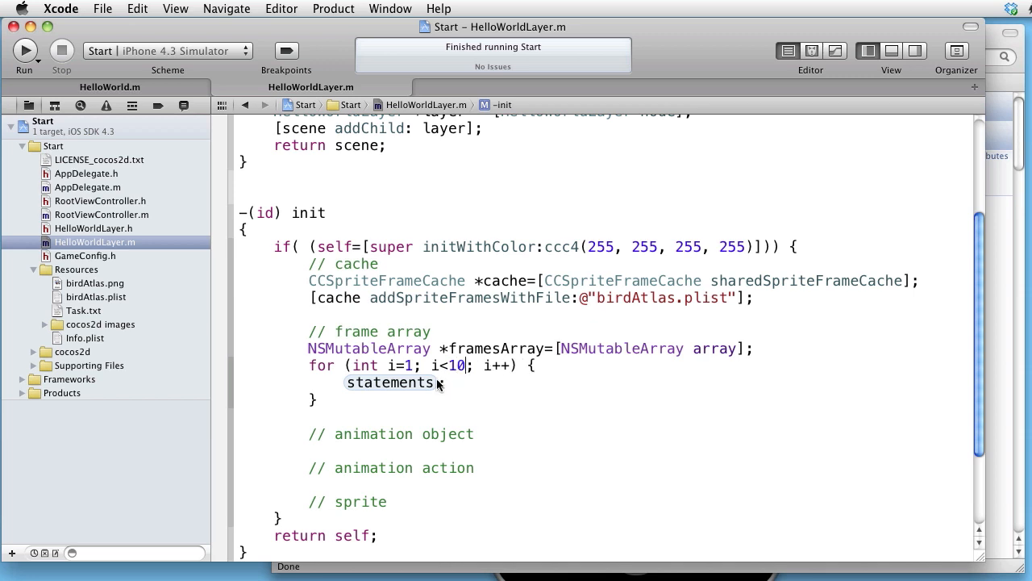
# Step: Fill the loop body with [framesArray addObject:frameObject]
pyautogui.doubleClick(390, 382)
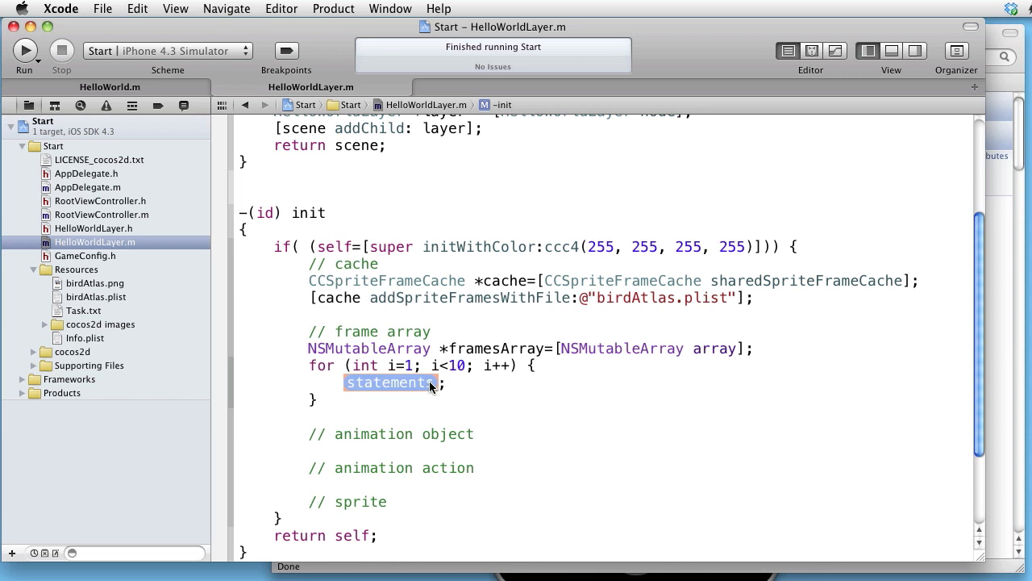
pyautogui.write('[')
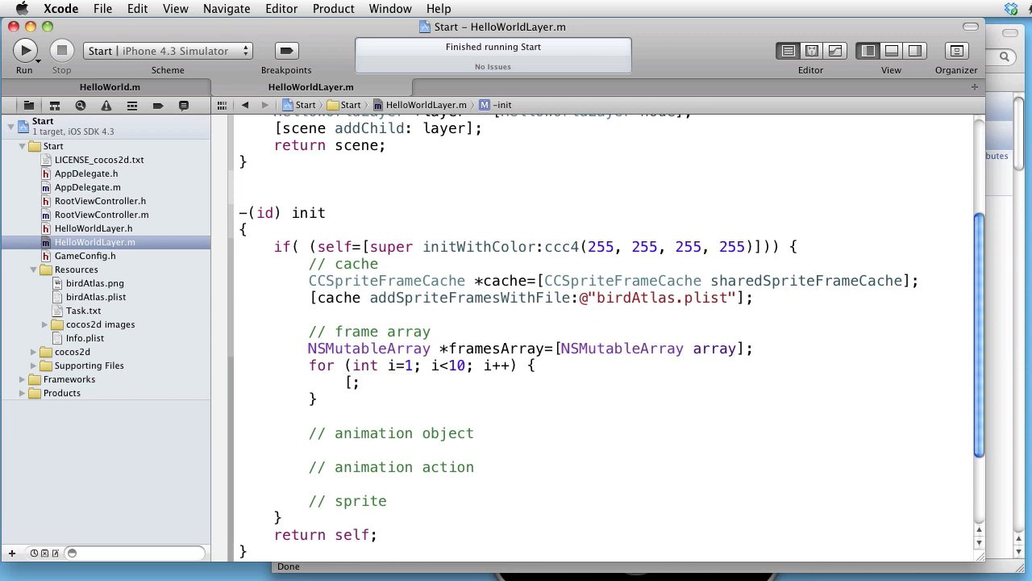
pyautogui.write('framesArray')
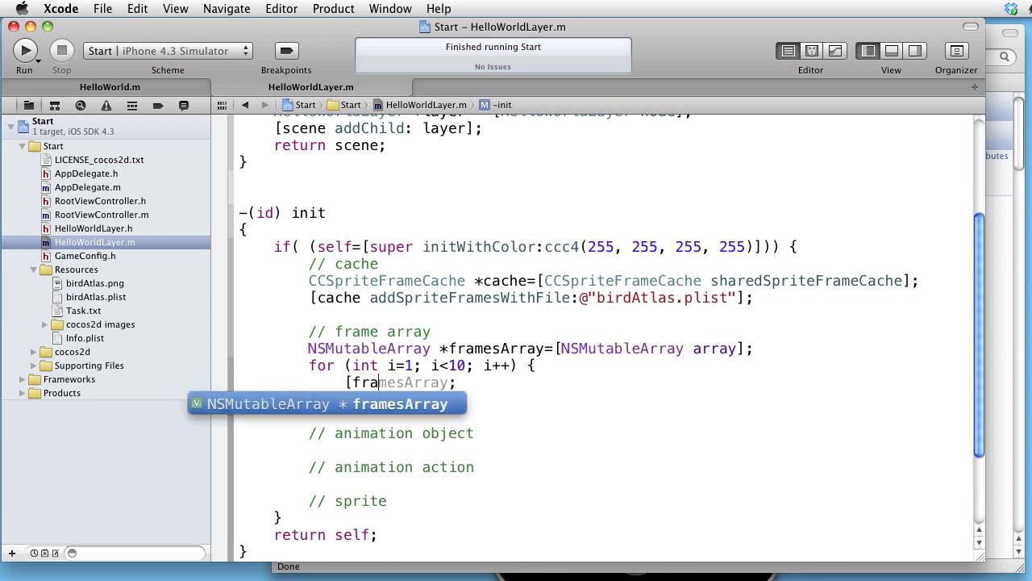
pyautogui.write('addObject:(id')
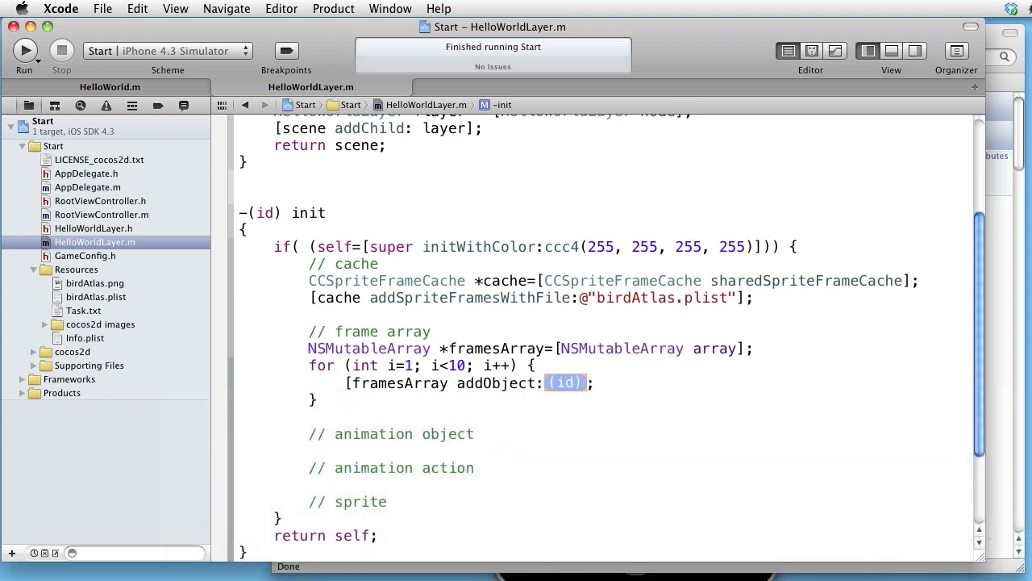
pyautogui.write('fram')
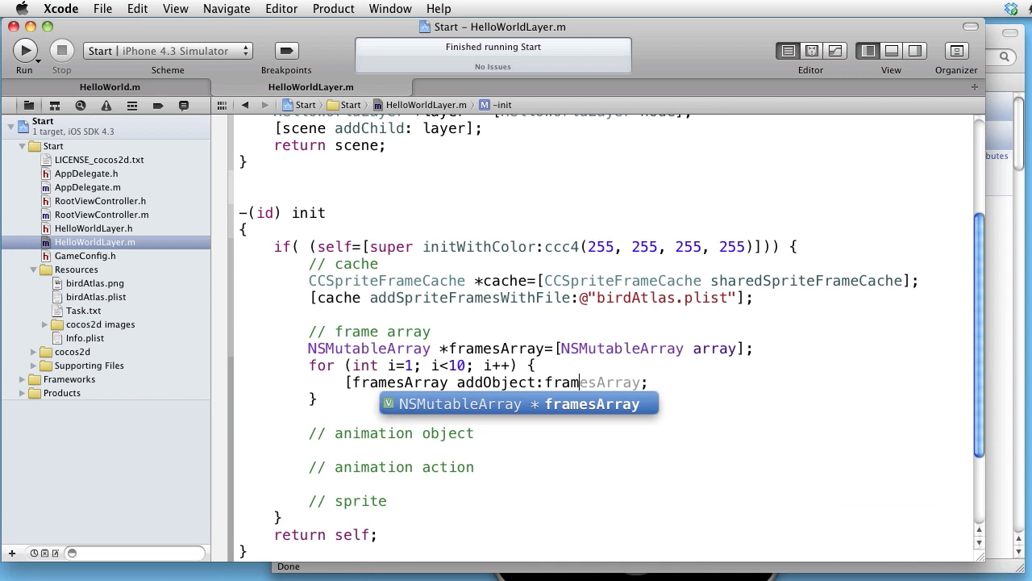
pyautogui.write('Object')
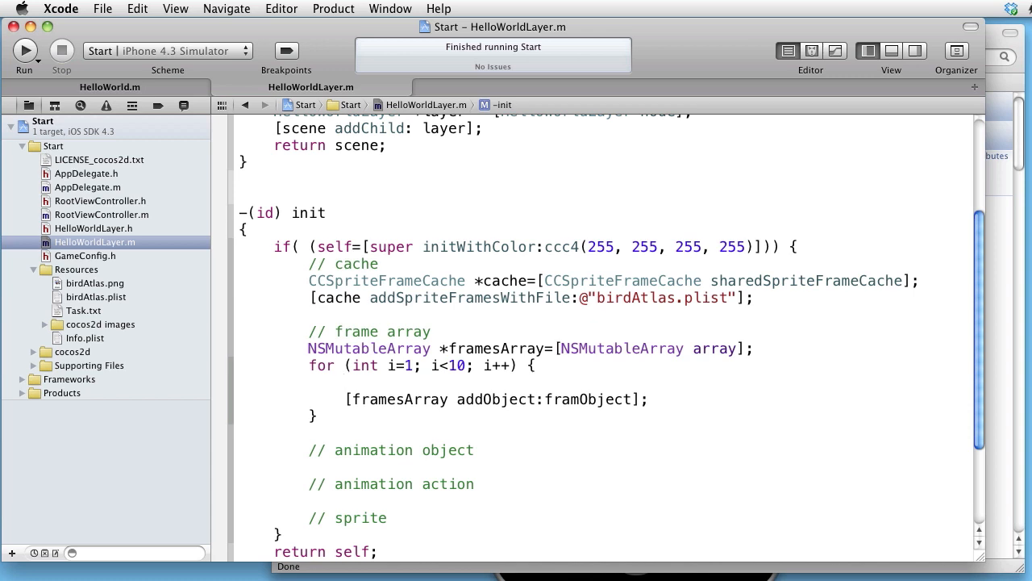
# Step: Declare id frameObject from the cache via spriteFrameByName:@"bird3.png"
pyautogui.write('[')
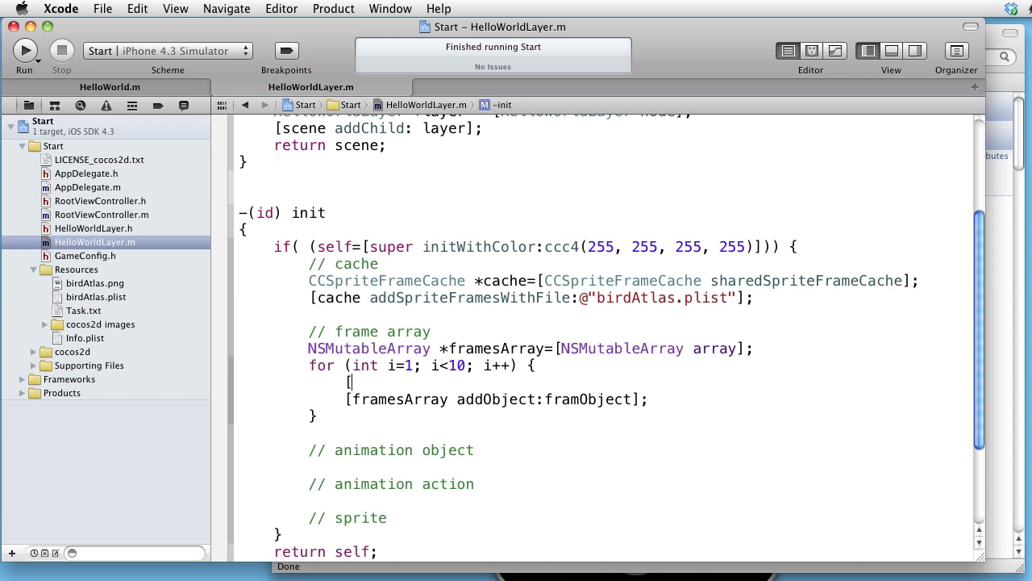
pyautogui.write('id fra')
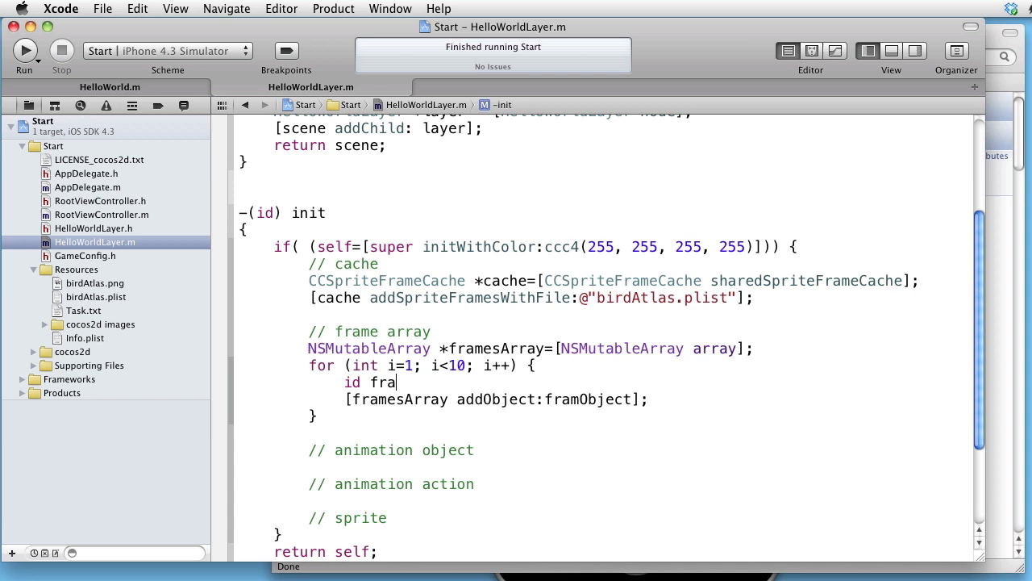
pyautogui.write('m')
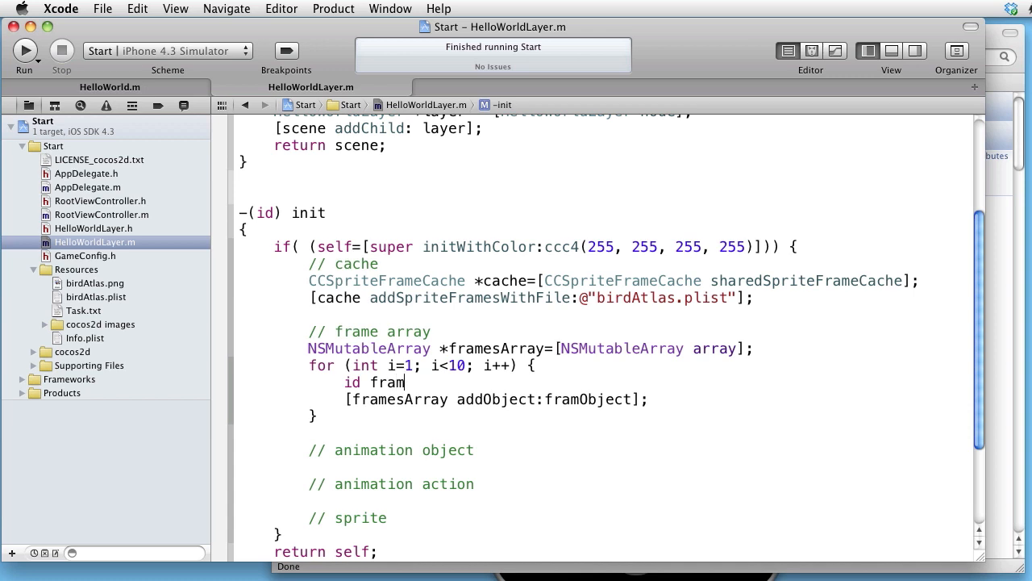
pyautogui.write('eObj')
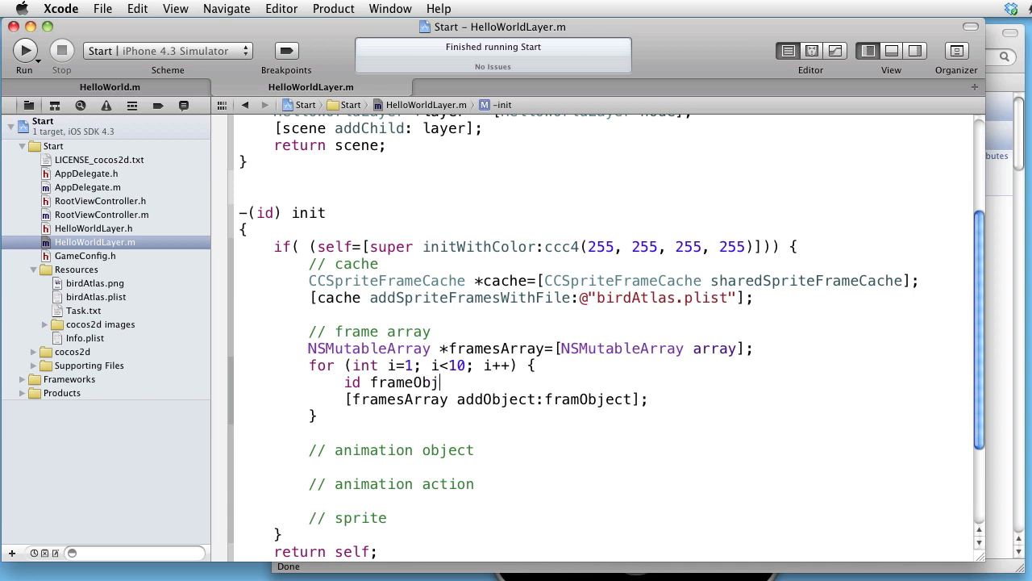
pyautogui.write('ect')
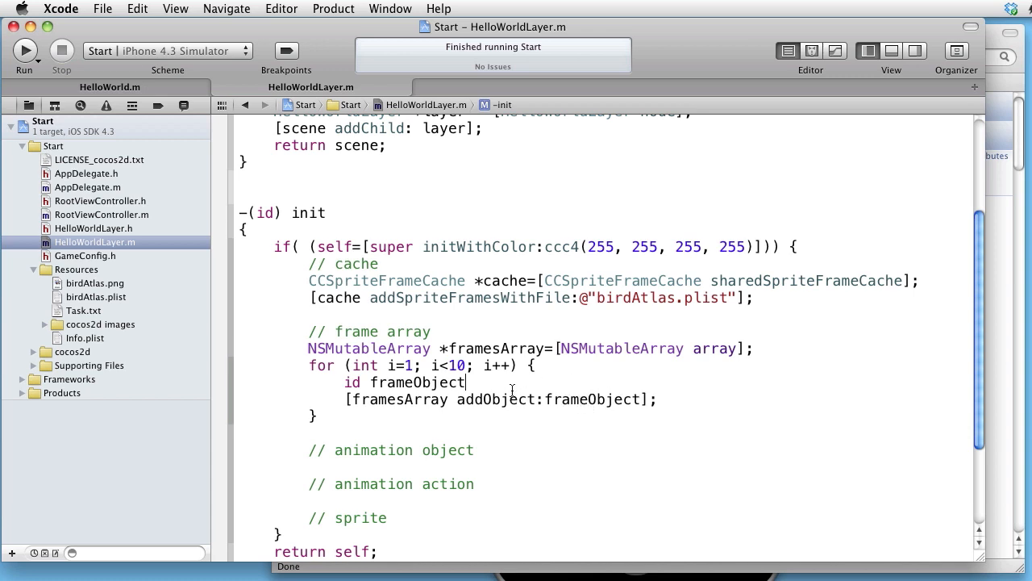
pyautogui.write('=[')
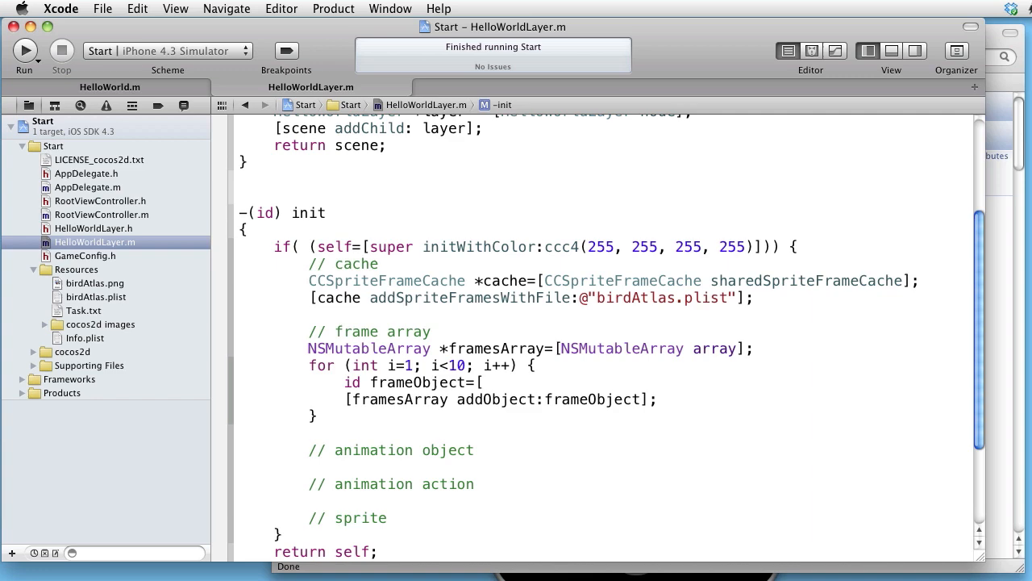
pyautogui.write('cache spriteFrameByName:')
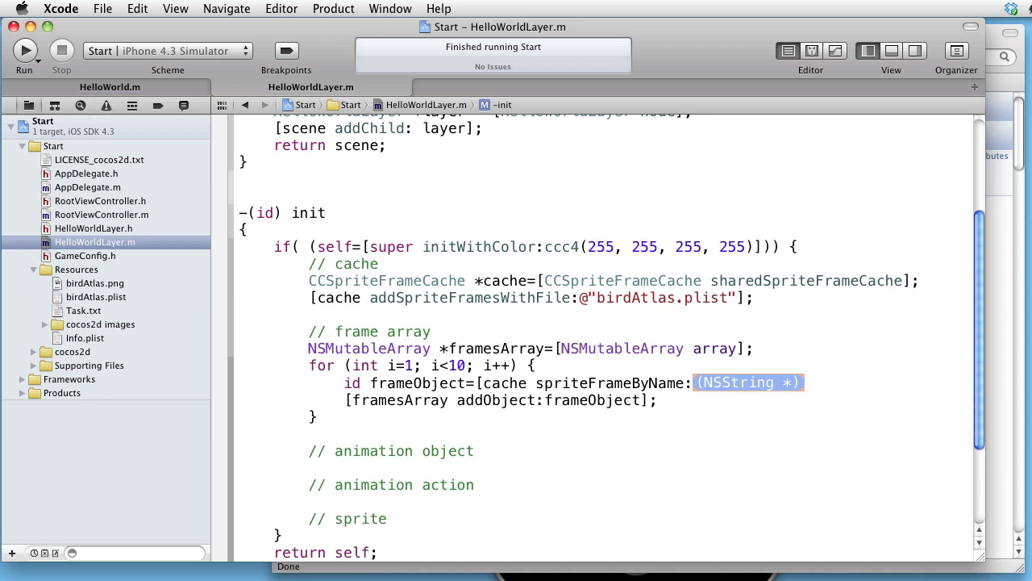
pyautogui.write("''")
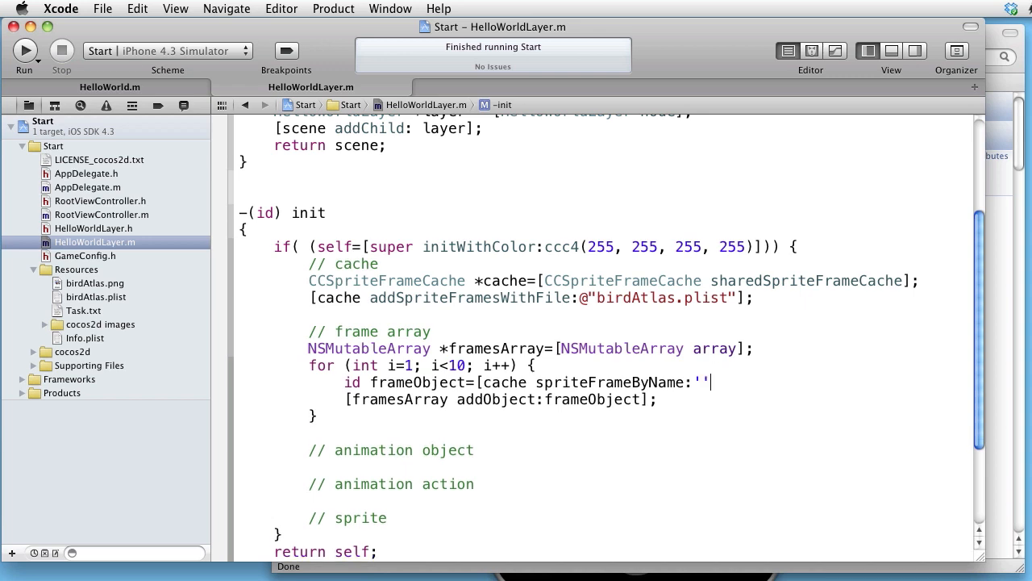
pyautogui.write('@"bird')
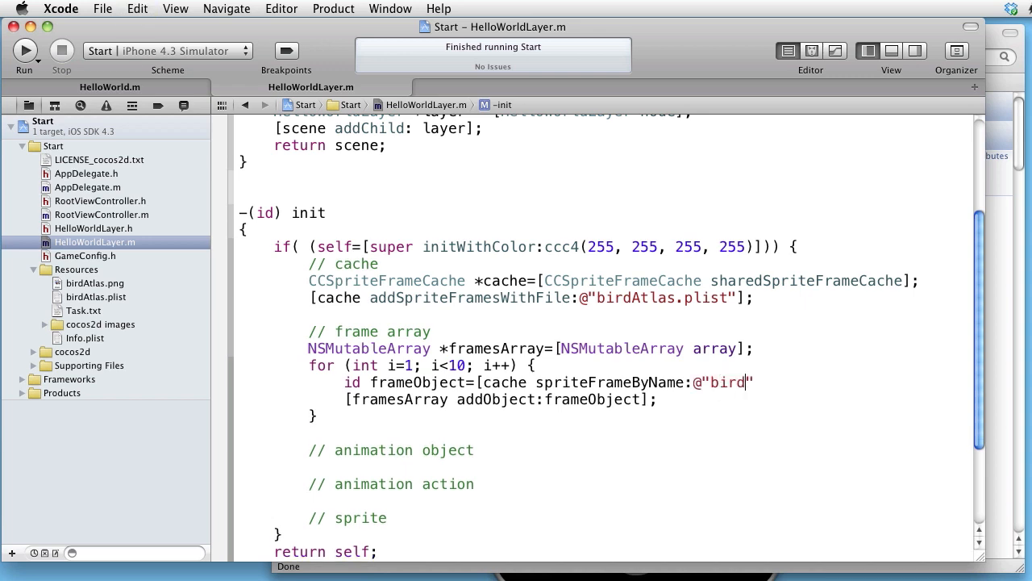
pyautogui.write('3.png')
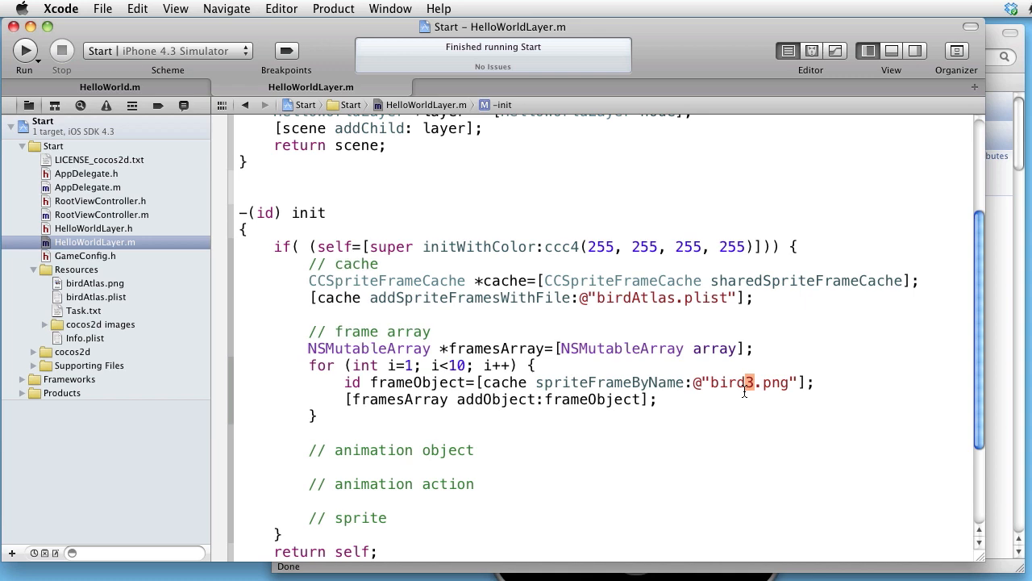
pyautogui.moveTo(717, 383)
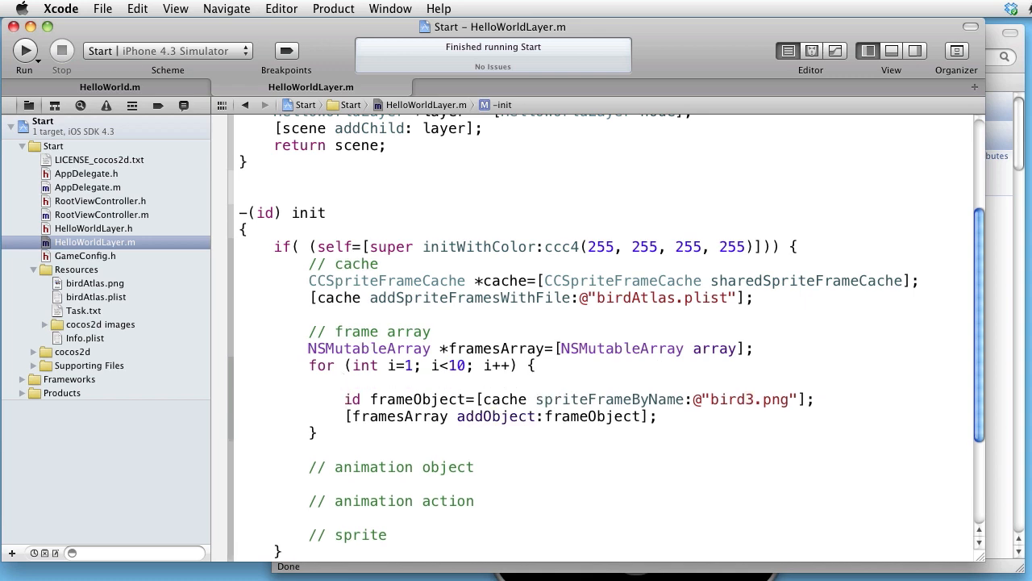
# Step: Declare NSString *frameName using stringWithFormat:@"bird%d.png", i in the loop
pyautogui.write('NSString')
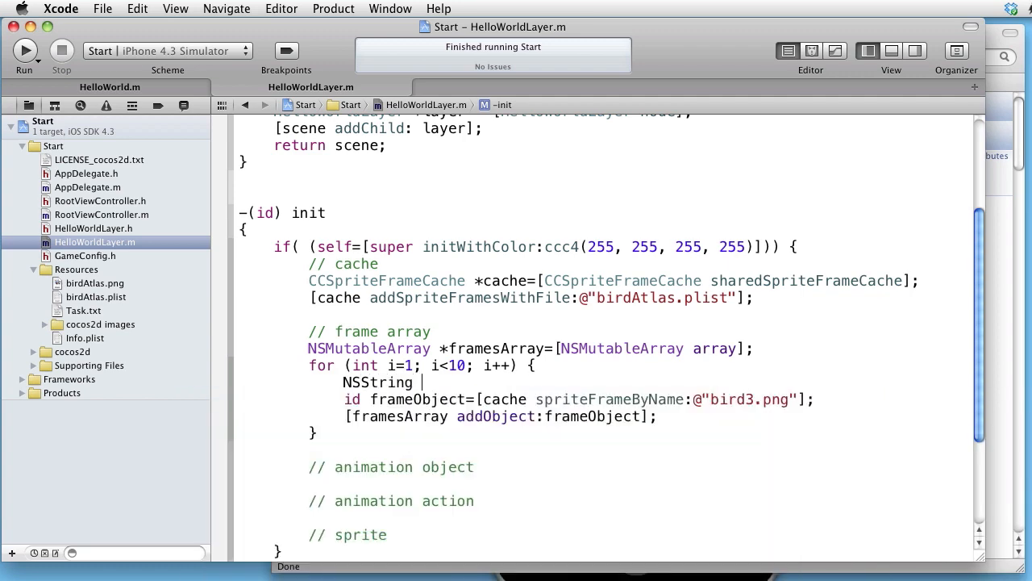
pyautogui.write('*fr')
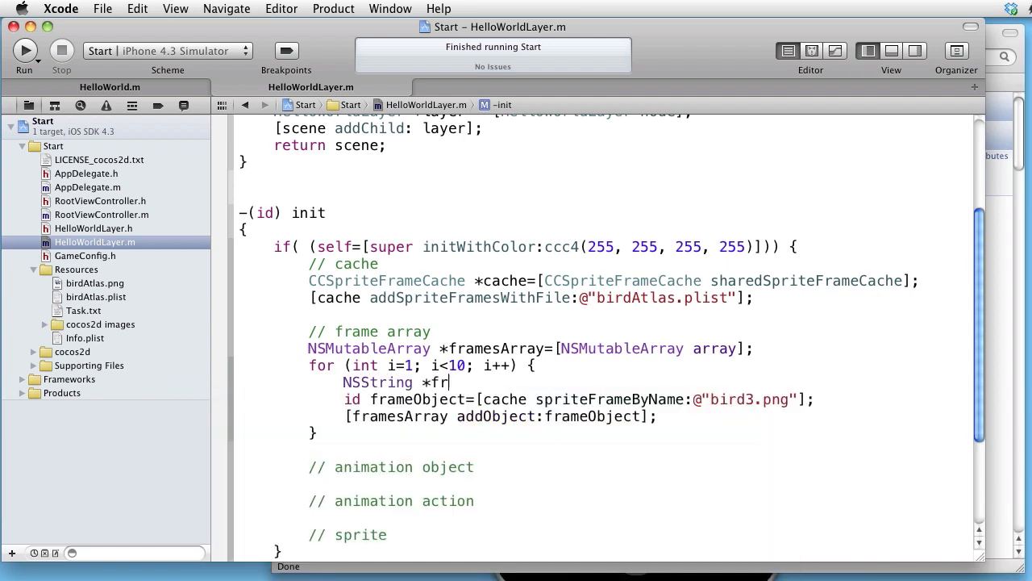
pyautogui.write('ameName=')
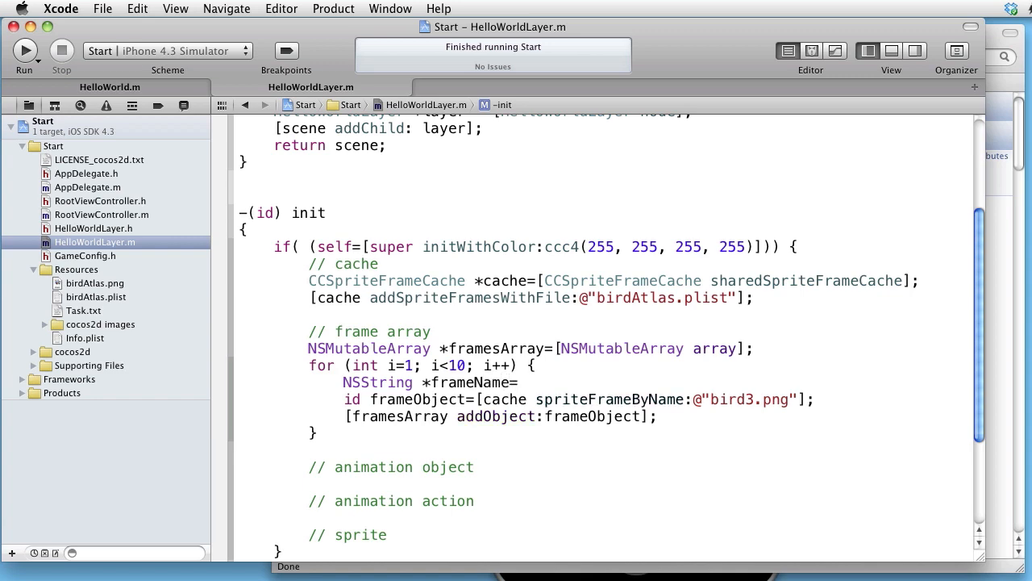
pyautogui.write('NSString stringWithFormat:@"')
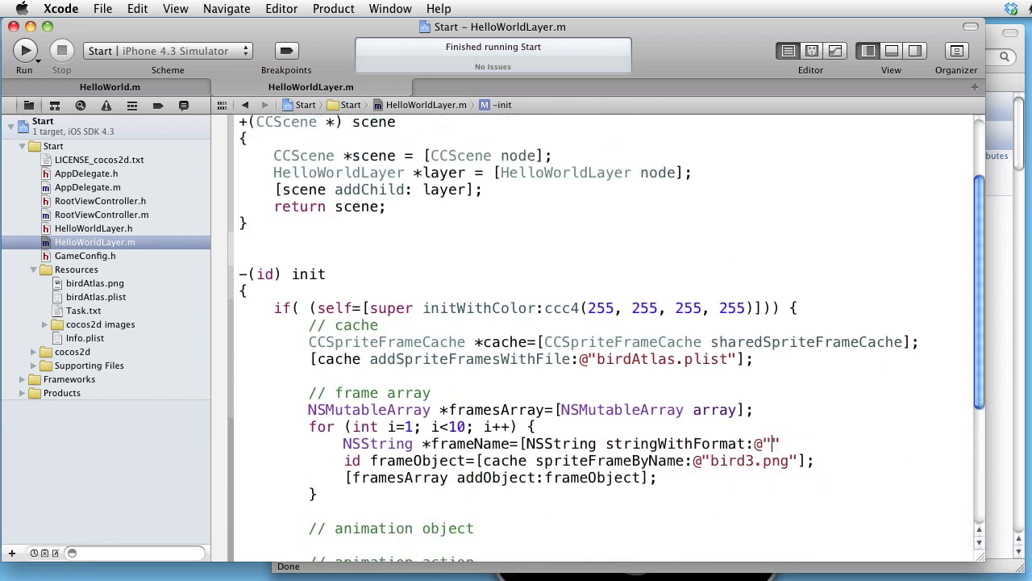
pyautogui.write('bi')
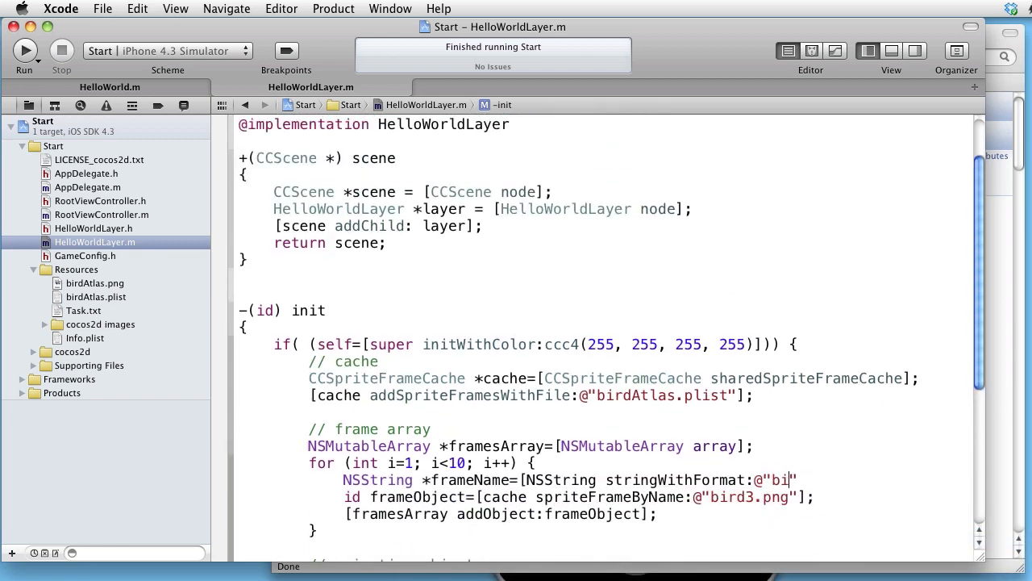
pyautogui.write('rd%')
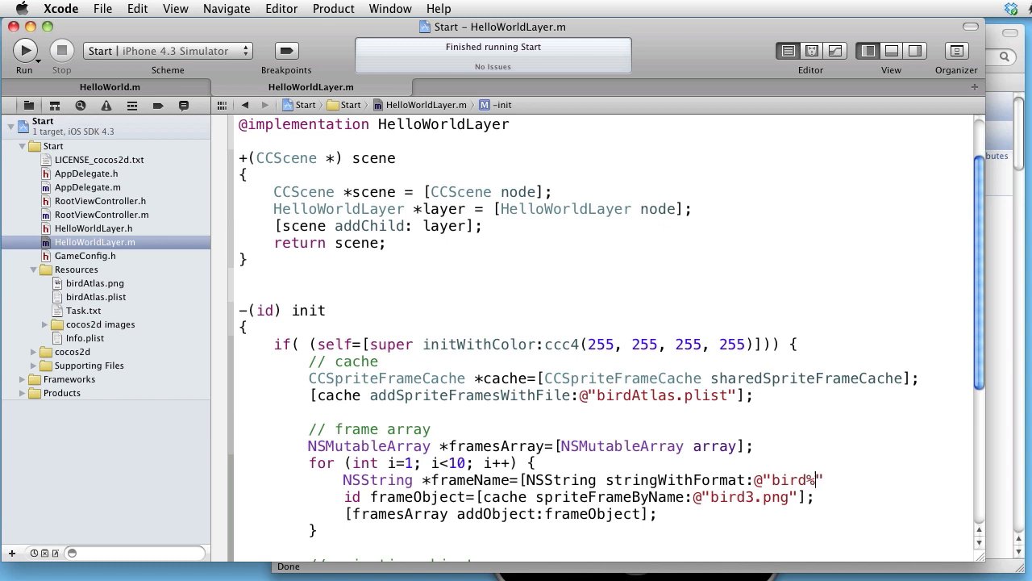
pyautogui.write('d"')
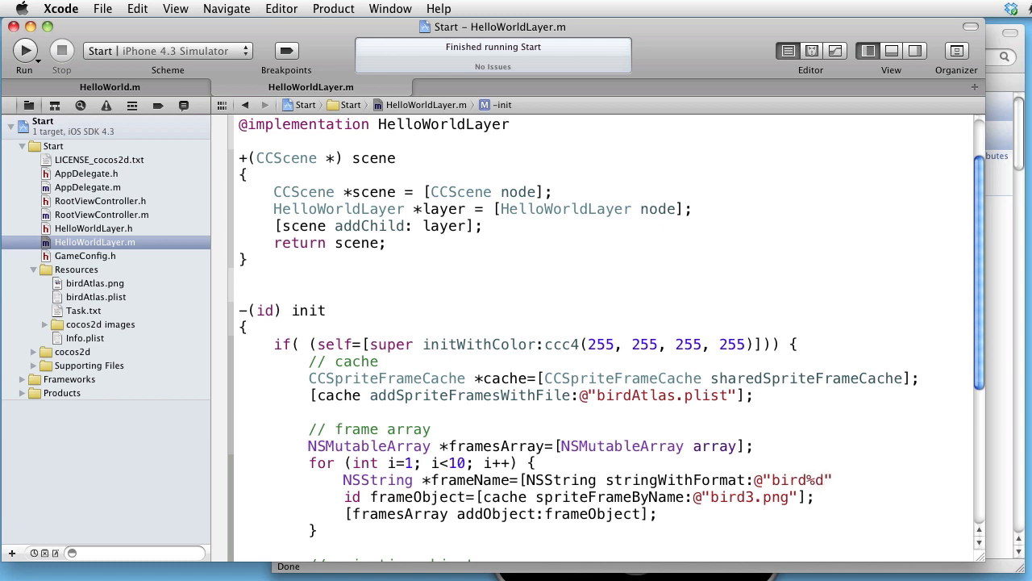
pyautogui.write('.')
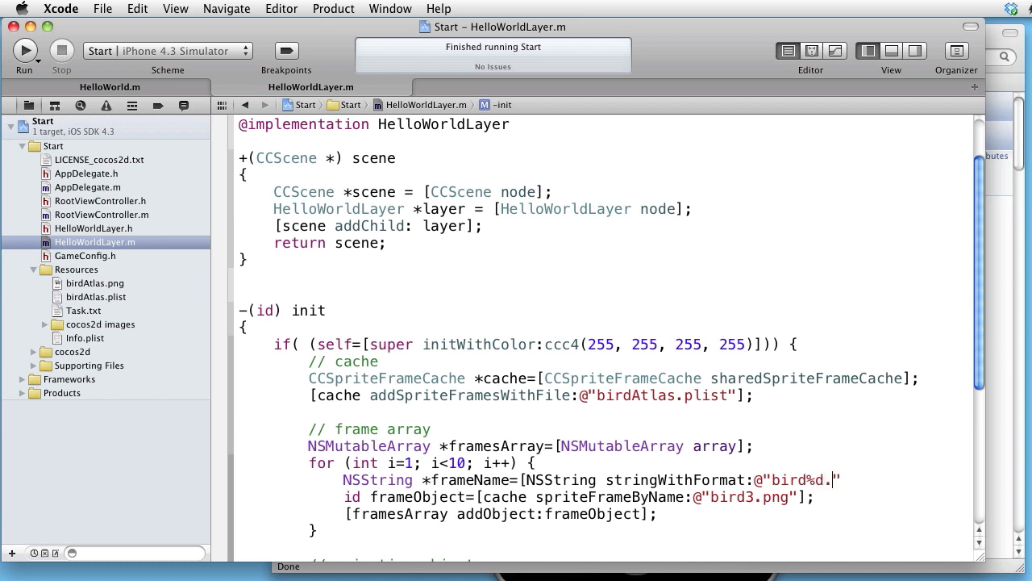
pyautogui.write('png')
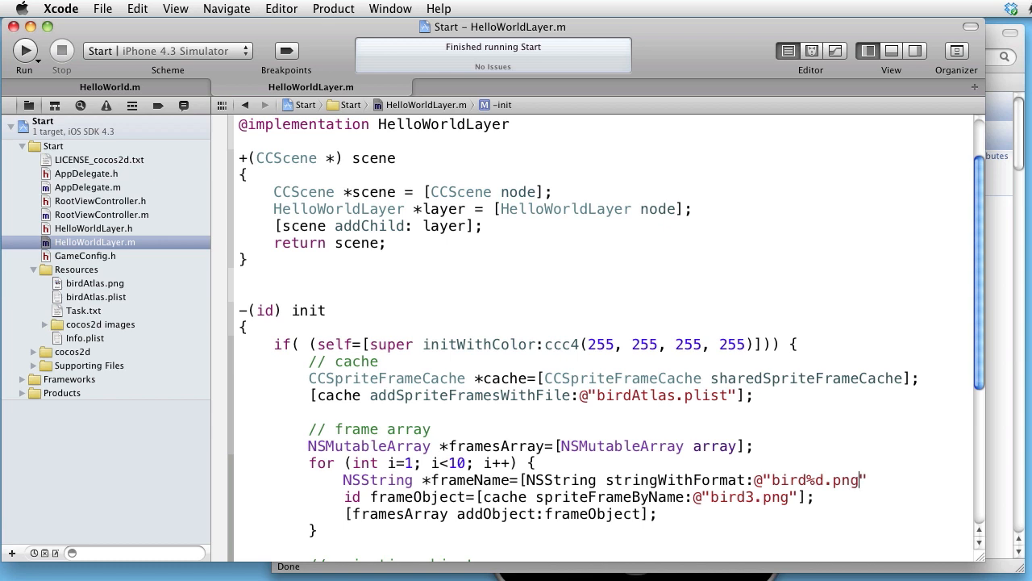
pyautogui.write(',')
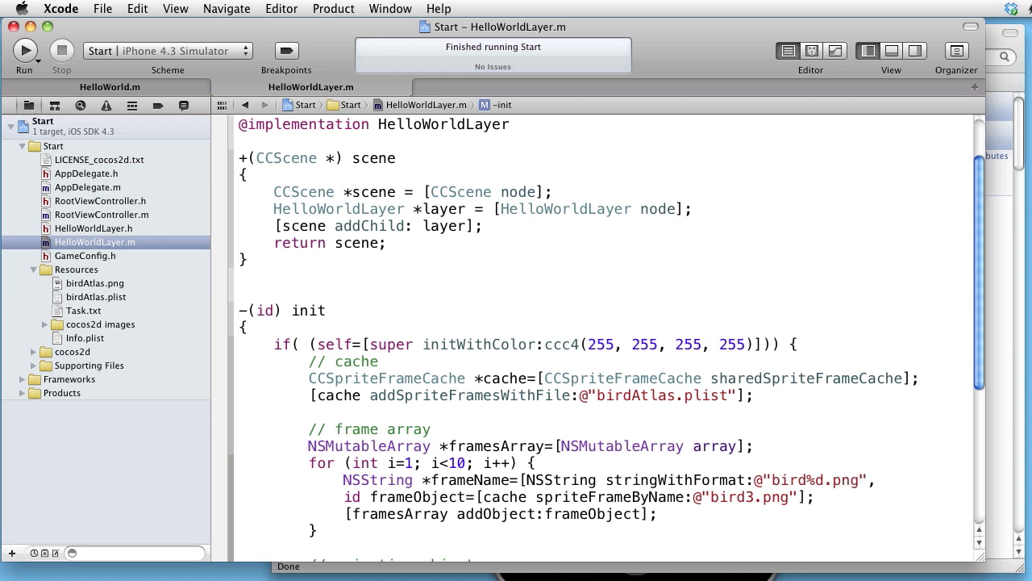
pyautogui.write('i];')
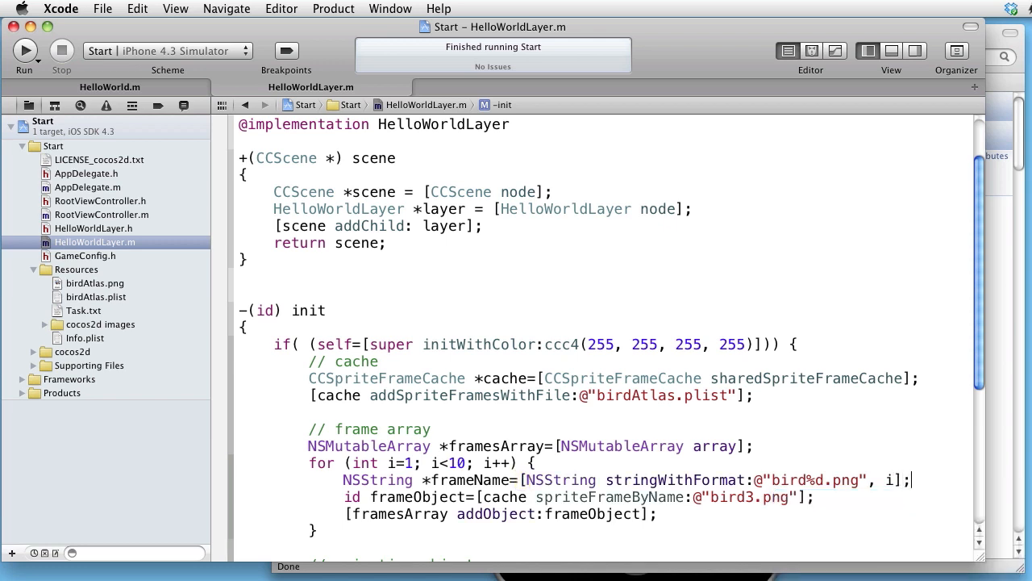
pyautogui.moveTo(711, 459)
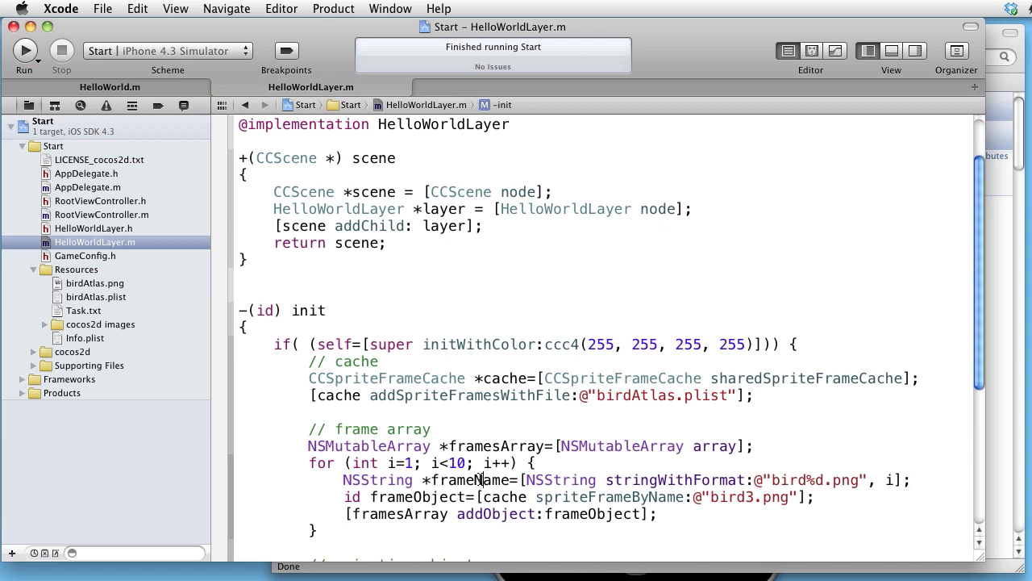
# Step: Replace the hard-coded @"bird3.png" lookup with frameName
pyautogui.doubleClick(470, 480)
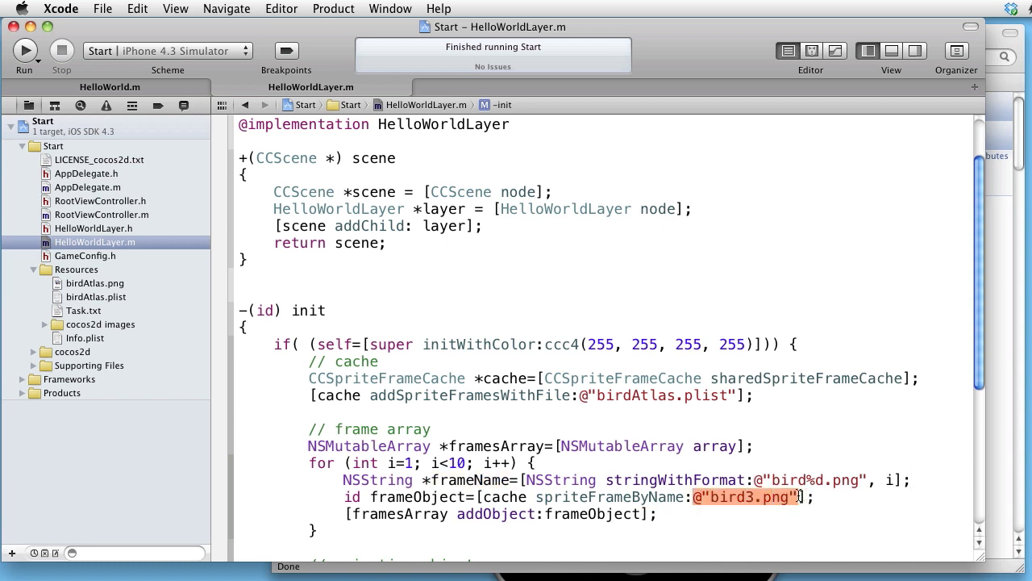
pyautogui.write('frameName')
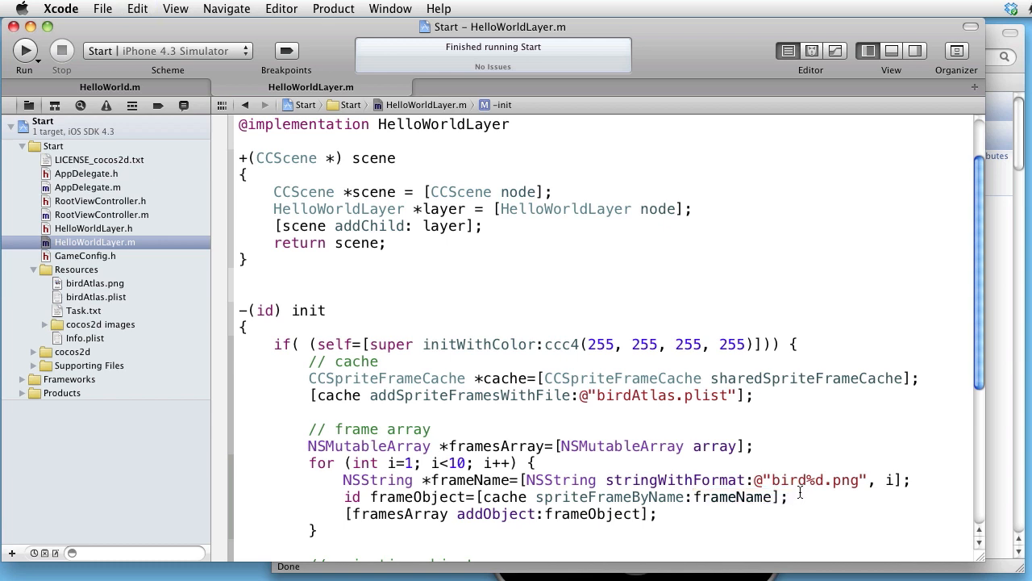
pyautogui.scroll(-3)
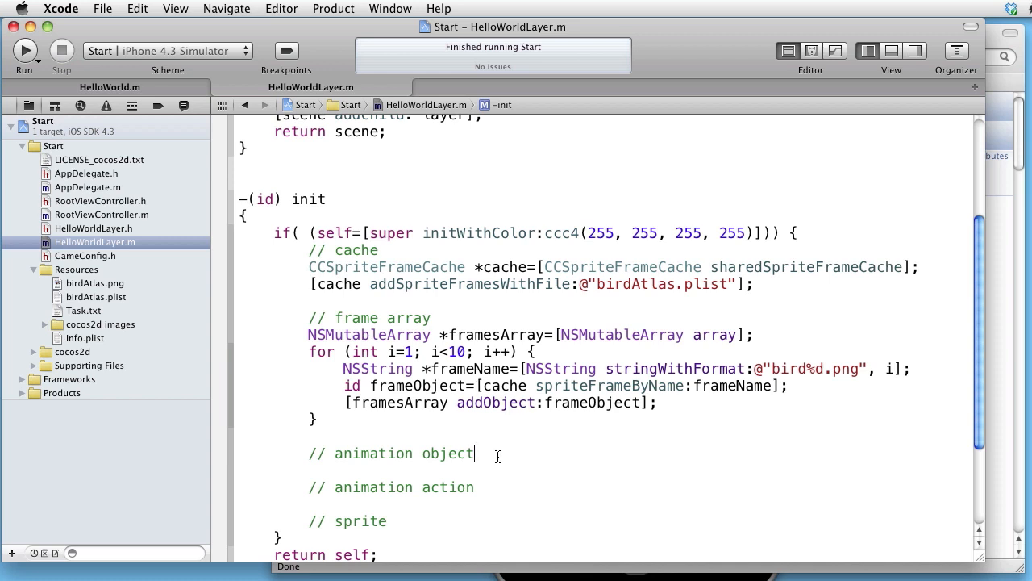
# Step: Type id animObject= under the // animation object comment
pyautogui.write('id')
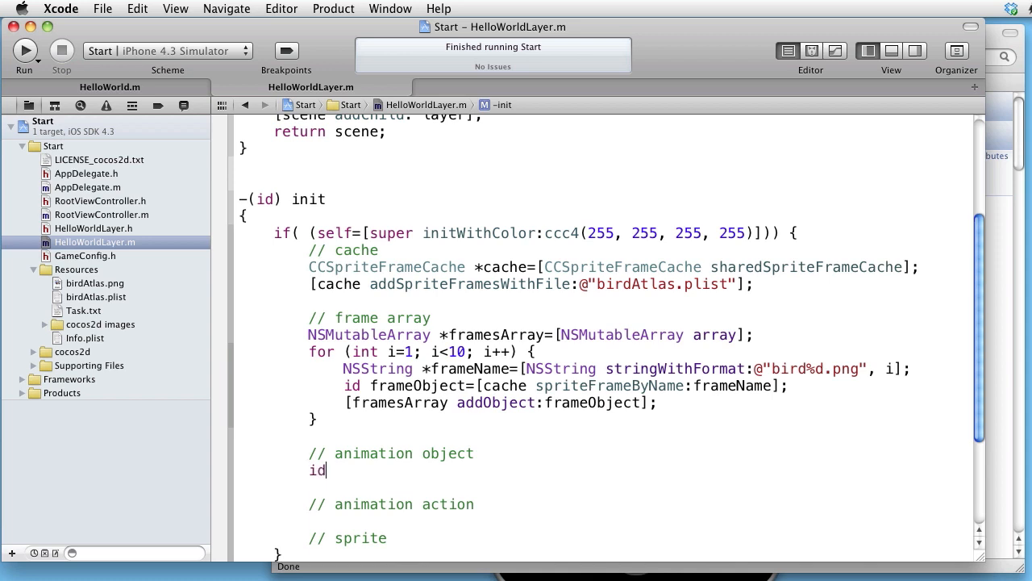
pyautogui.write('anim')
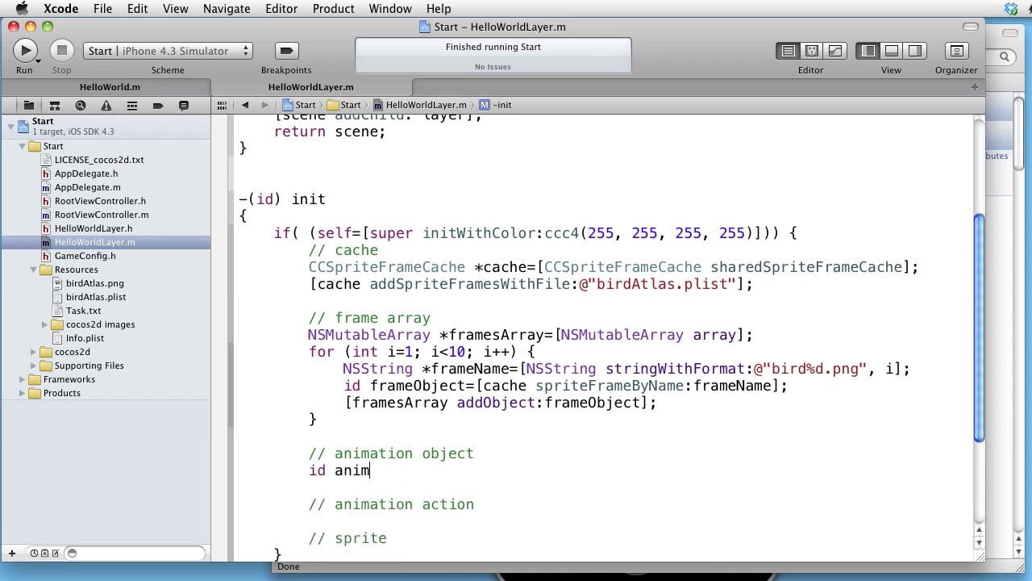
pyautogui.write('Ob')
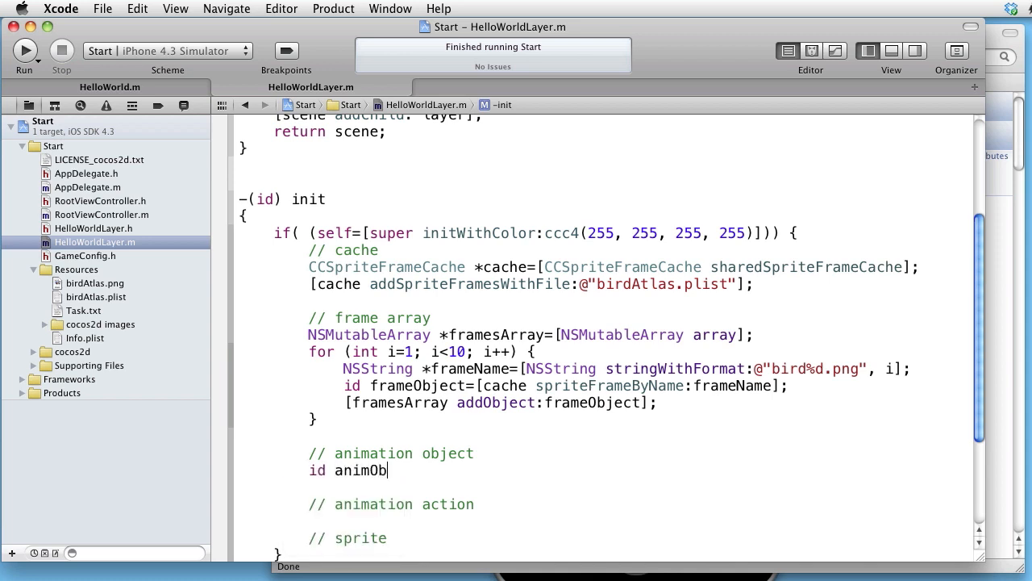
pyautogui.write('ject=')
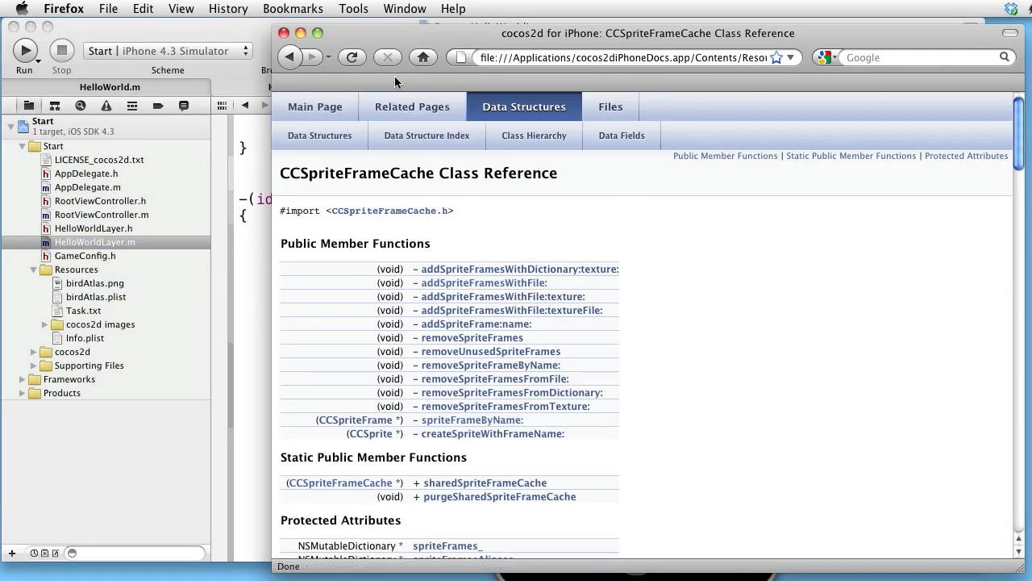
# Step: Open the CCAnimation class reference from the Data Structure Index and scroll to animationWithFrames:delay:
pyautogui.click(426, 134)
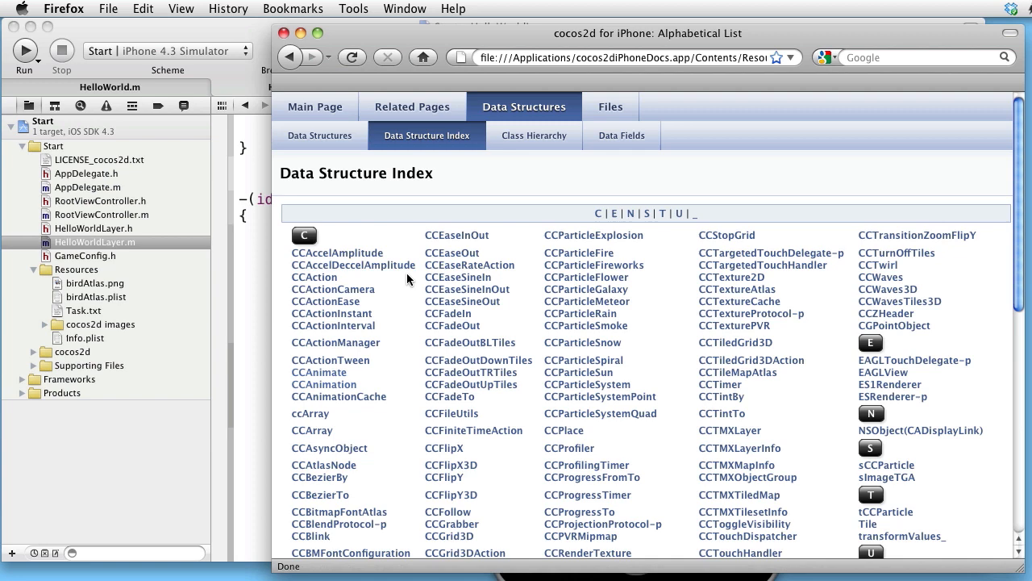
pyautogui.click(324, 372)
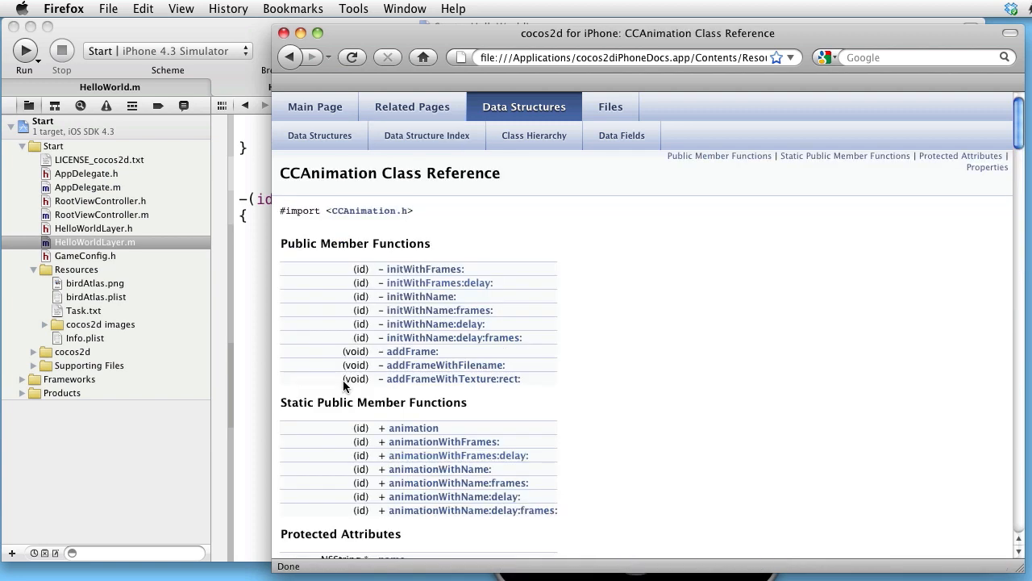
pyautogui.moveTo(659, 437)
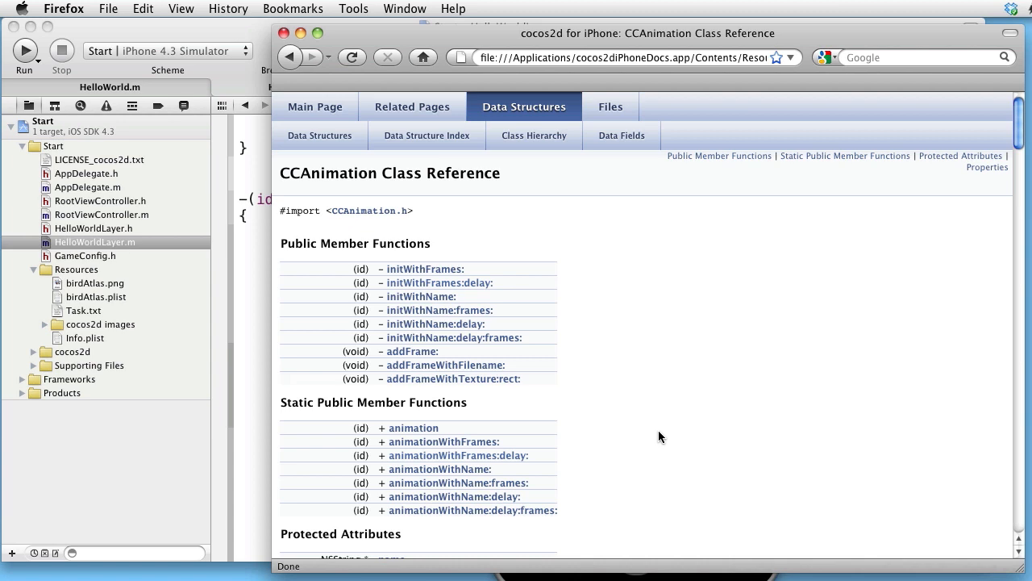
pyautogui.moveTo(457, 455)
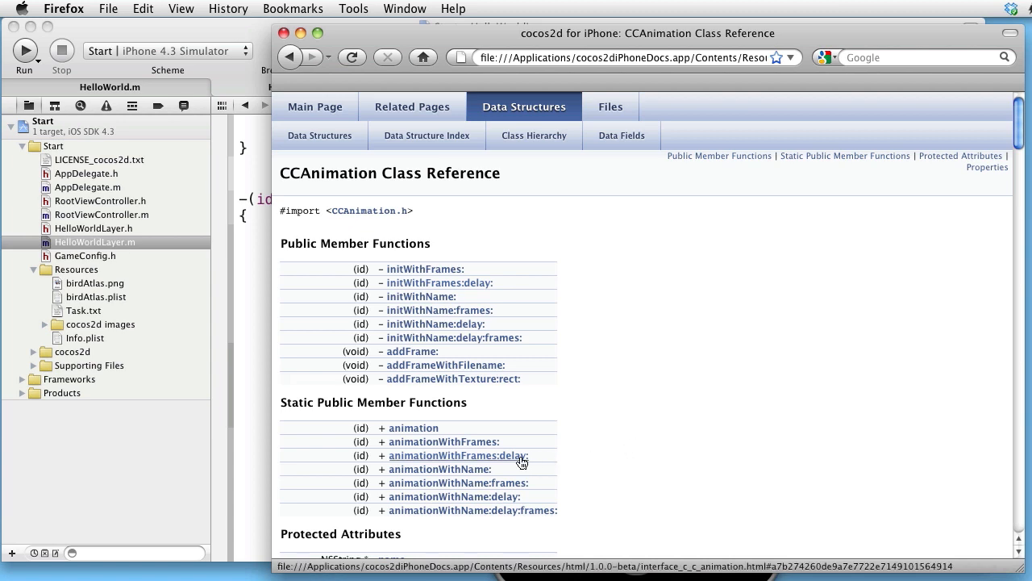
pyautogui.moveTo(501, 459)
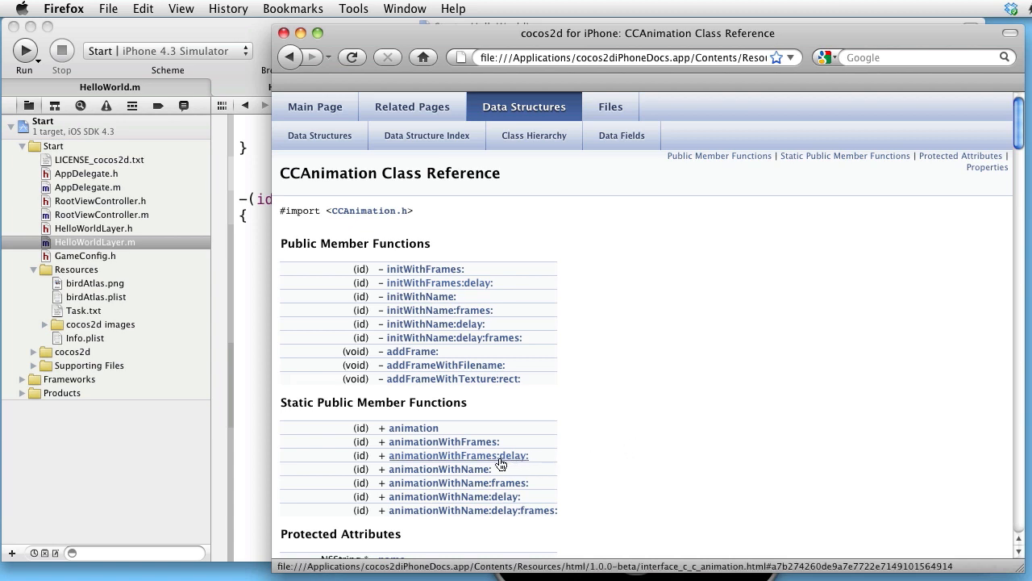
pyautogui.scroll(-3)
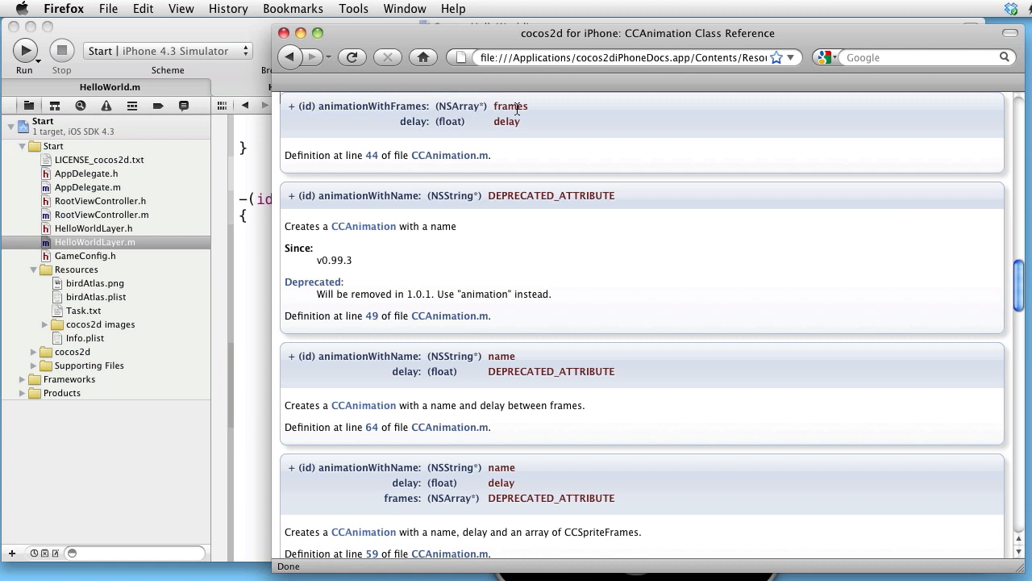
pyautogui.moveTo(510, 133)
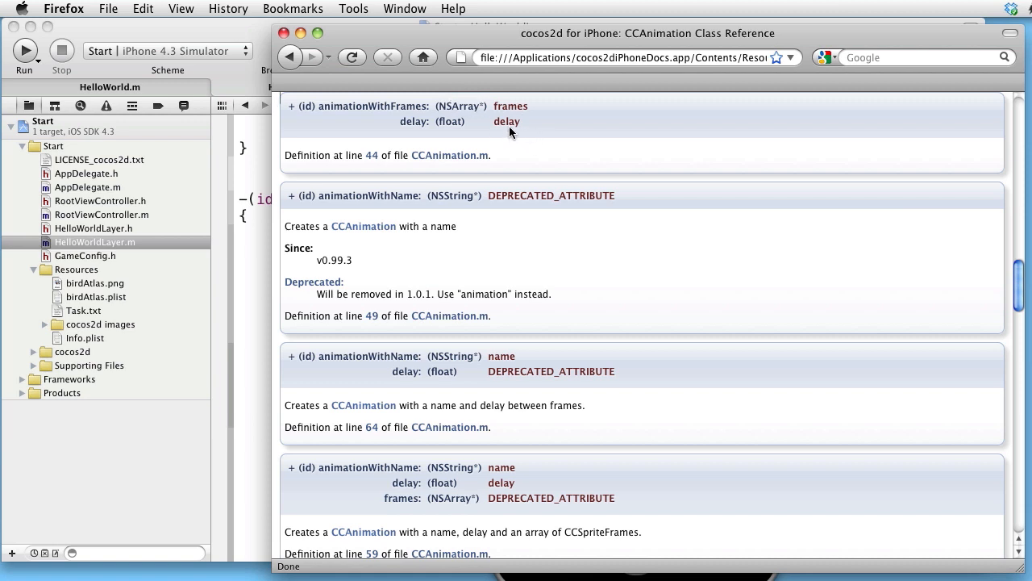
pyautogui.moveTo(305, 229)
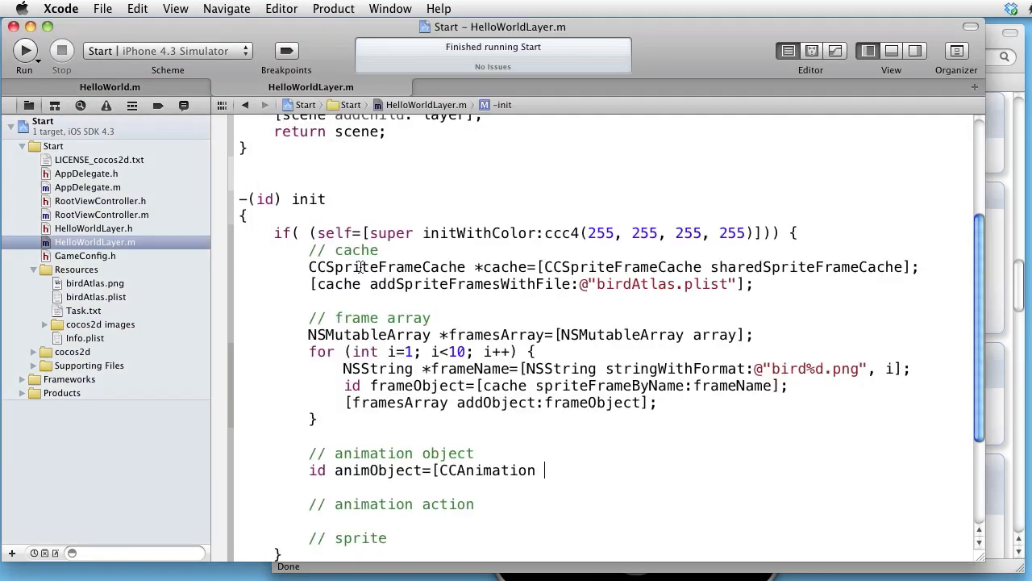
# Step: Write id animObject=[CCAnimation animationWithFrames:framesArray delay:0.1];
pyautogui.write('a')
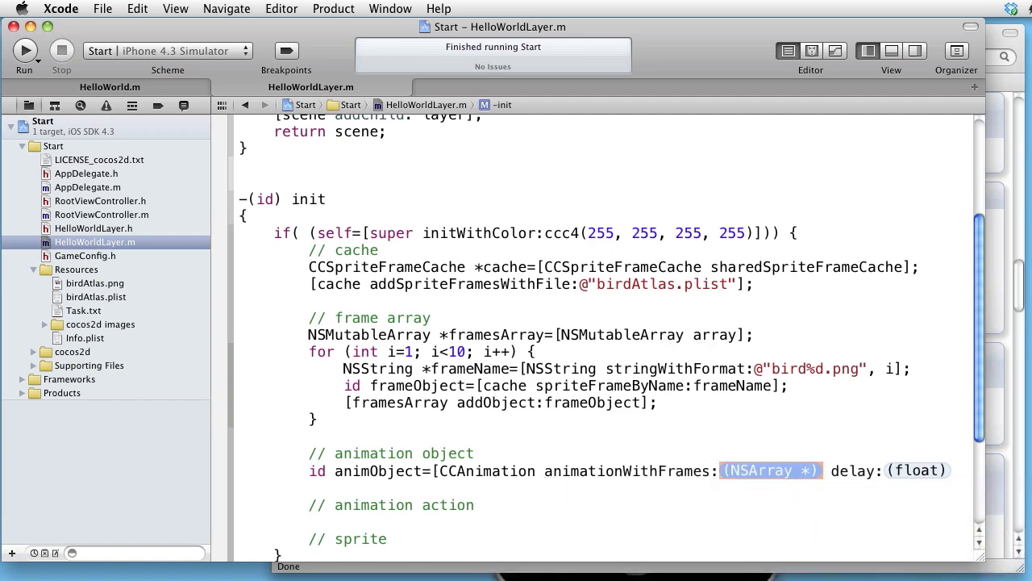
pyautogui.write('framesArray')
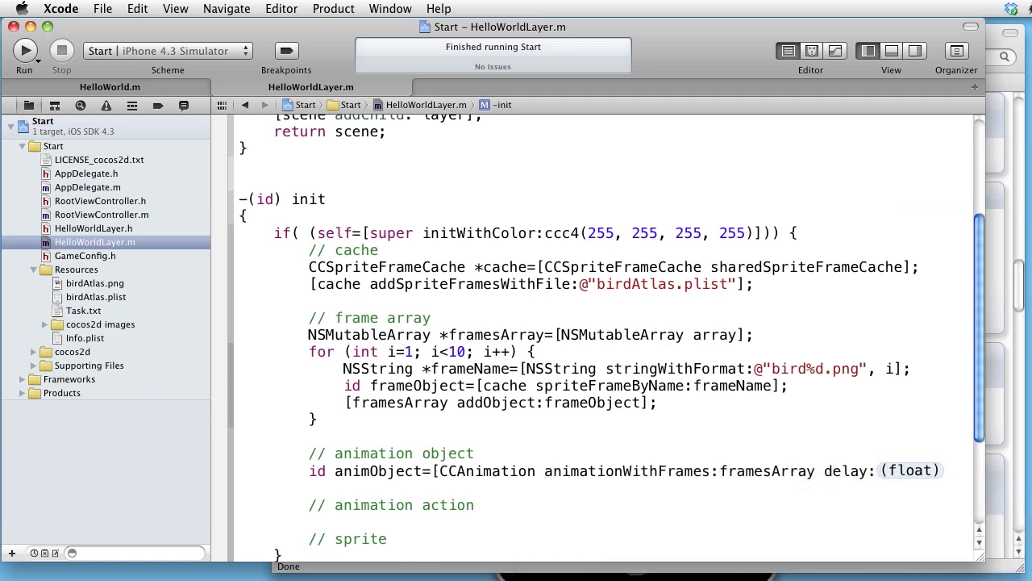
pyautogui.doubleClick(910, 470)
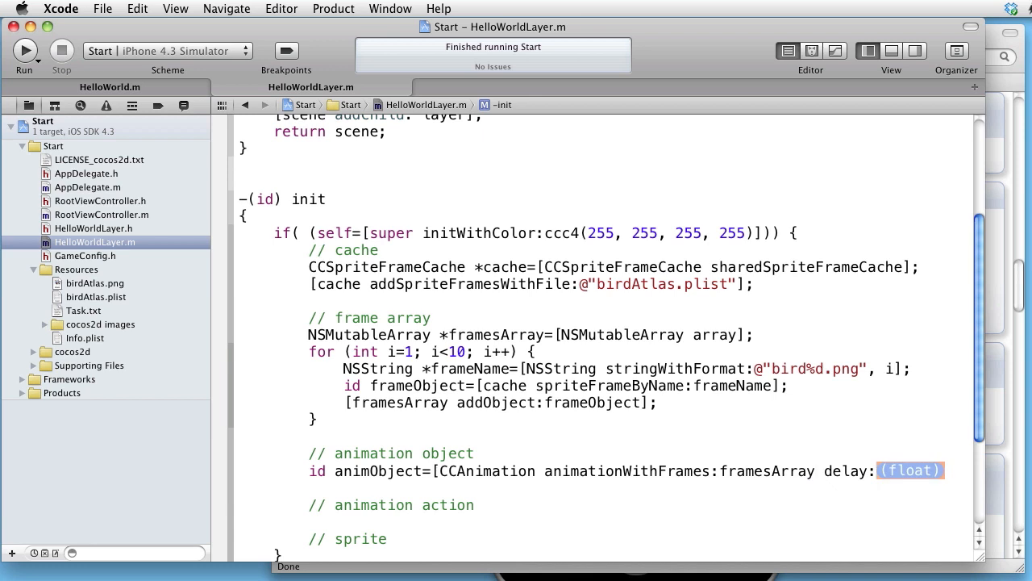
pyautogui.write('0.1]')
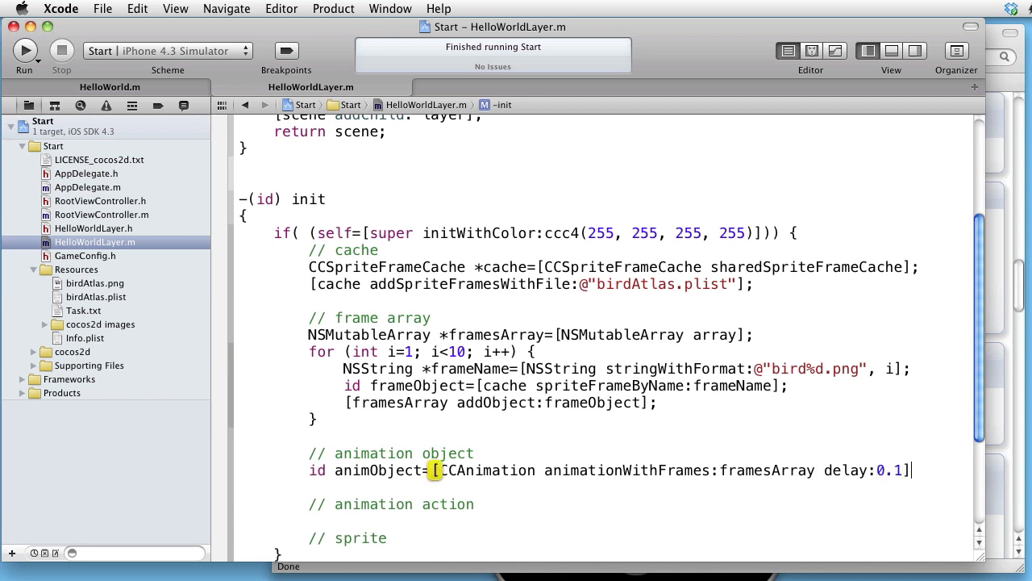
pyautogui.write(';')
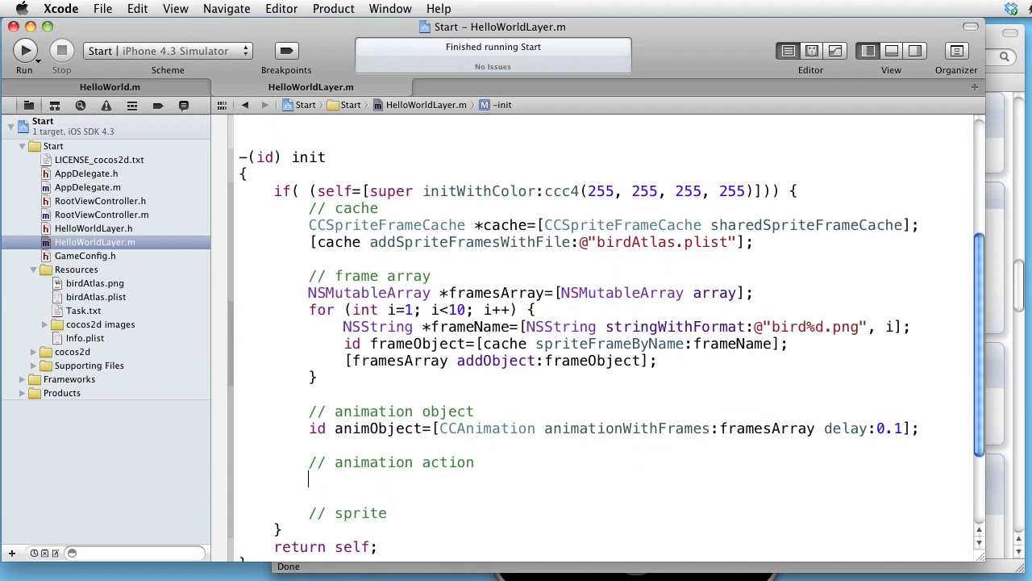
# Step: Type 'id animAction=[CCAnimation' under the animation action comment
pyautogui.write('id animA')
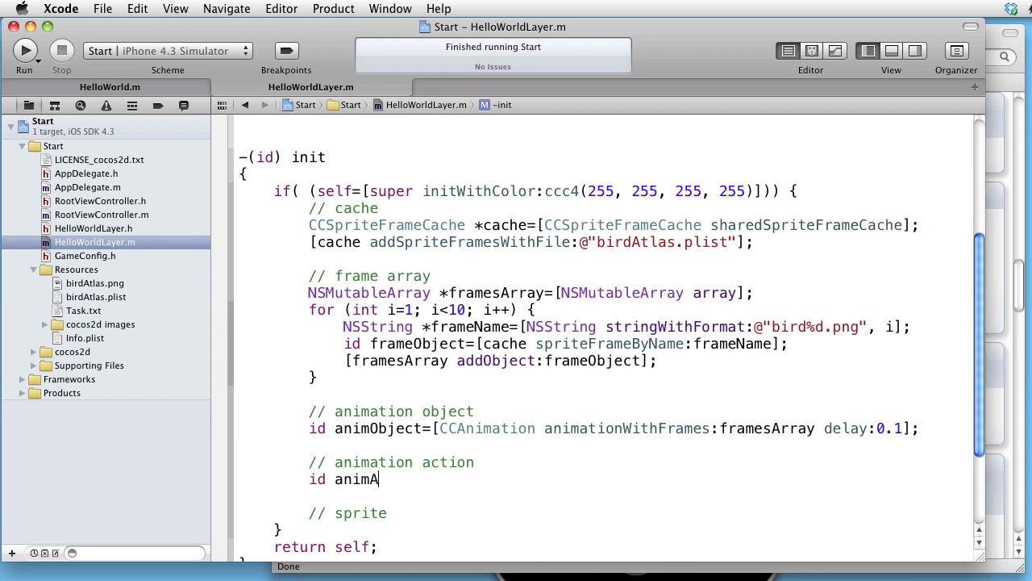
pyautogui.write('ction')
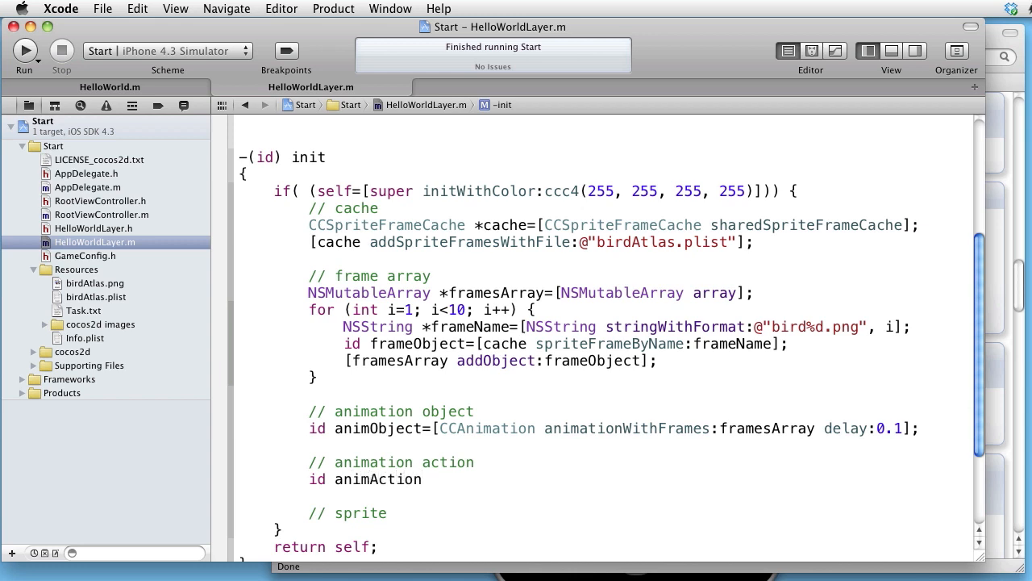
pyautogui.write('=[')
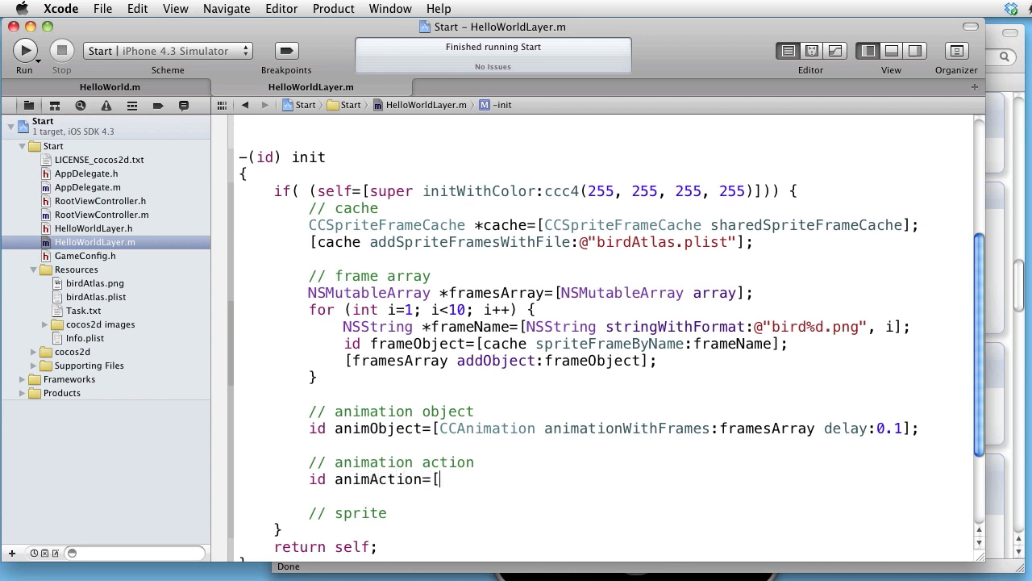
pyautogui.write('CCAnimation')
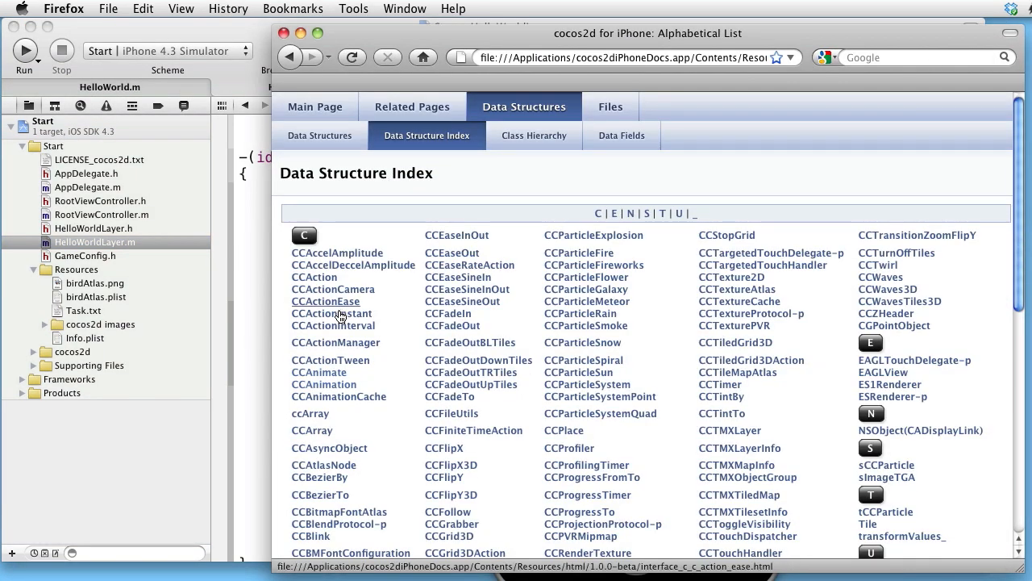
# Step: Open the CCAnimate class reference and scroll to actionWithAnimation:restoreOriginalFrame:
pyautogui.click(313, 372)
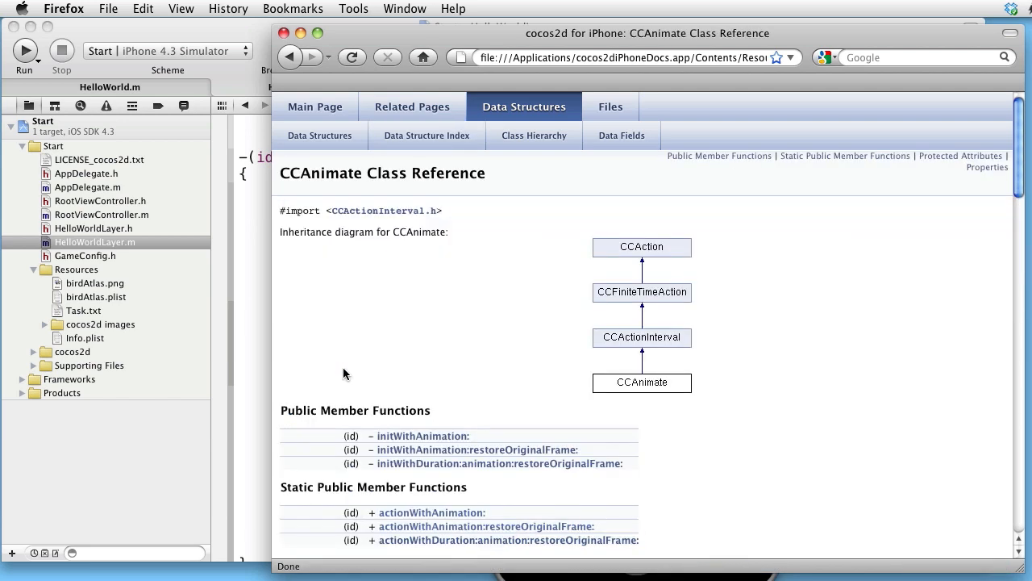
pyautogui.scroll(-3)
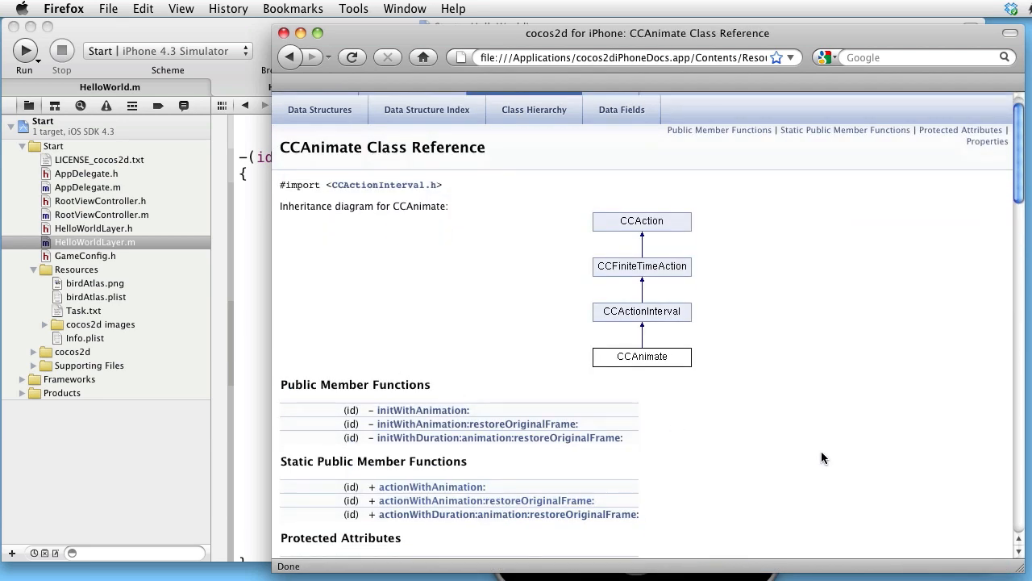
pyautogui.moveTo(779, 463)
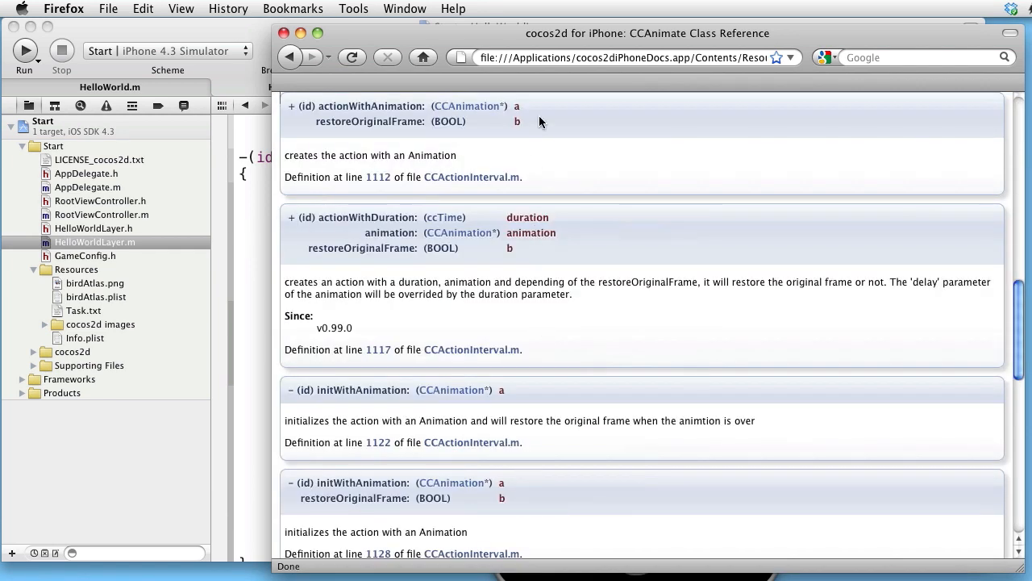
pyautogui.moveTo(520, 117)
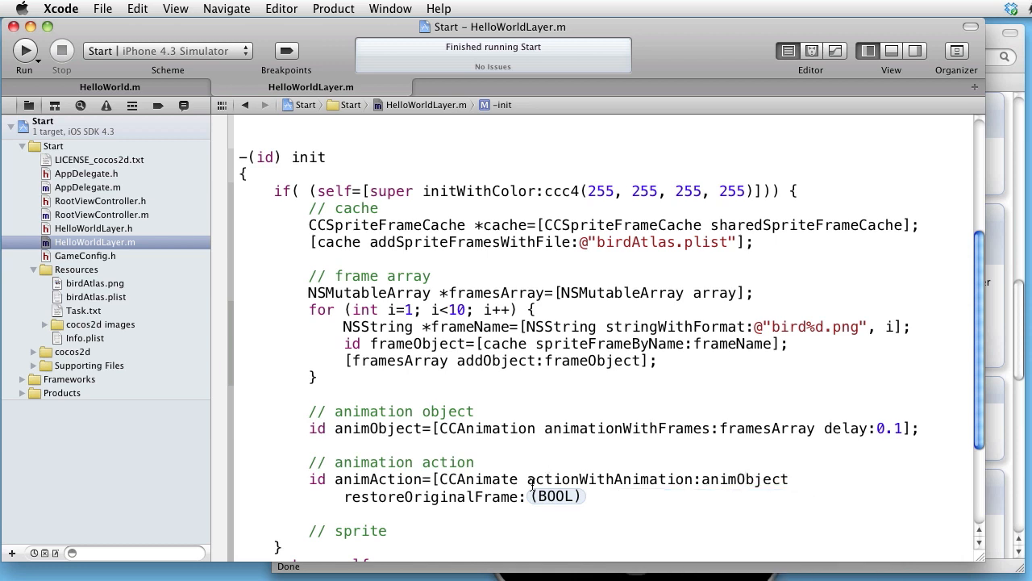
# Step: Set restoreOriginalFrame to NO and terminate the CCAnimate statement with a semicolon
pyautogui.doubleClick(554, 496)
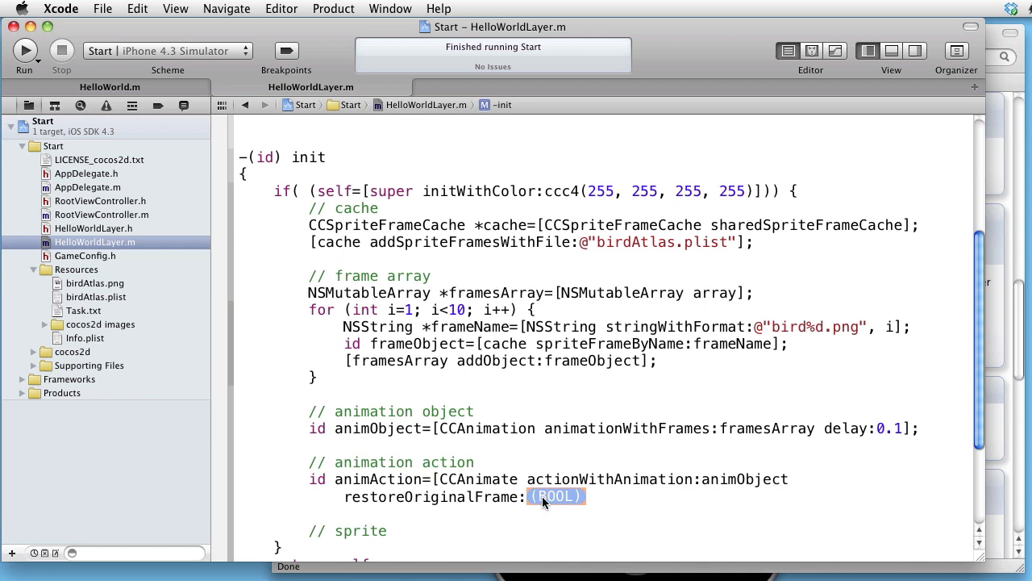
pyautogui.write('NO]')
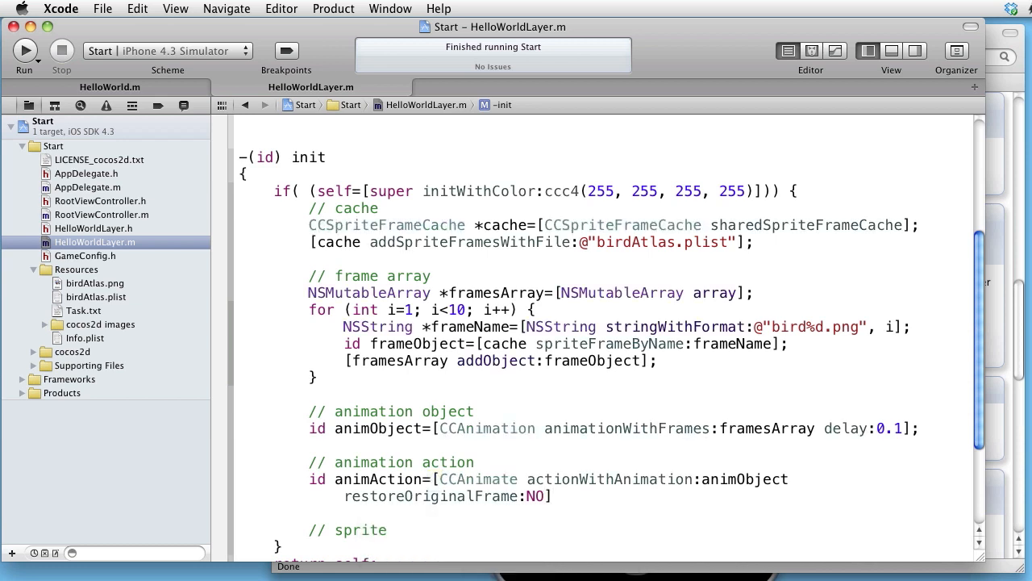
pyautogui.write(';')
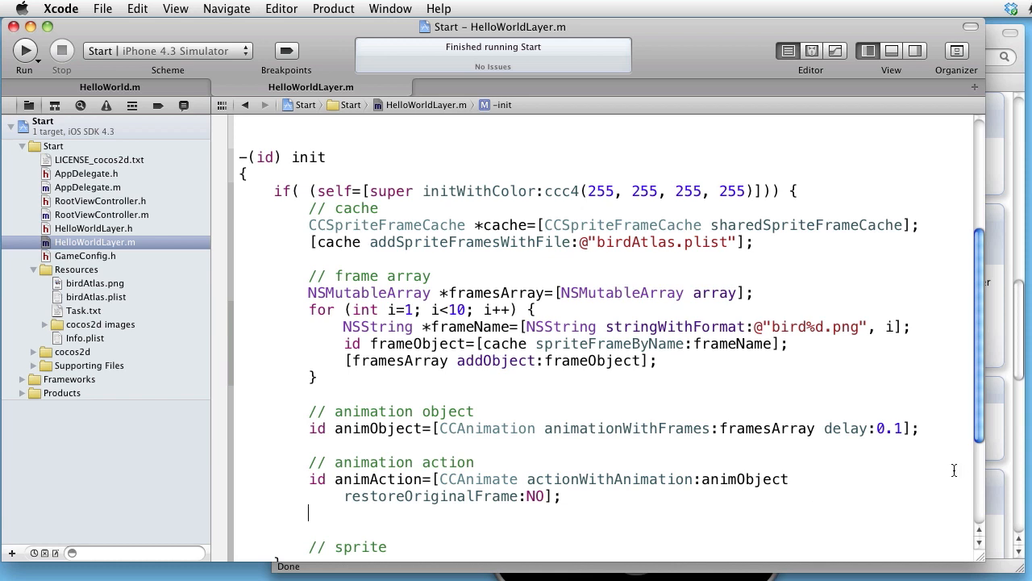
pyautogui.moveTo(903, 431)
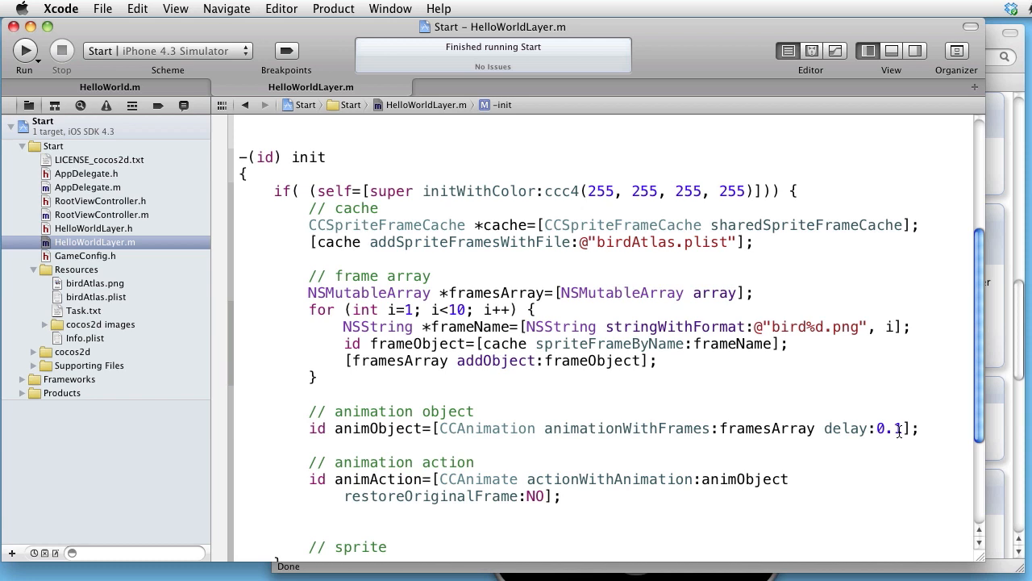
pyautogui.moveTo(782, 498)
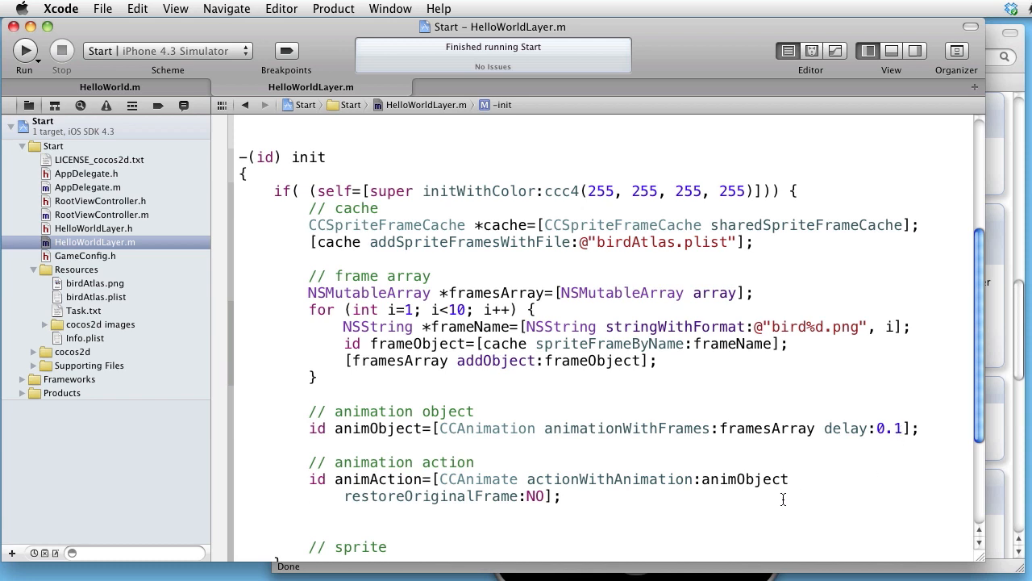
pyautogui.scroll(-3)
pyautogui.write('animAction')
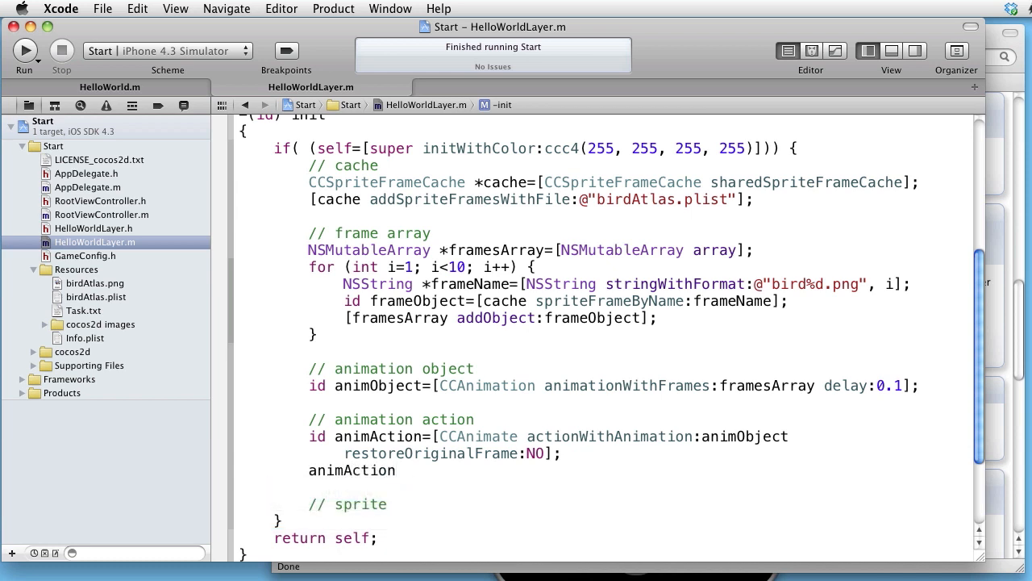
# Step: Reassign animAction to [CCRepeatForever actionWithAction:animAction] and scroll down to the sprite comment
pyautogui.write('=')
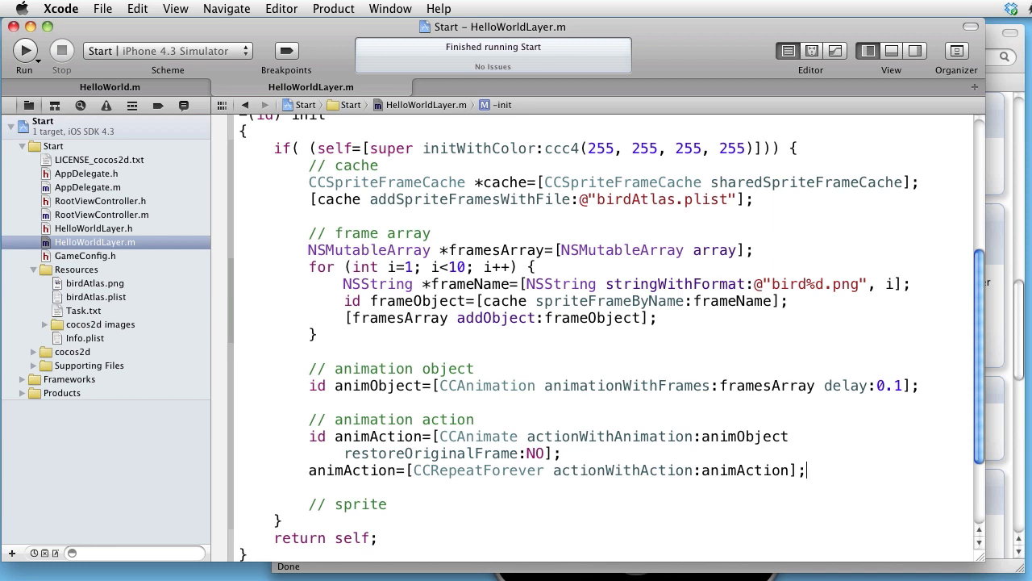
pyautogui.scroll(-3)
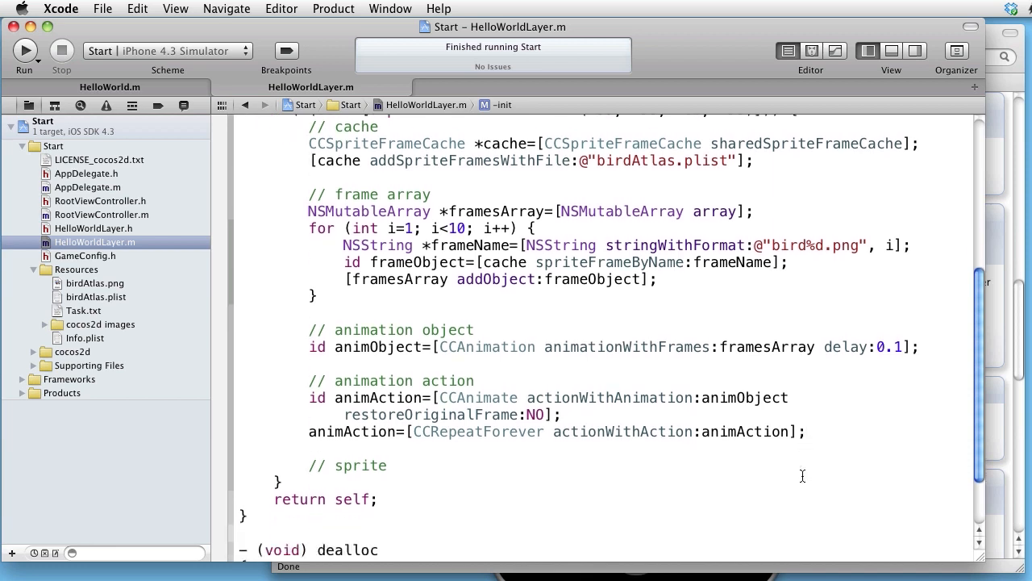
pyautogui.scroll(-3)
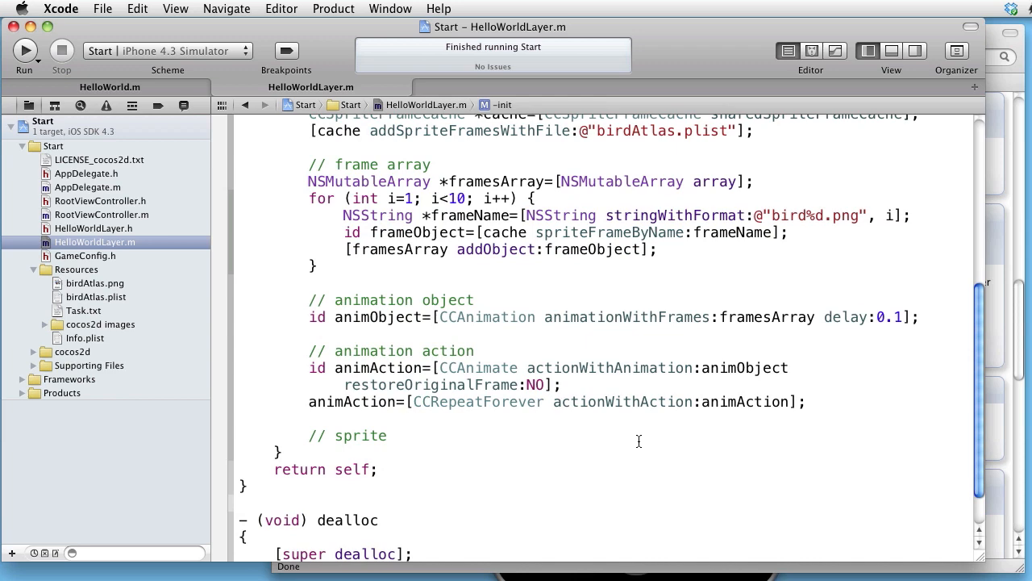
pyautogui.scroll(-3)
pyautogui.write('CCSprite *b')
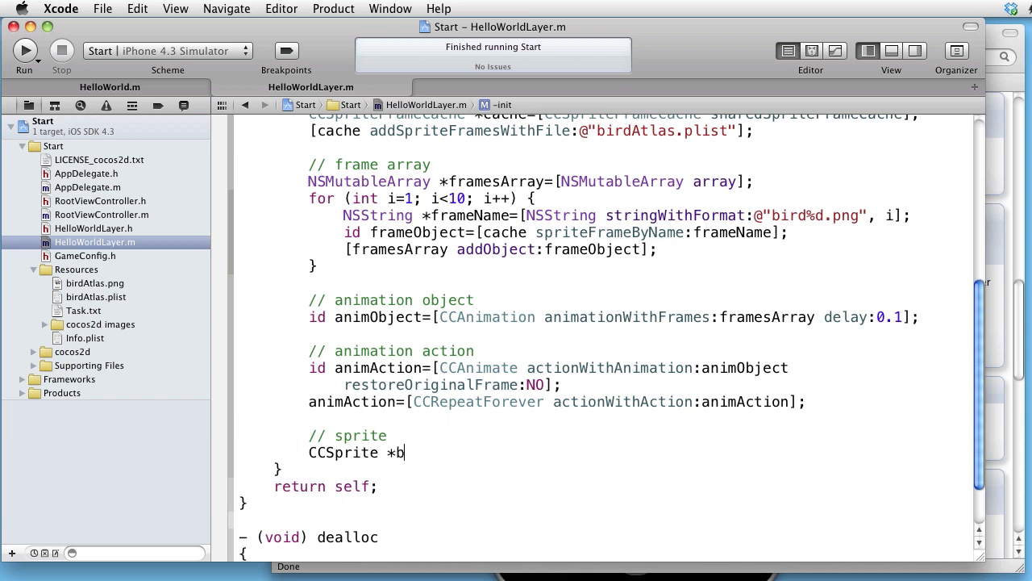
# Step: Write CCSprite *bird=[CCSprite spriteWithSpriteFrameName:@"bird1.png"];
pyautogui.write('ird=')
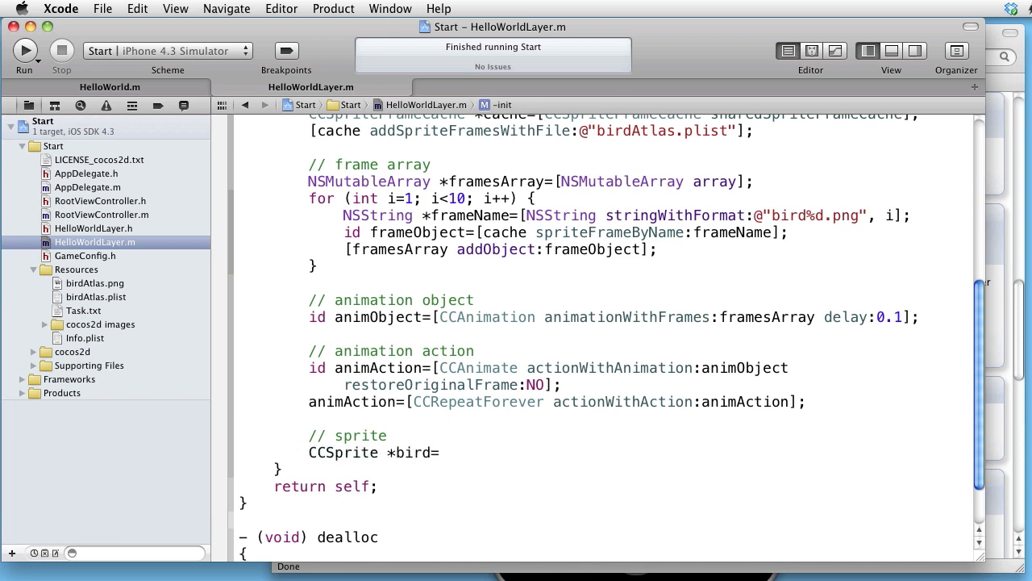
pyautogui.click(439, 452)
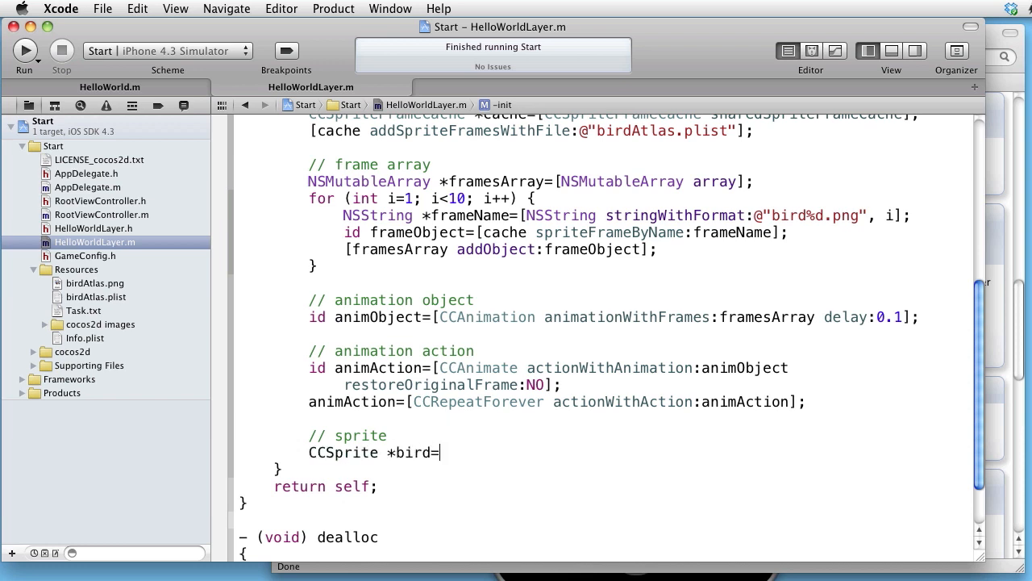
pyautogui.write('[CCSprite spriteWithSpriteFrameName:')
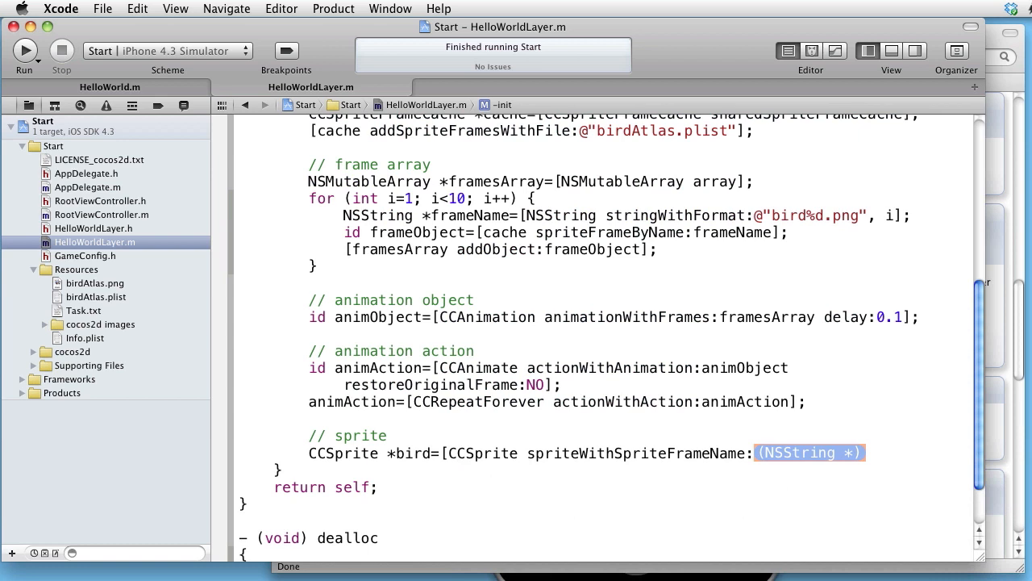
pyautogui.write('@""')
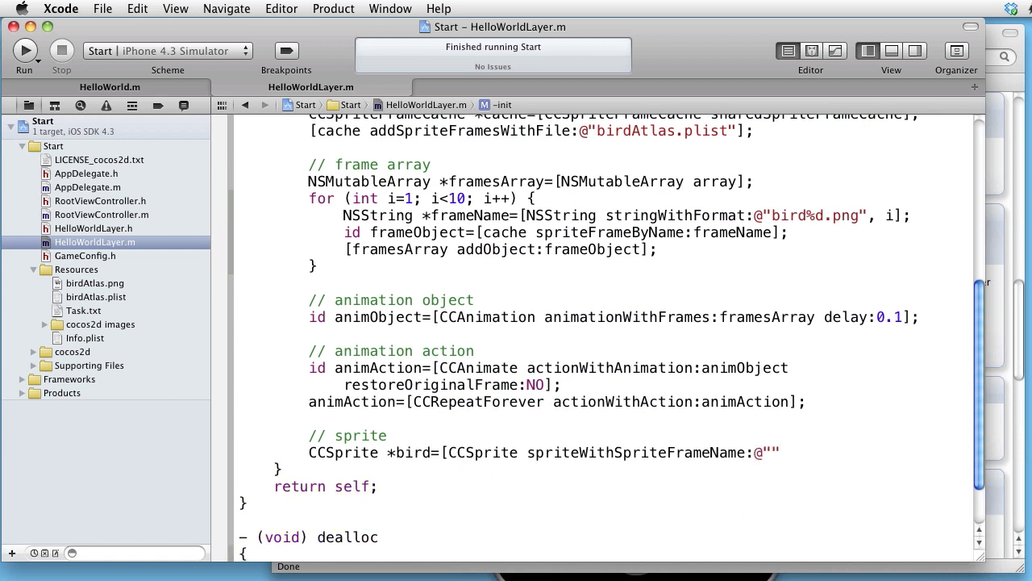
pyautogui.write('bird1')
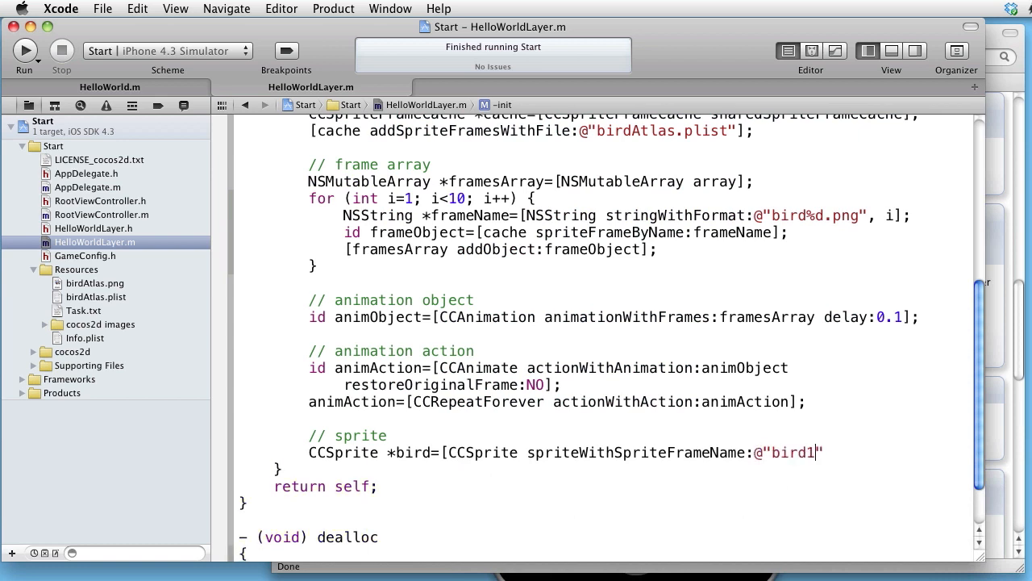
pyautogui.write('.pn')
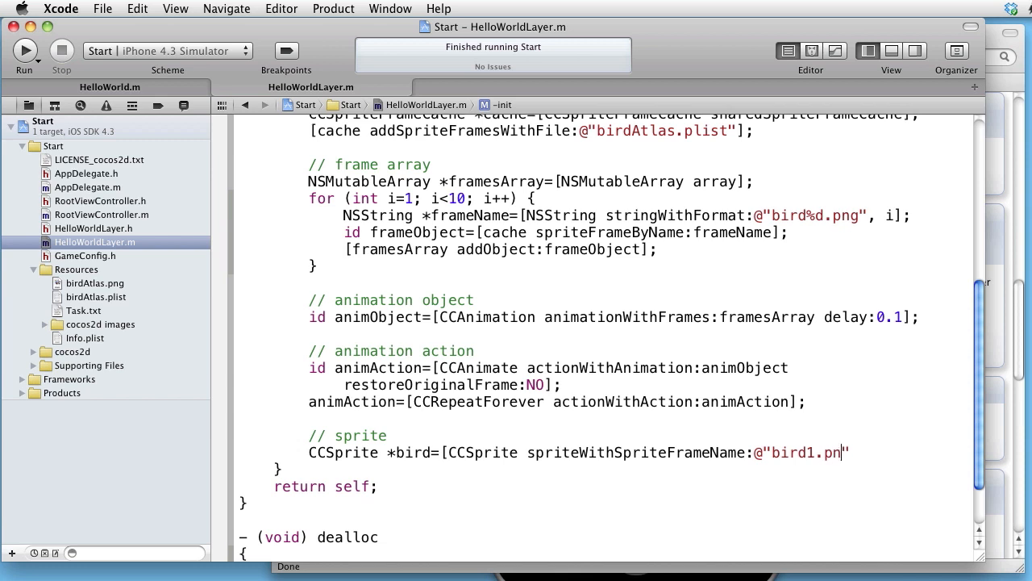
pyautogui.write('g')
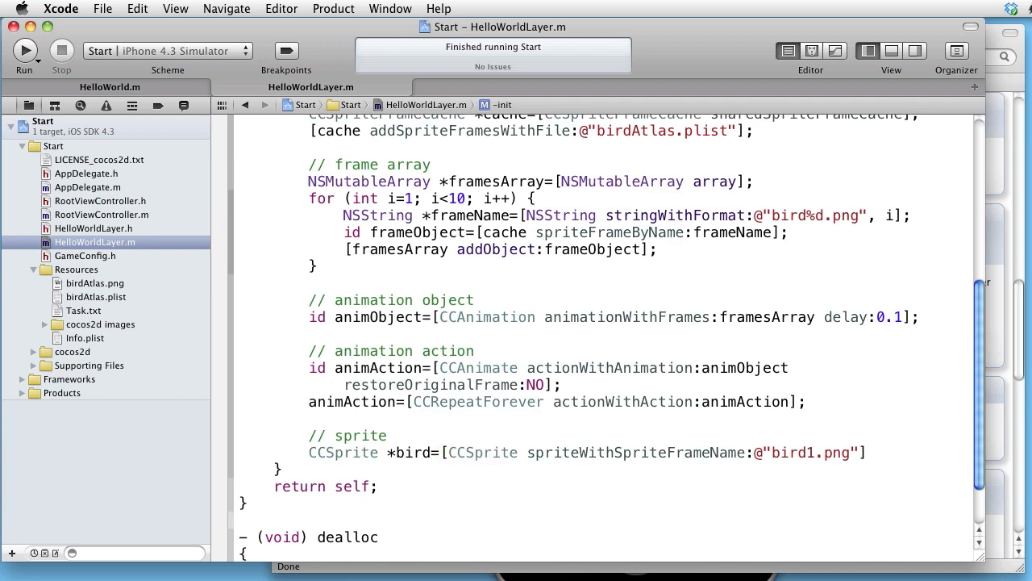
pyautogui.write(';')
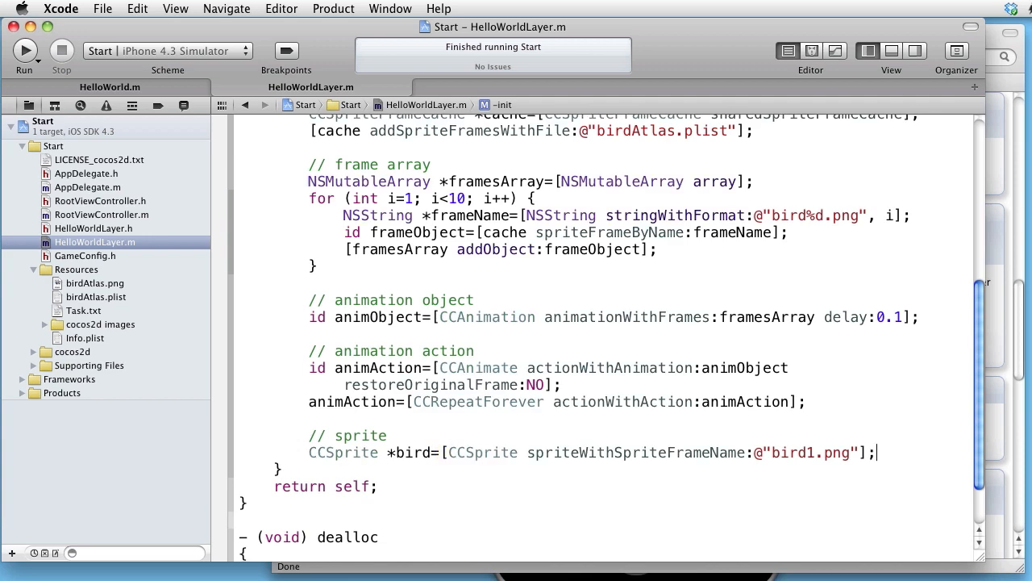
# Step: Set bird.position=ccp(60,160)
pyautogui.write('bird.')
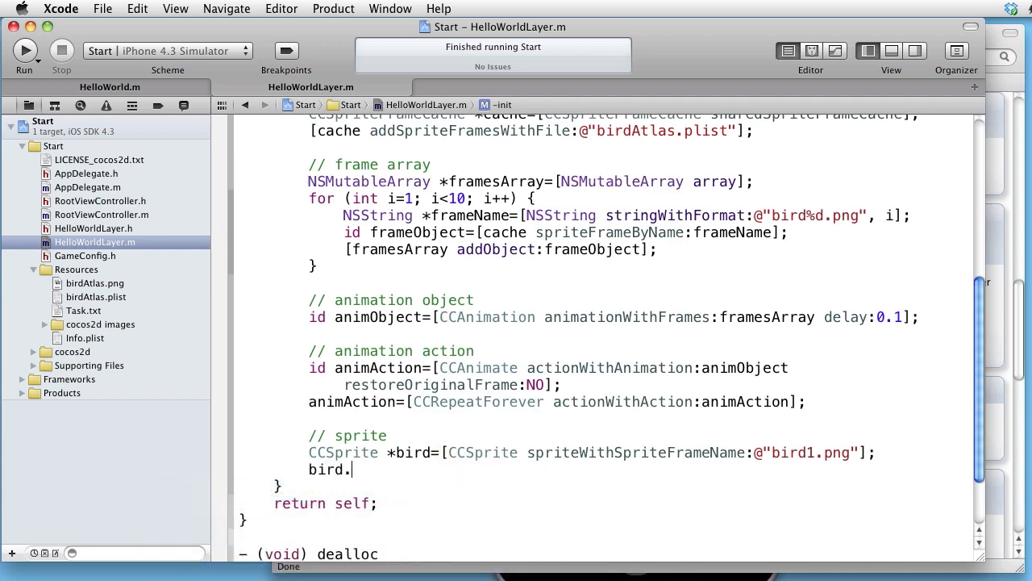
pyautogui.write('position=ccp')
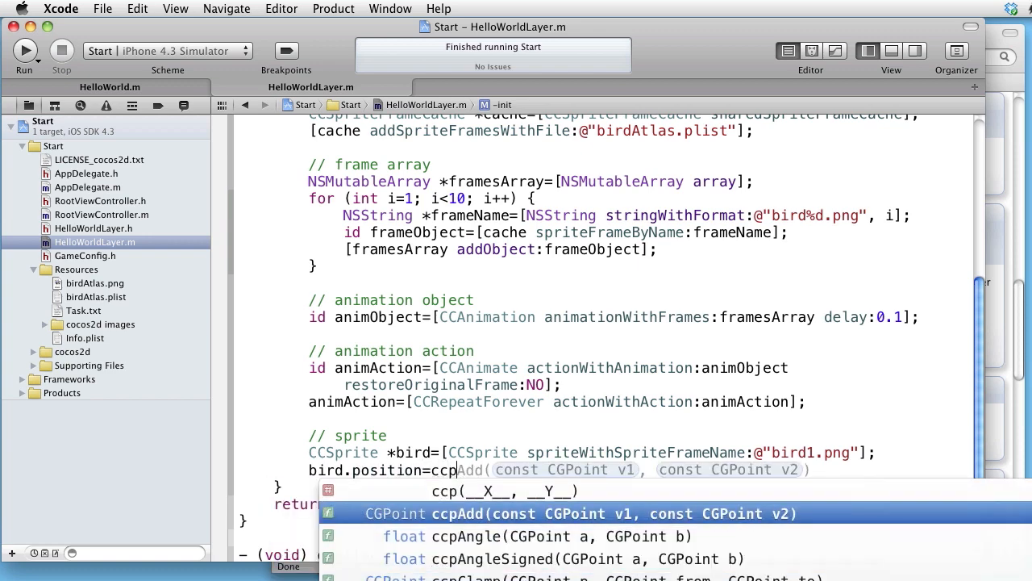
pyautogui.write('60,')
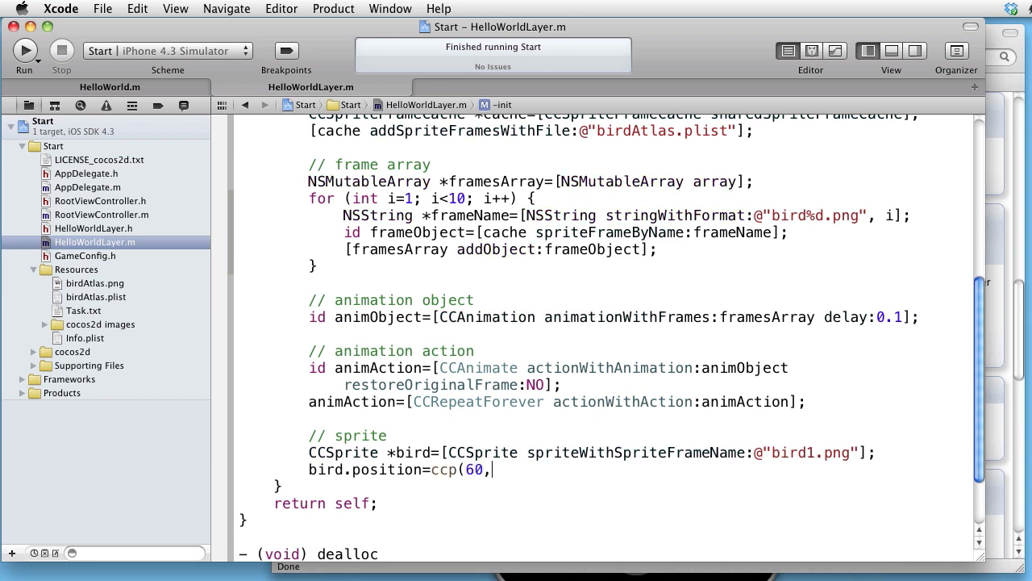
pyautogui.write('160);')
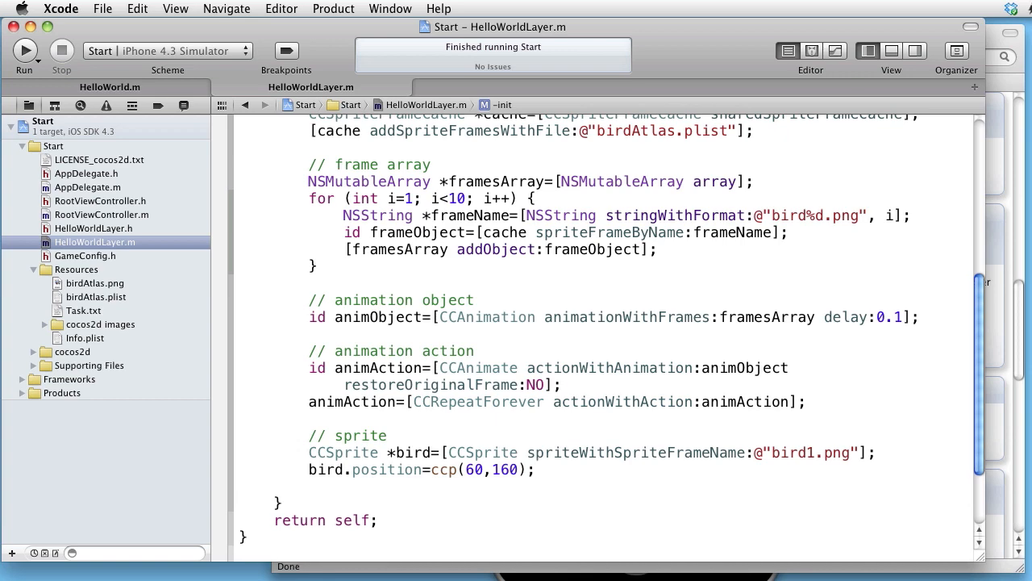
# Step: Add [self addChild:bird] and [bird runAction:animAction], then run it in the iPhone Simulator
pyautogui.write('[self a')
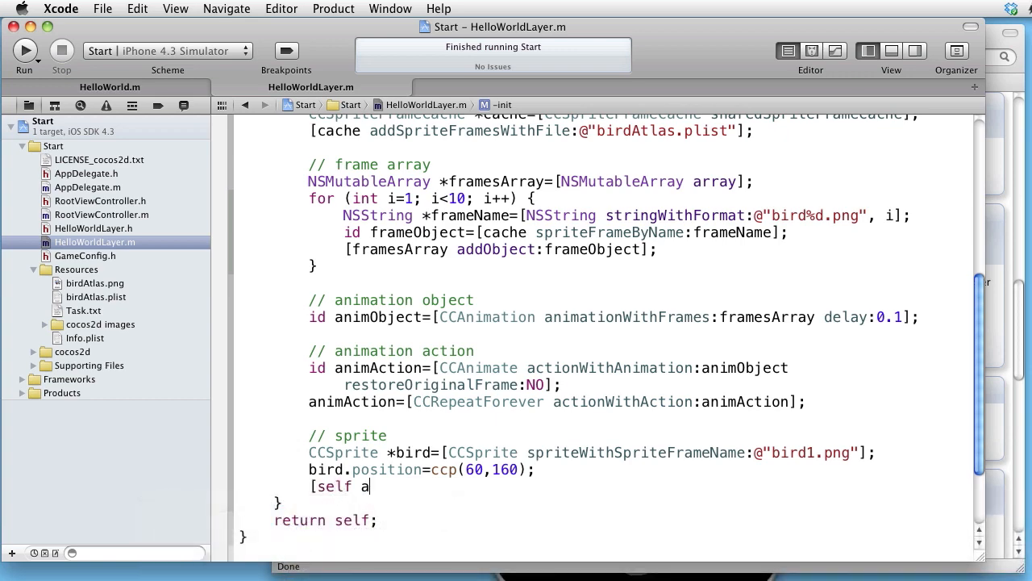
pyautogui.write('ddChild:(CCNode *)')
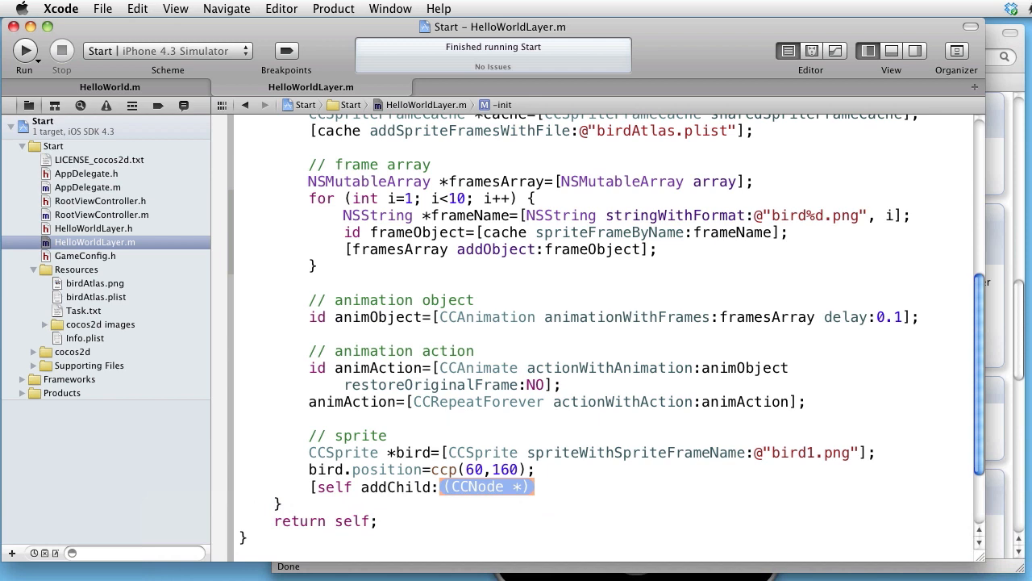
pyautogui.write('bird];')
pyautogui.write('[bird')
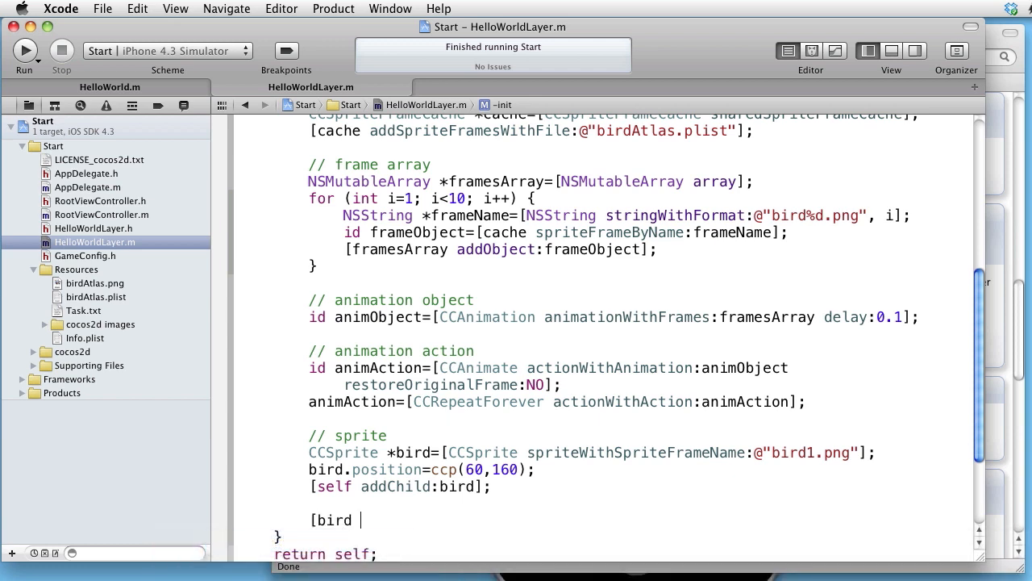
pyautogui.write('runAction:animAction];')
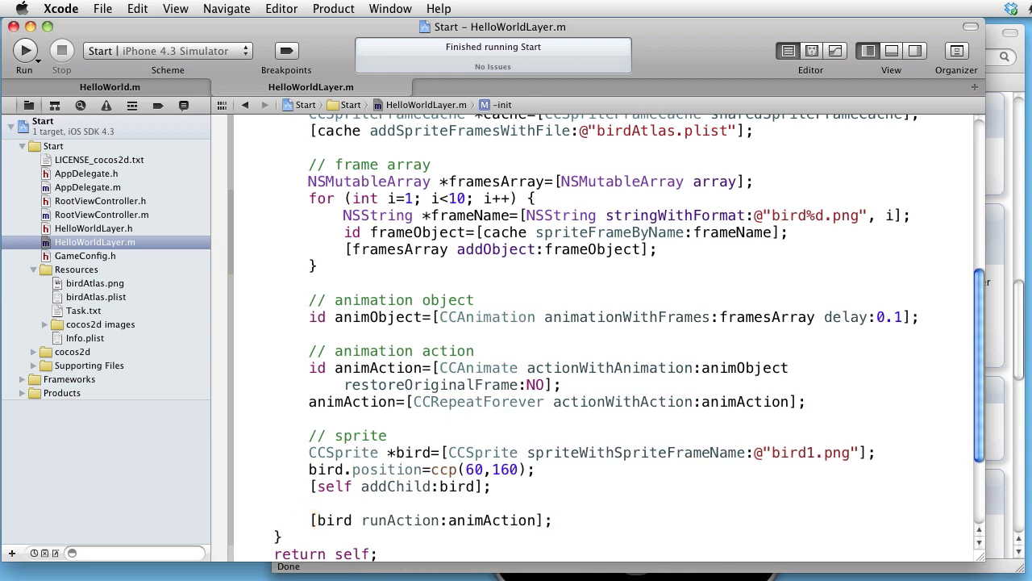
pyautogui.click(551, 520)
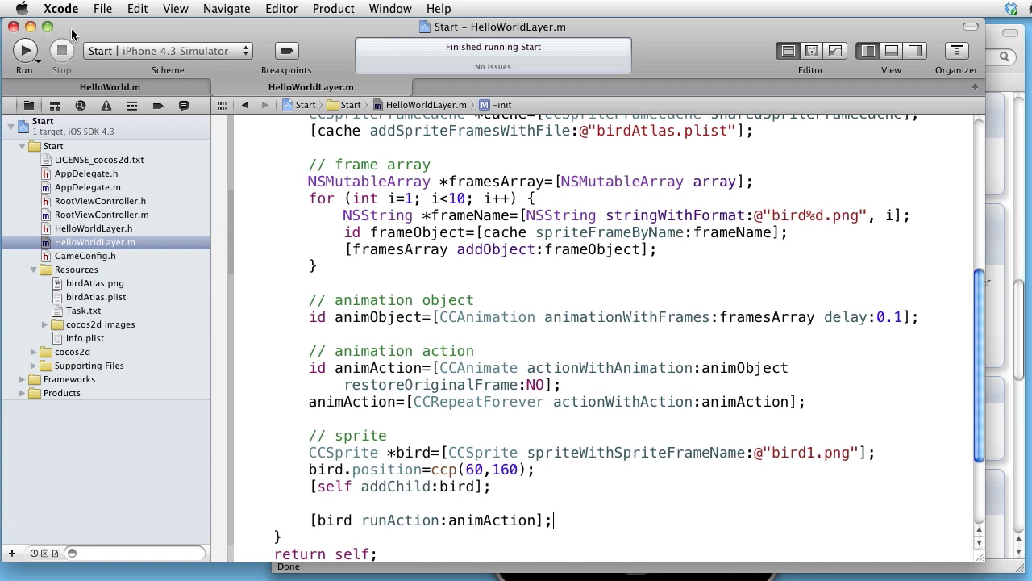
pyautogui.click(24, 51)
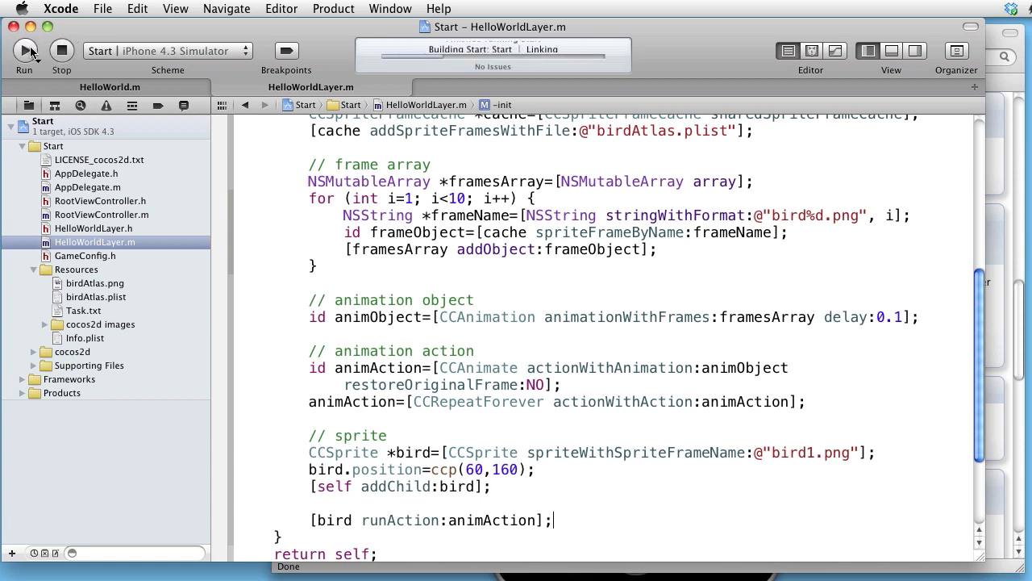
pyautogui.click(24, 53)
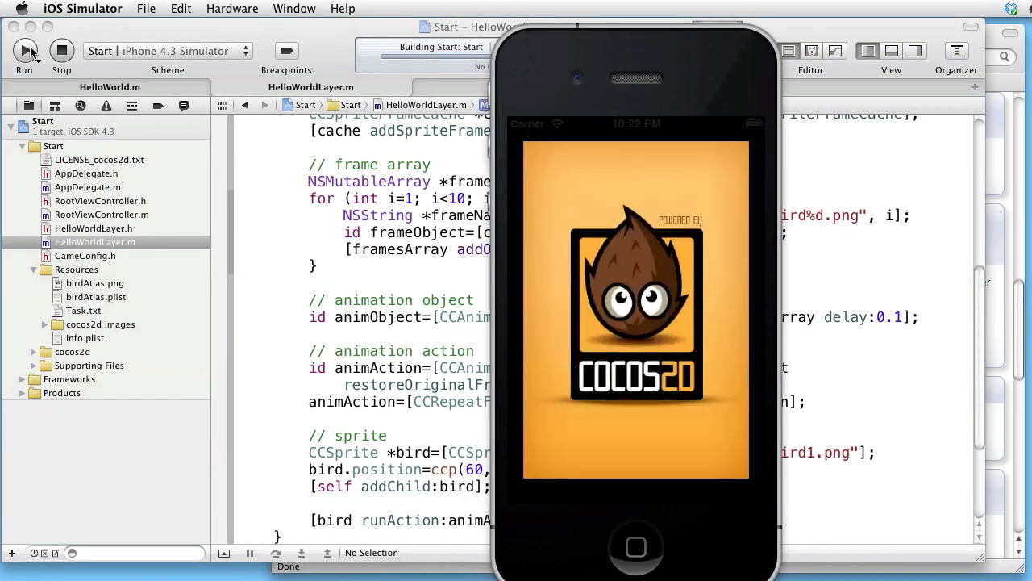